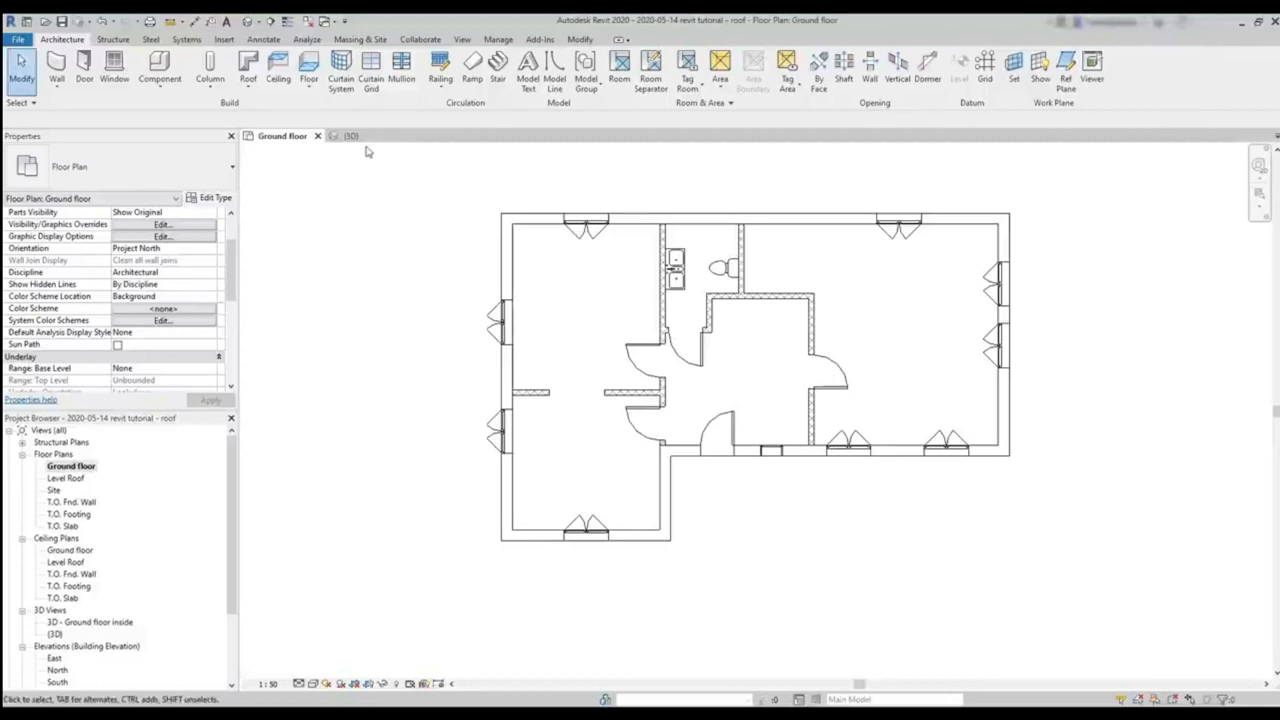
Review the house in the 3D view and East elevation, orbiting the model.
click(350, 135)
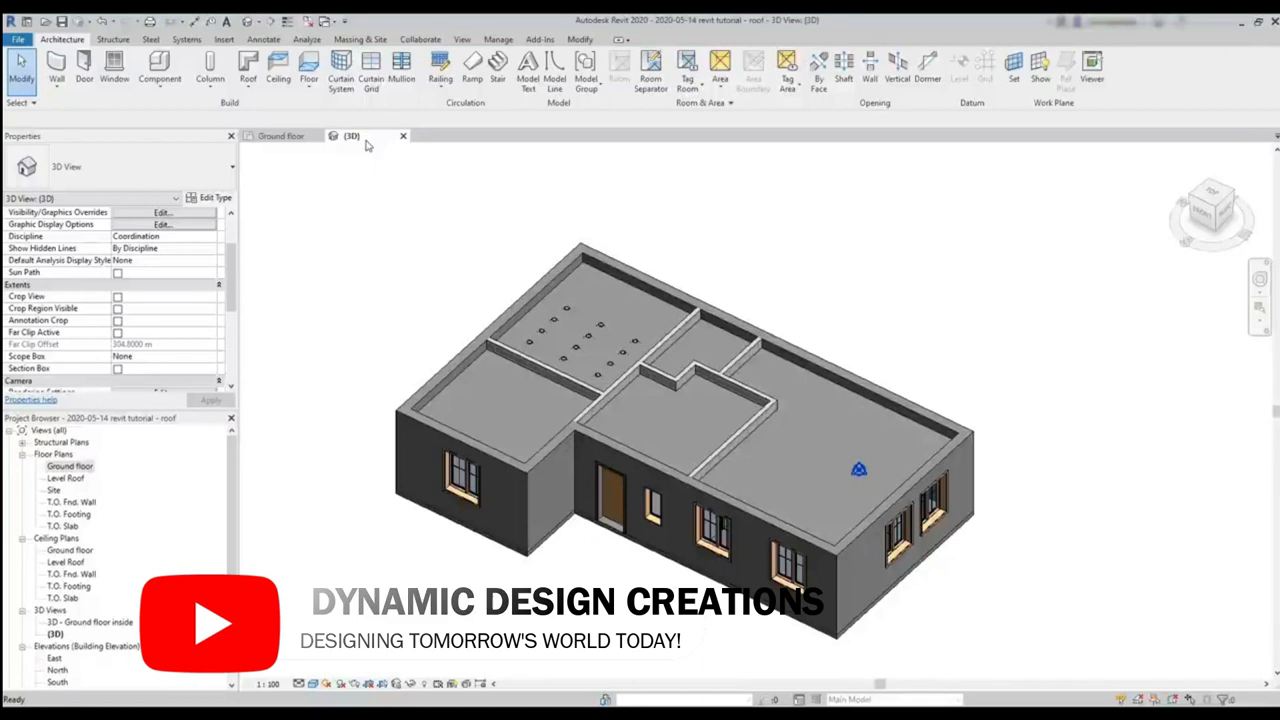
click(54, 658)
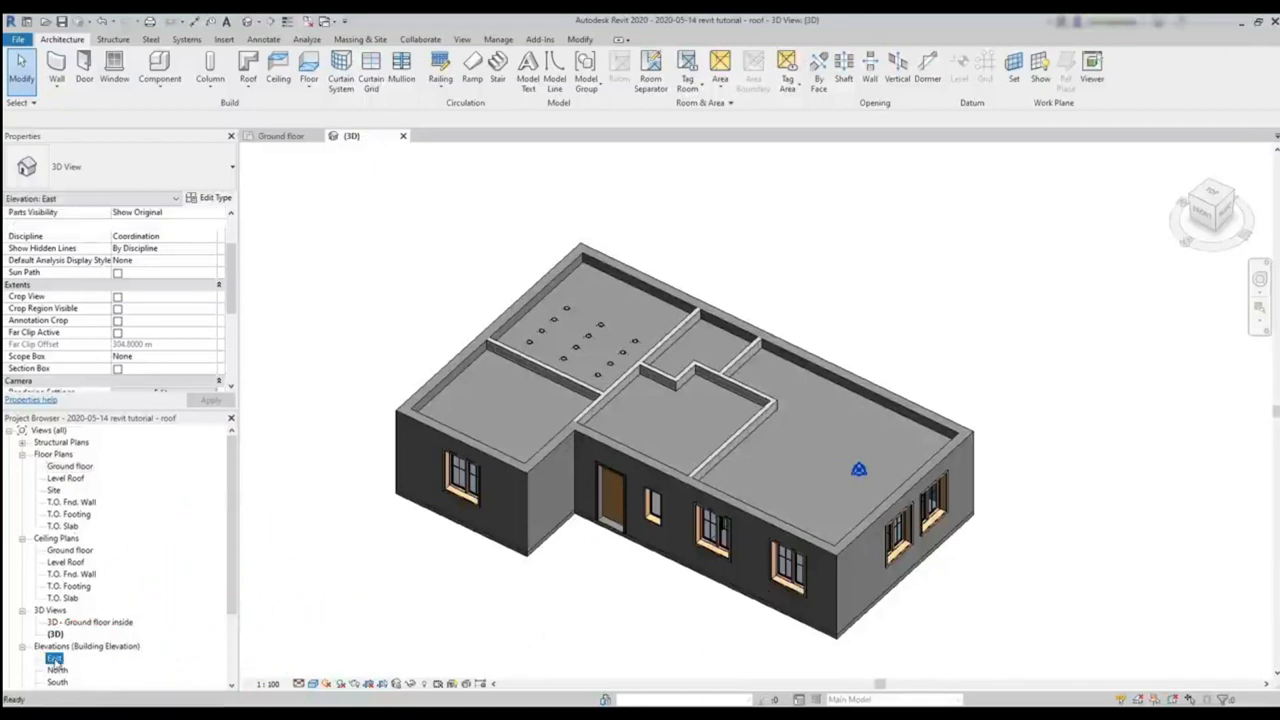
double_click(54, 658)
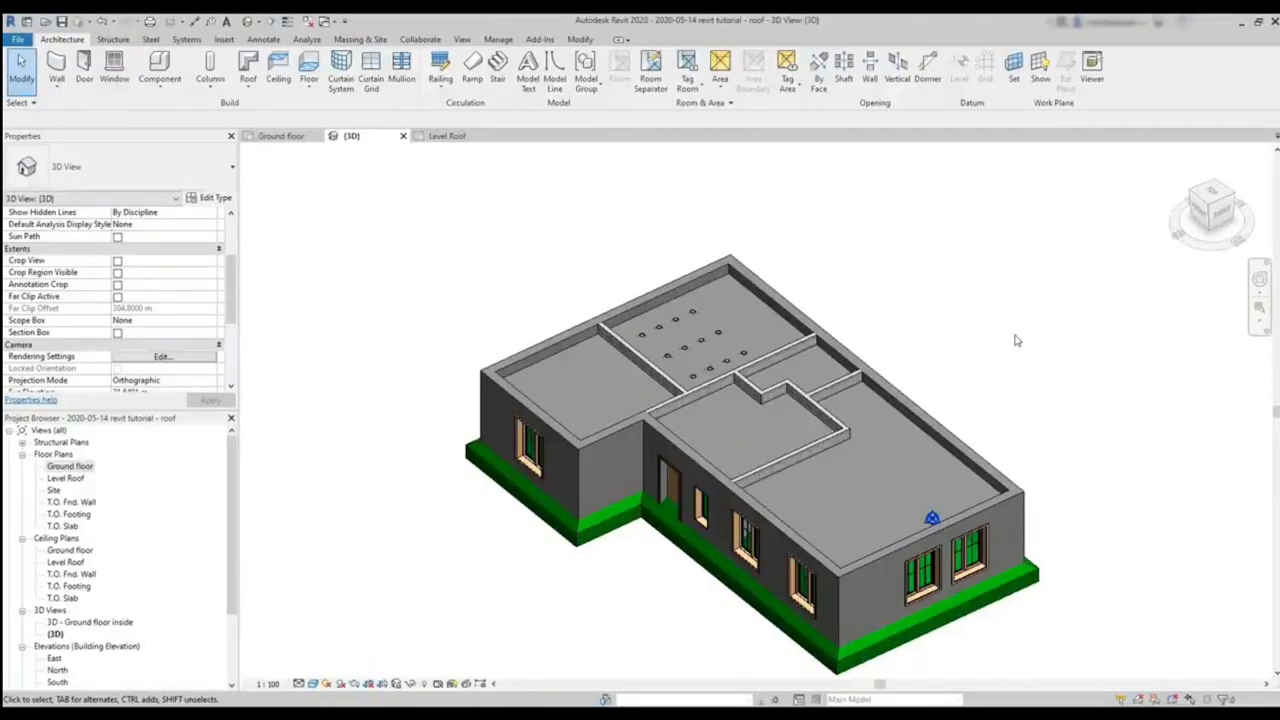
drag(1016, 341, 1020, 299)
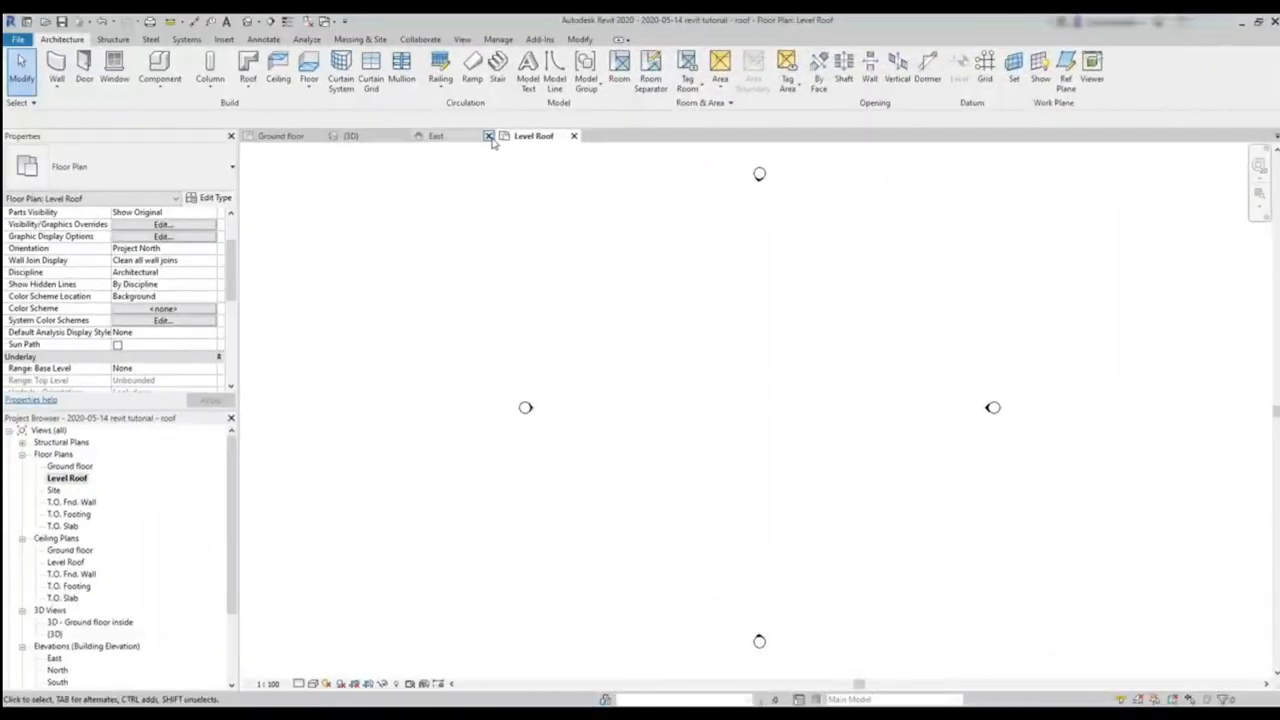
Close the East elevation and apply Ground floor as the underlay base level.
click(489, 135)
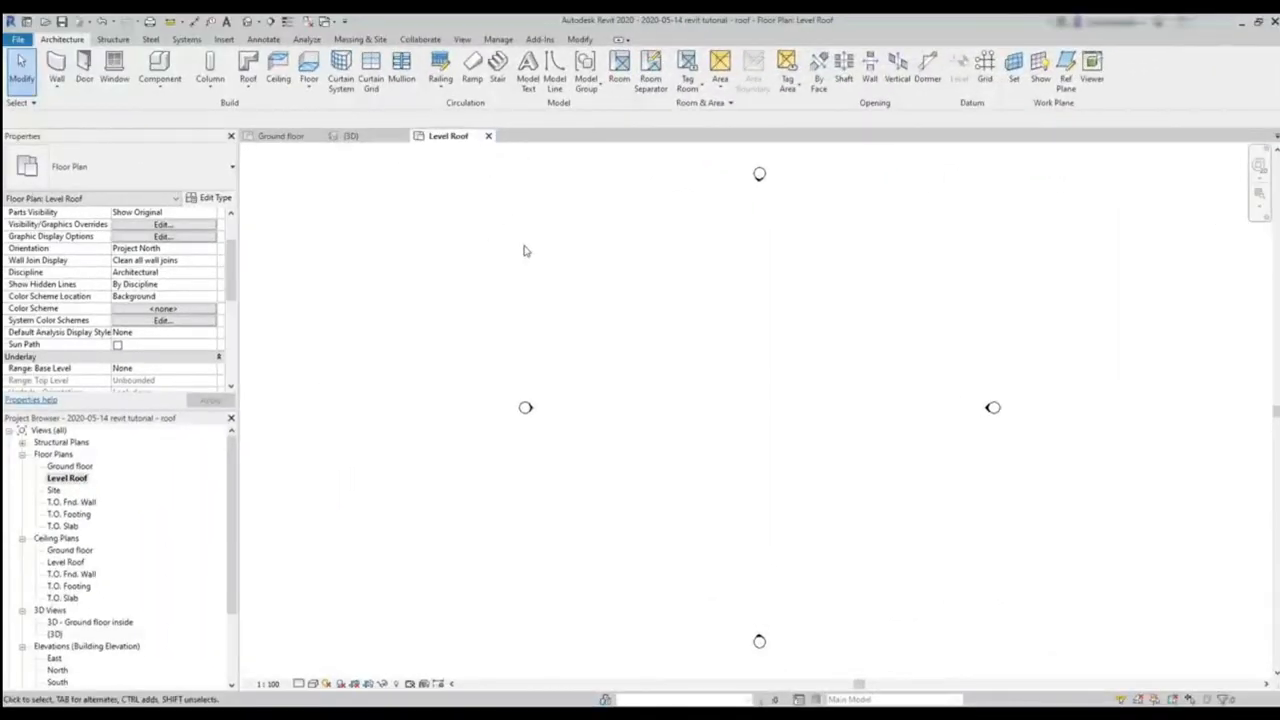
mouse_move(603, 475)
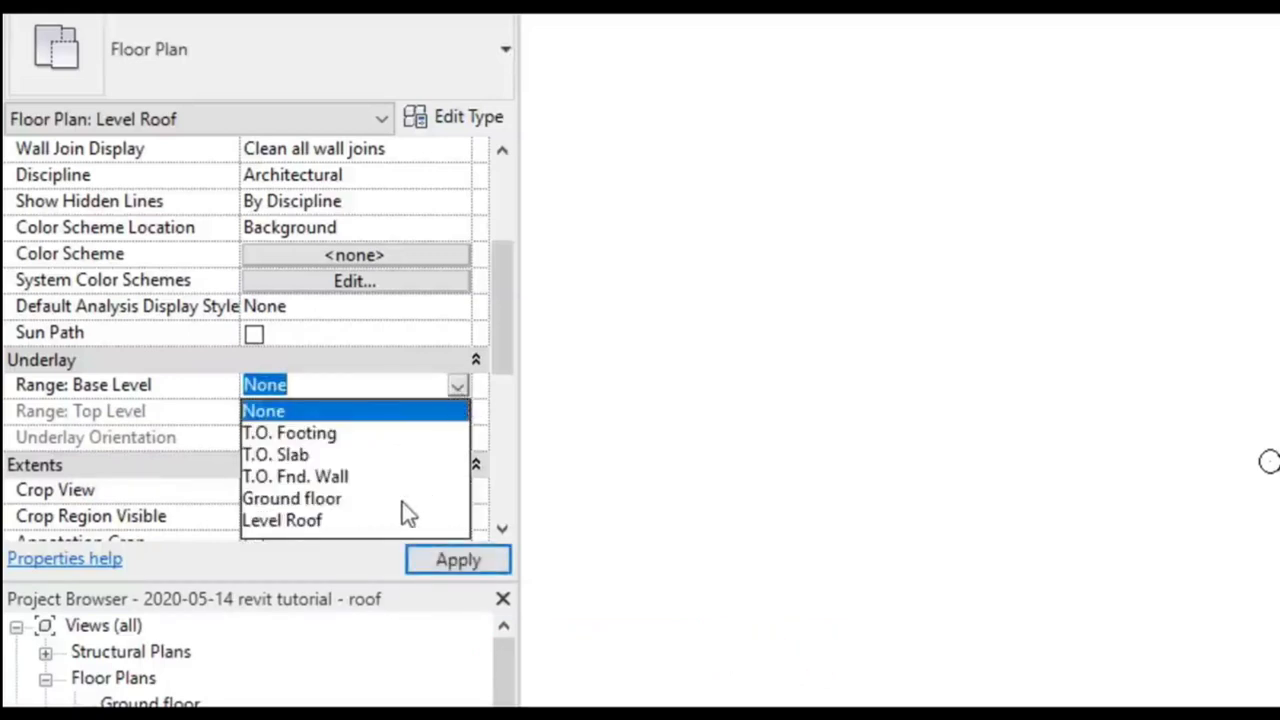
click(291, 498)
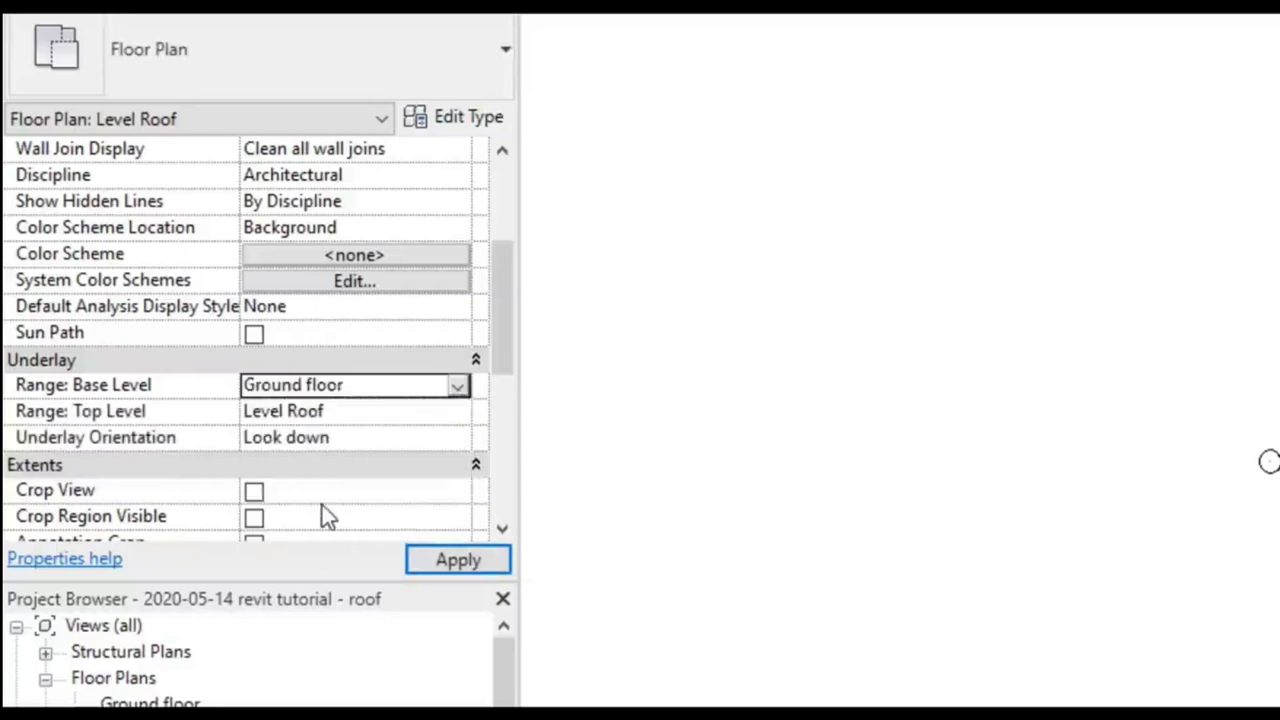
click(457, 559)
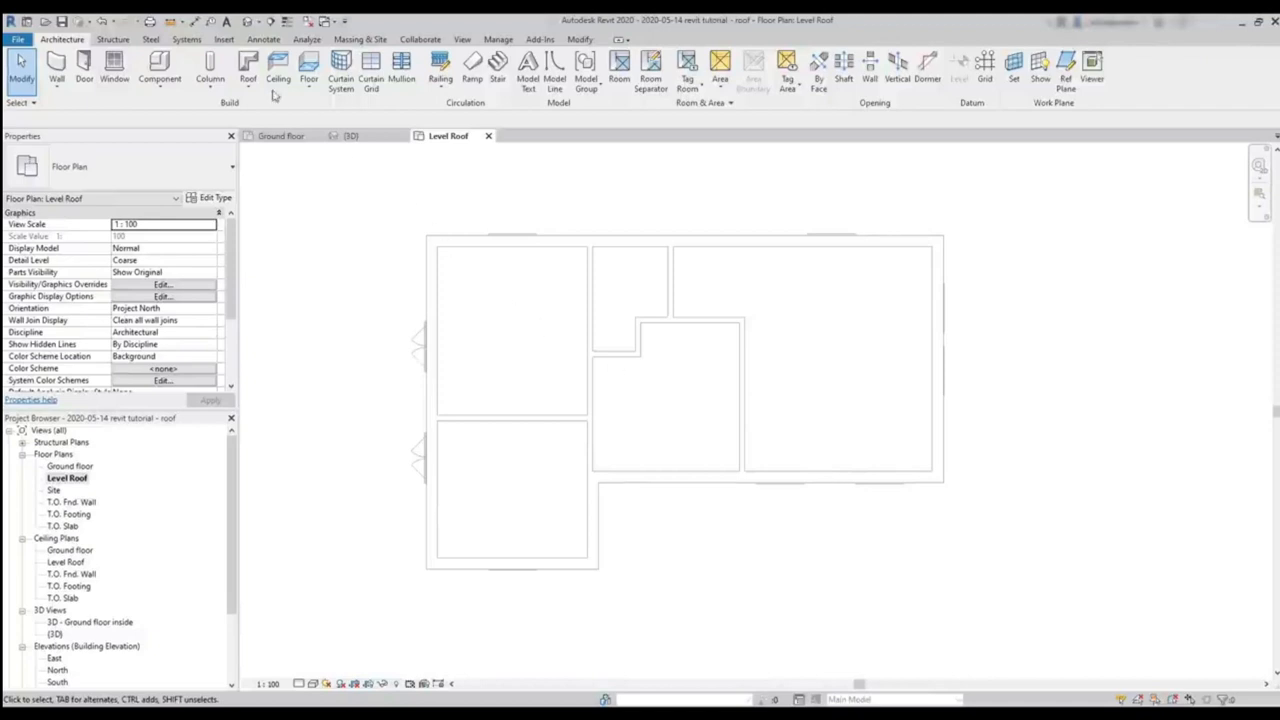
Start a Roof by Footprint and select the Generic - 400mm roof type.
click(248, 72)
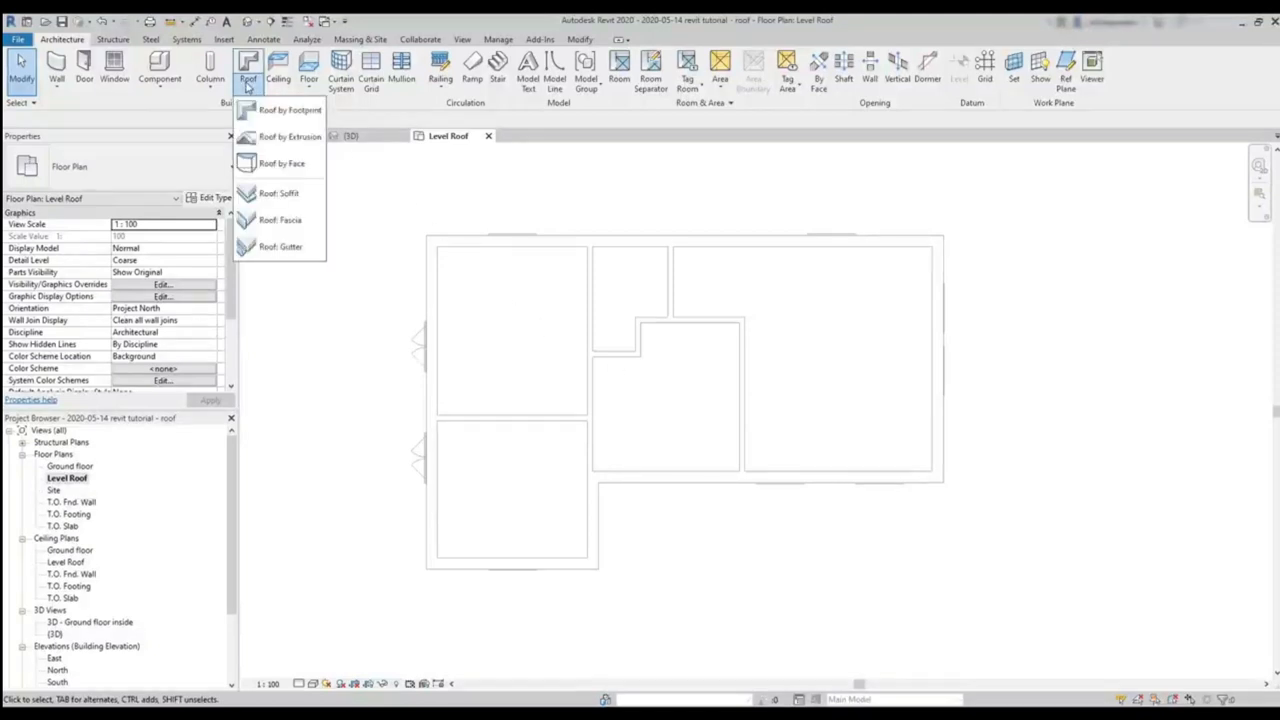
mouse_move(285, 110)
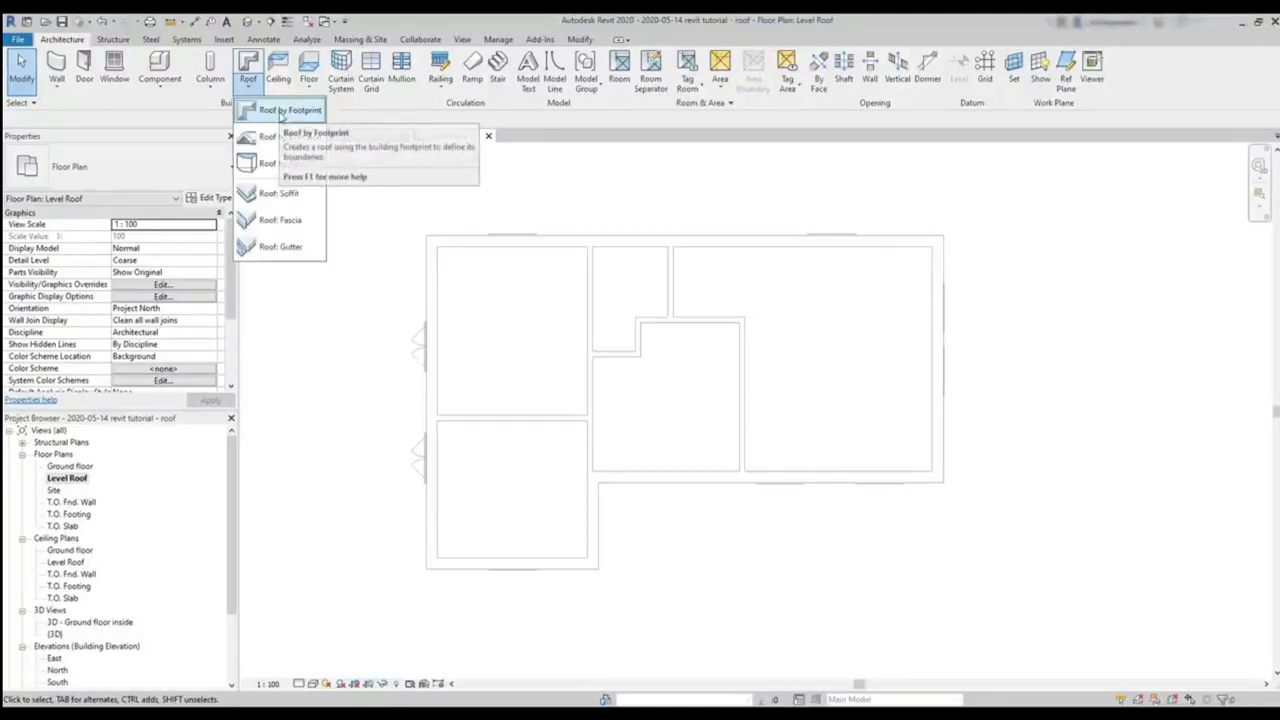
click(290, 110)
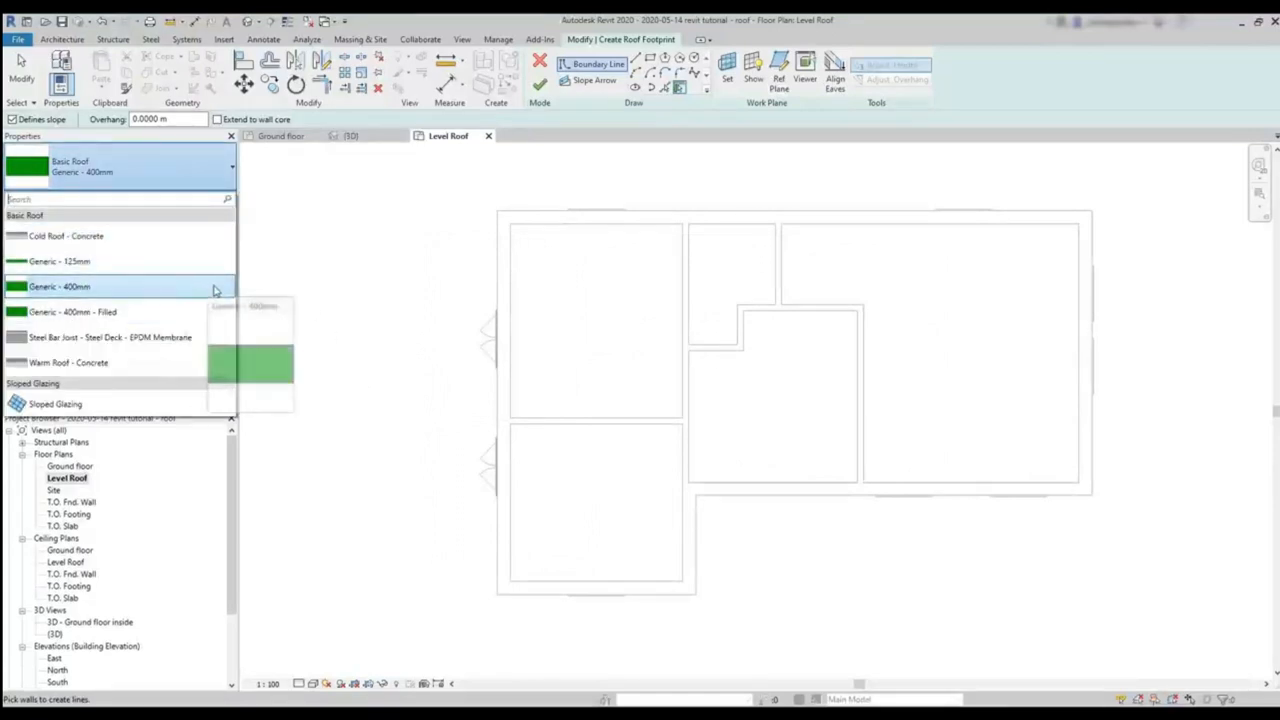
click(60, 287)
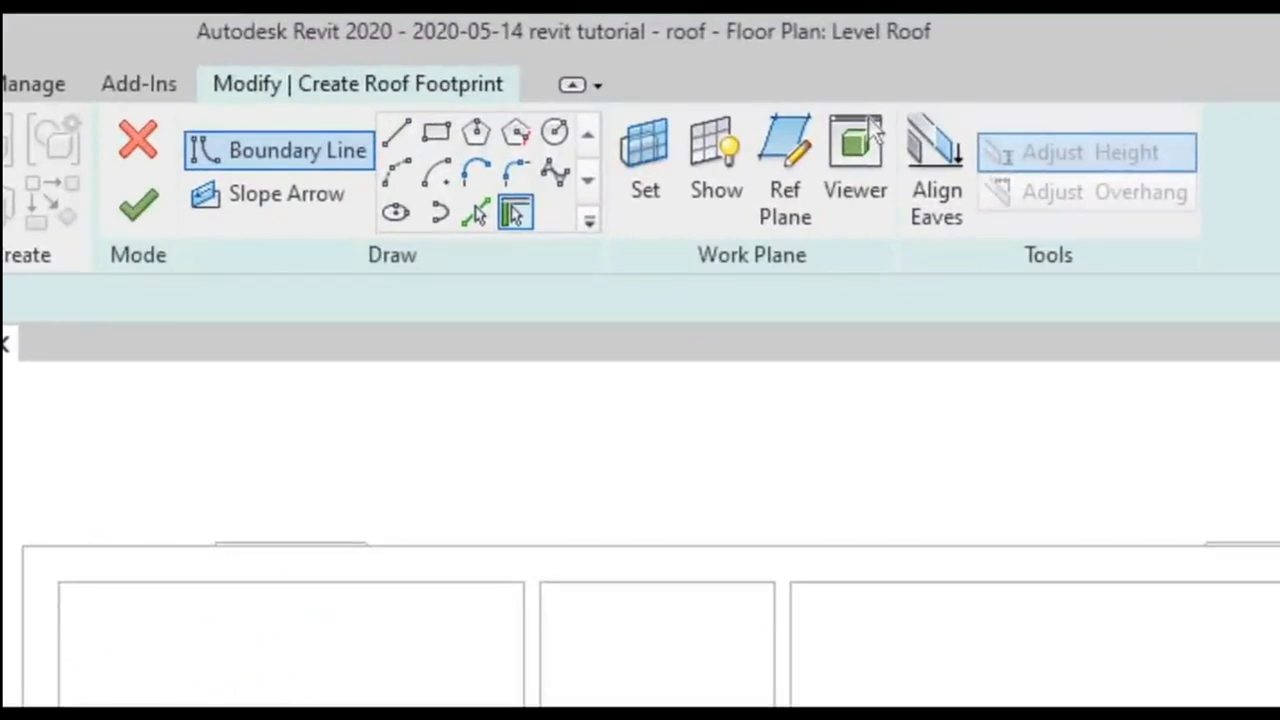
mouse_move(516, 213)
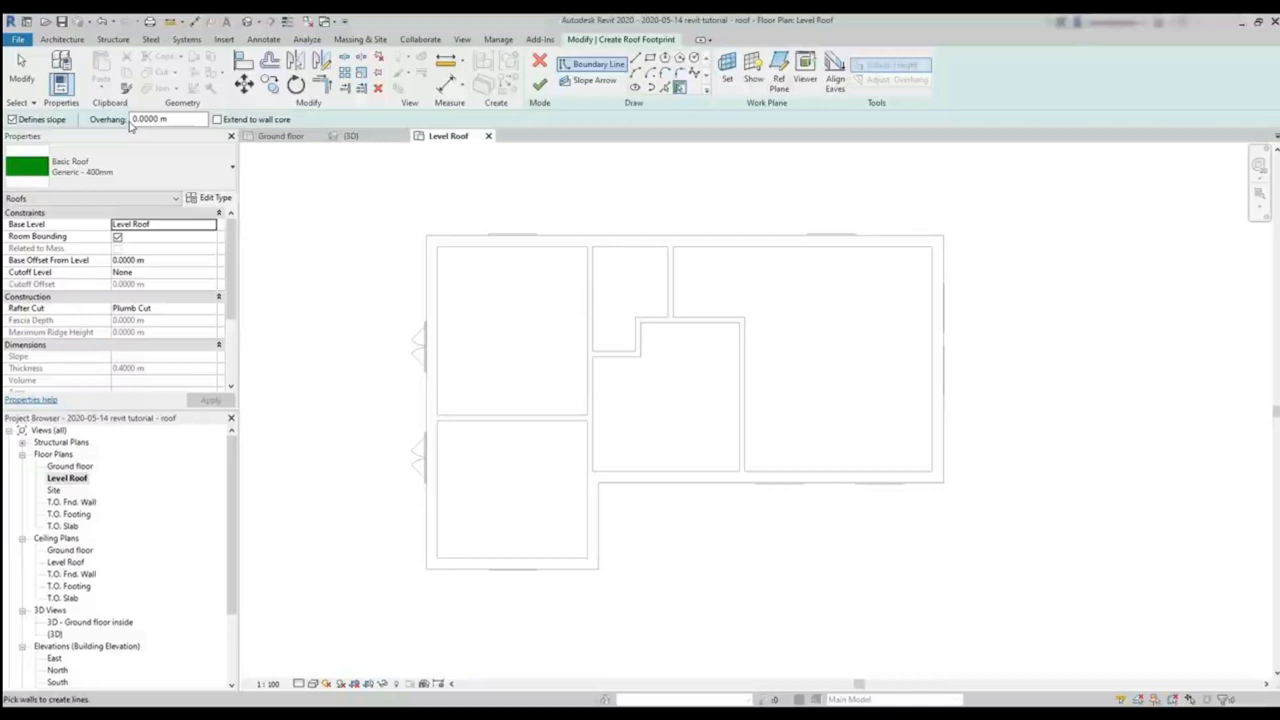
Enter a 0.3 m overhang in the Options Bar.
click(165, 119)
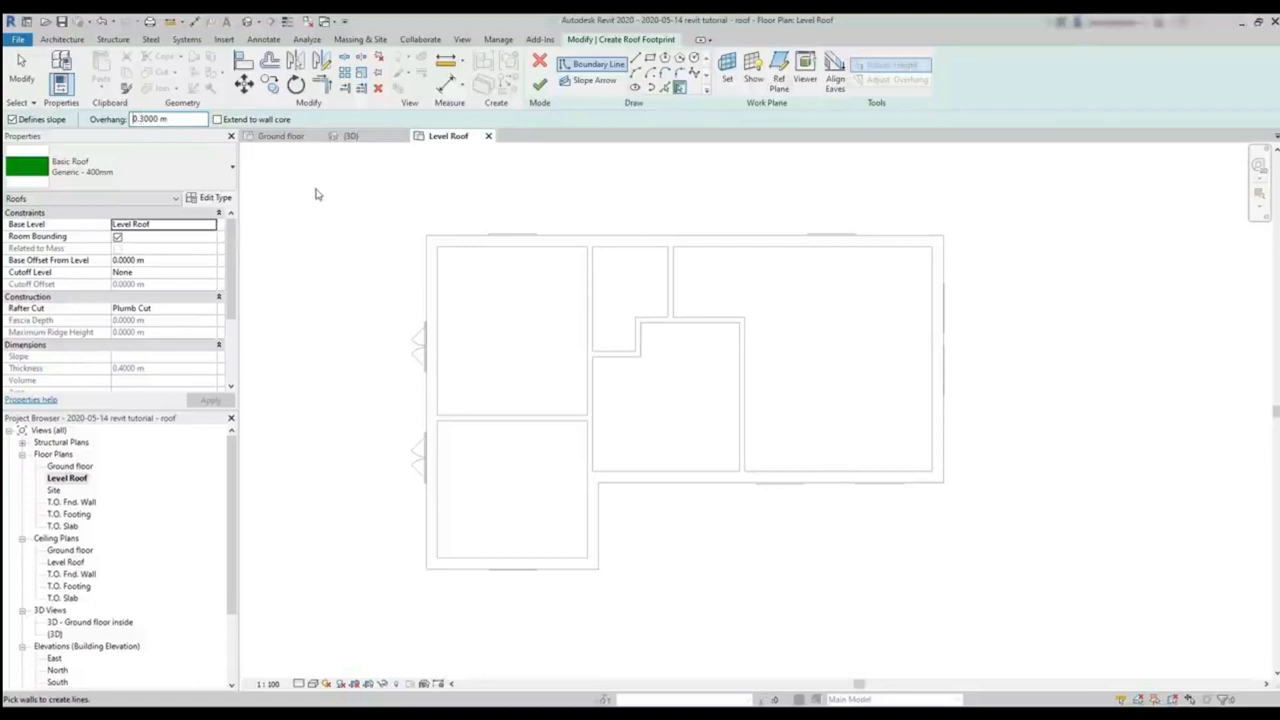
mouse_move(328, 197)
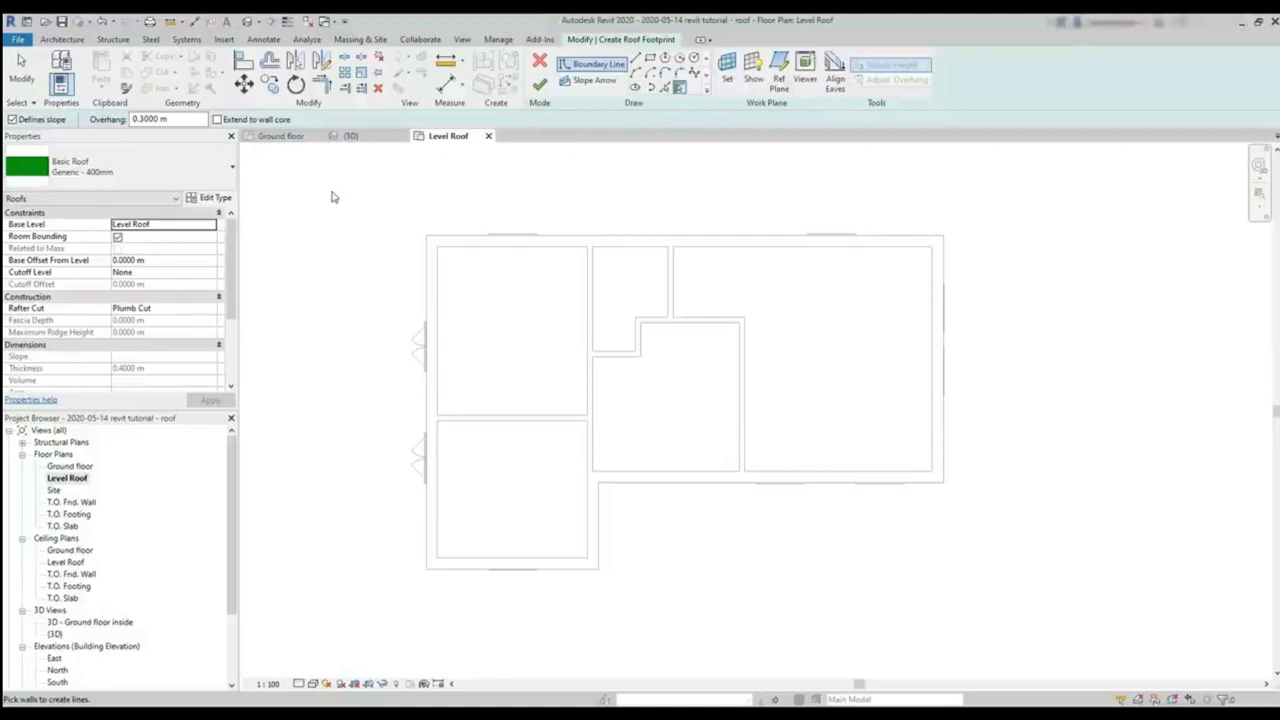
mouse_move(512, 241)
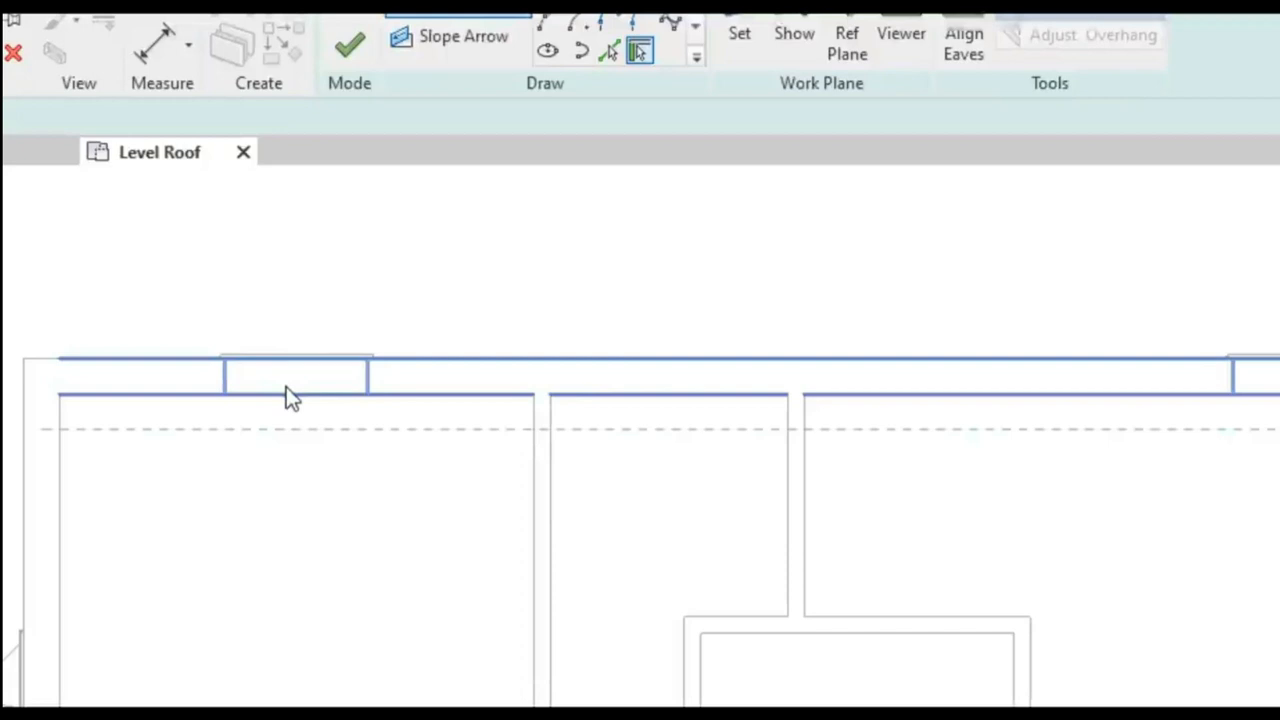
mouse_move(290, 395)
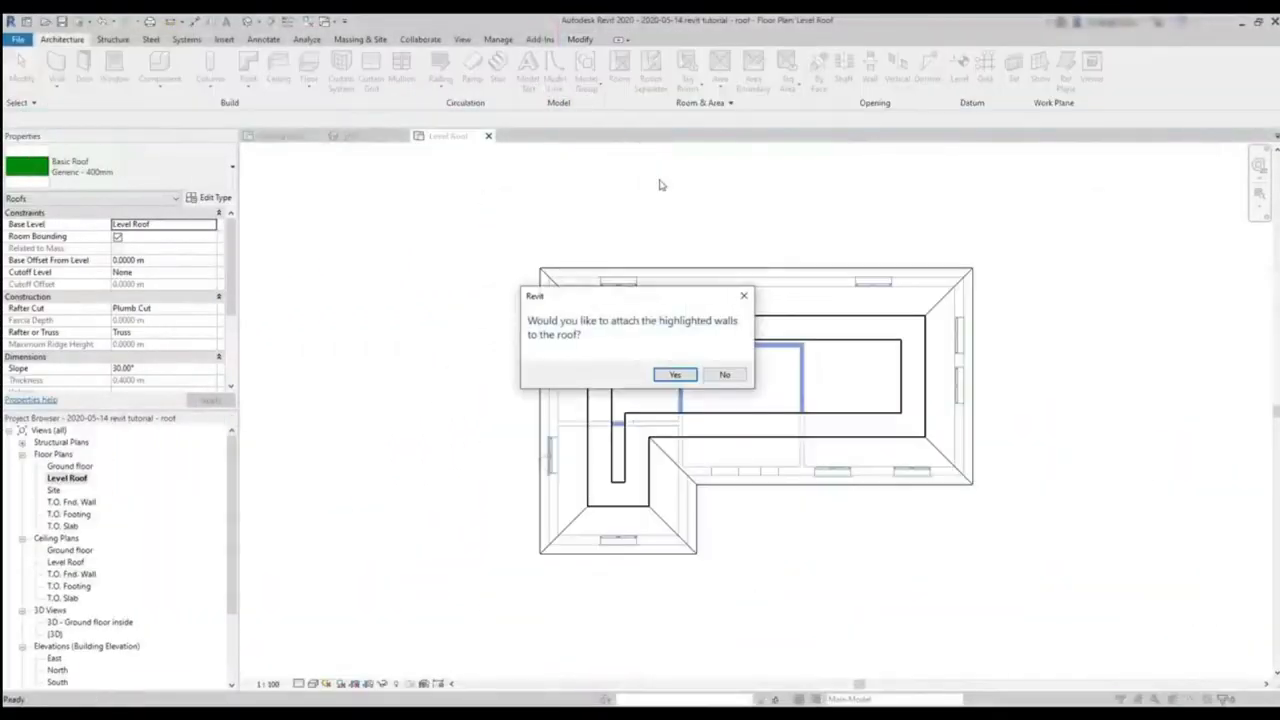
mouse_move(675, 222)
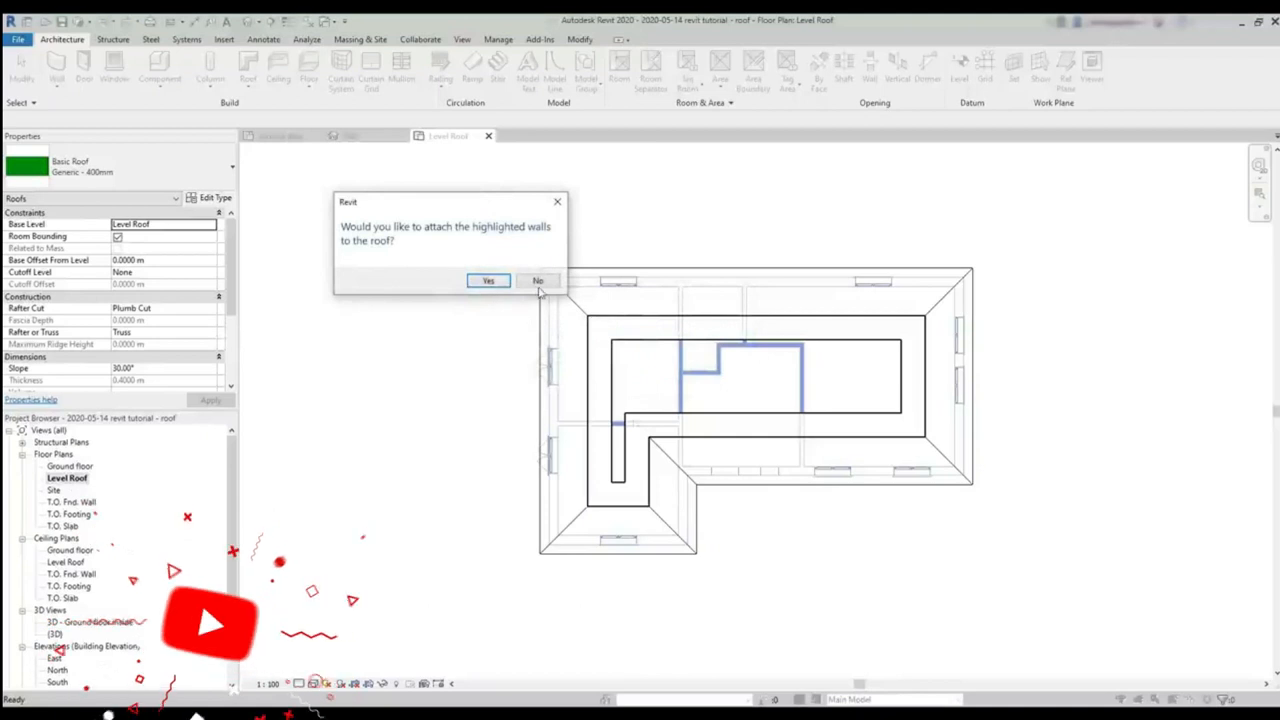
Decline attaching walls, then select the finished hip roof in 3D.
click(488, 280)
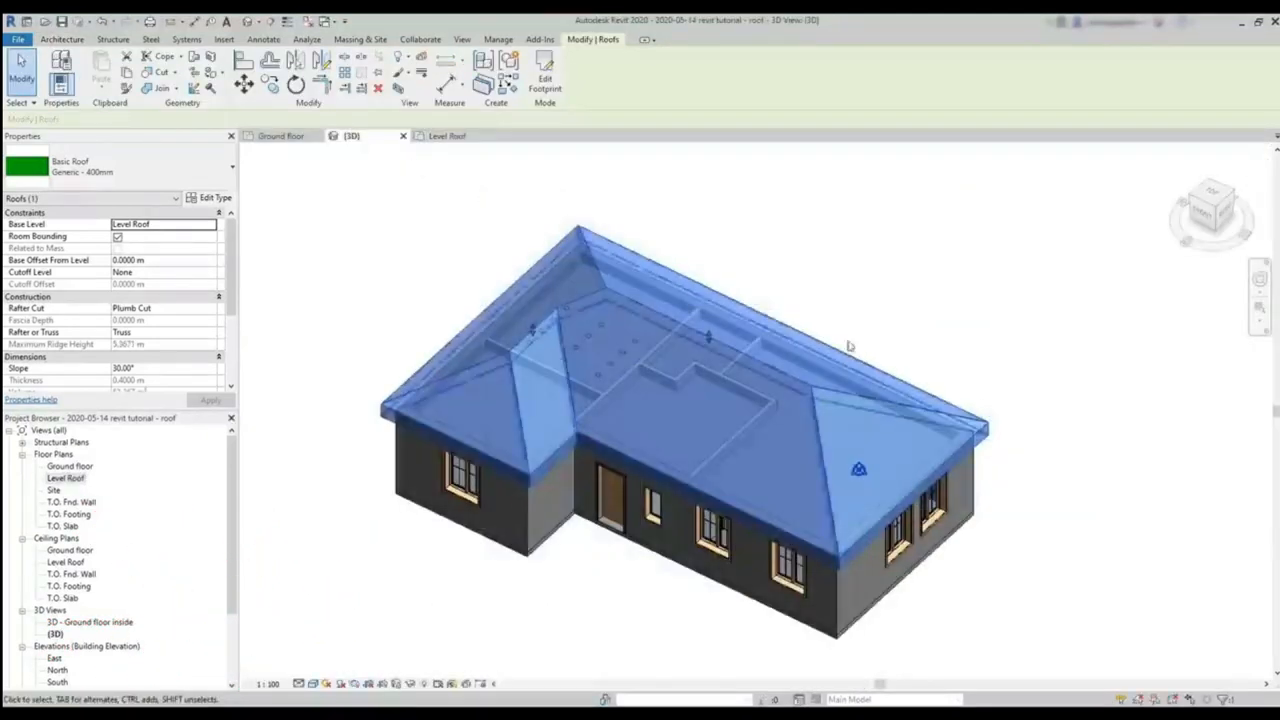
click(972, 336)
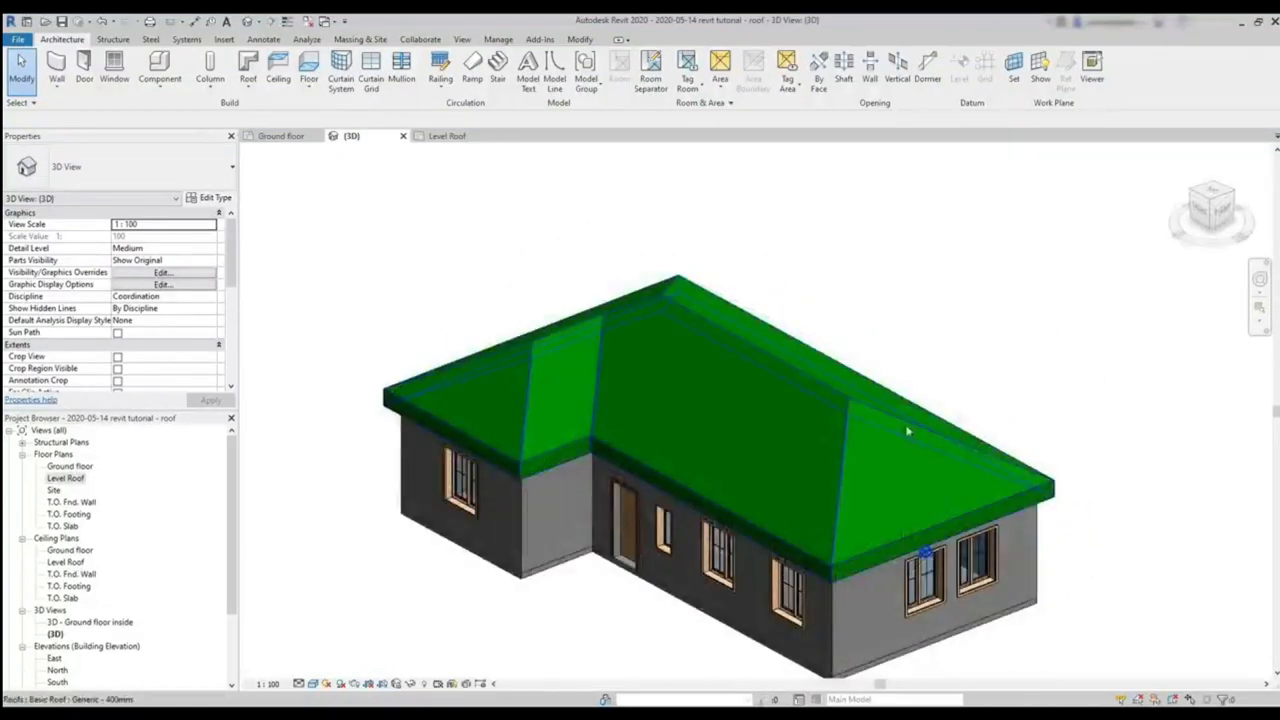
click(905, 430)
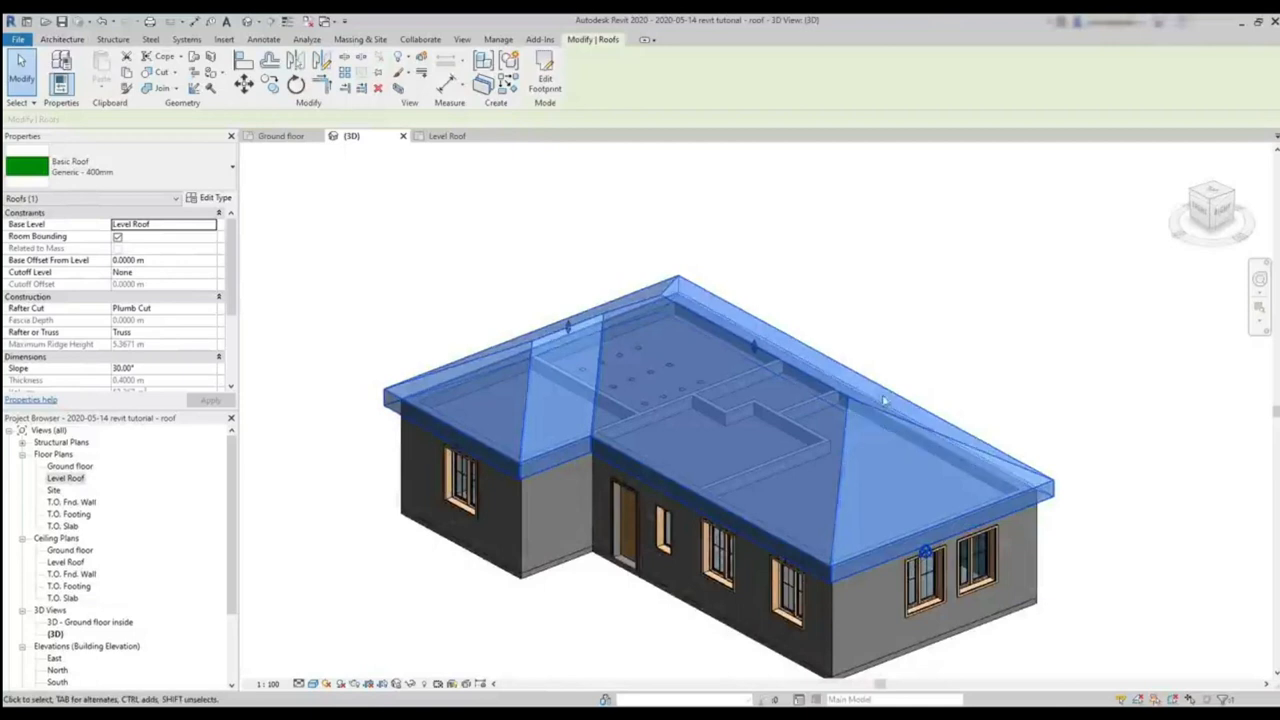
mouse_move(953, 372)
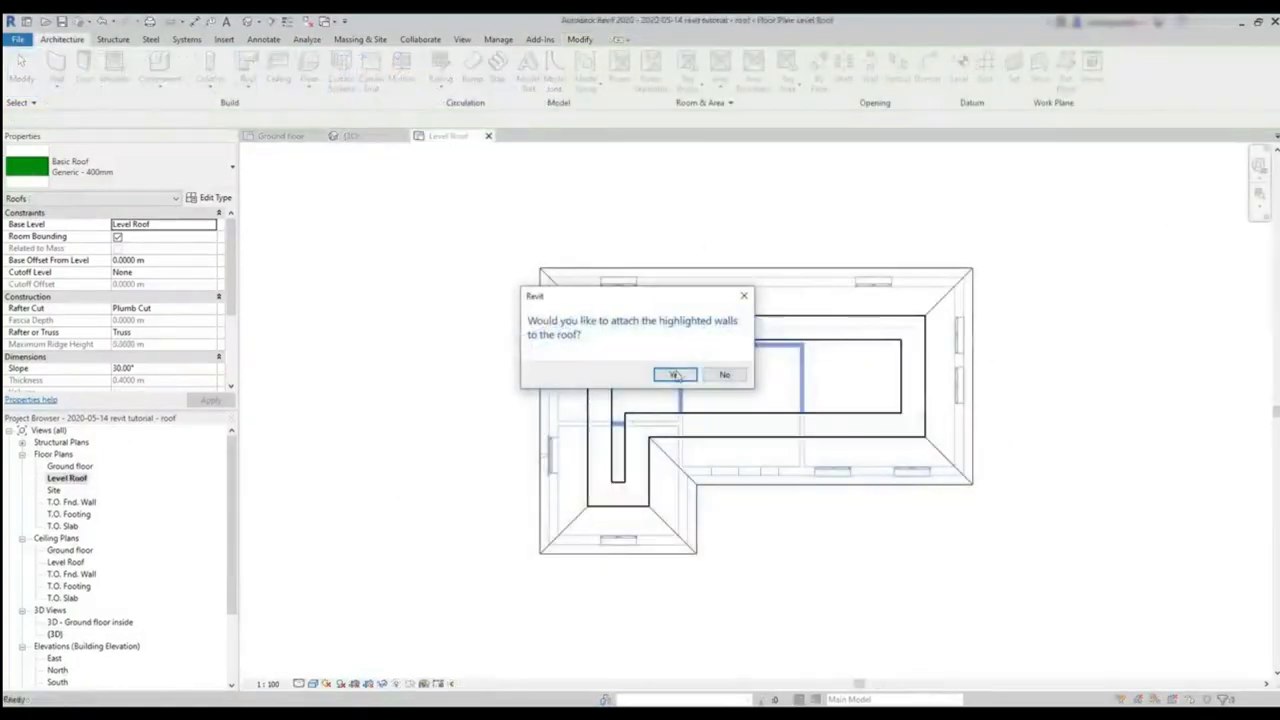
Answer Yes to attaching the highlighted walls and select the roof to inspect it.
click(674, 374)
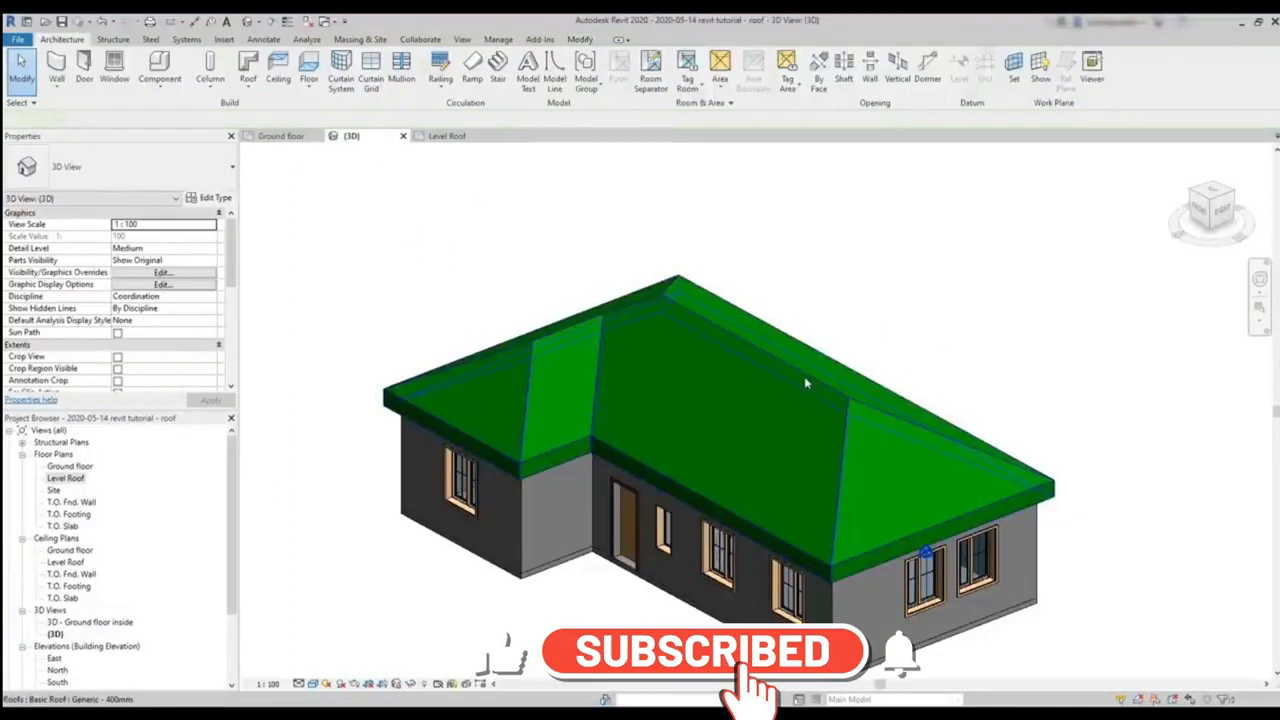
click(805, 384)
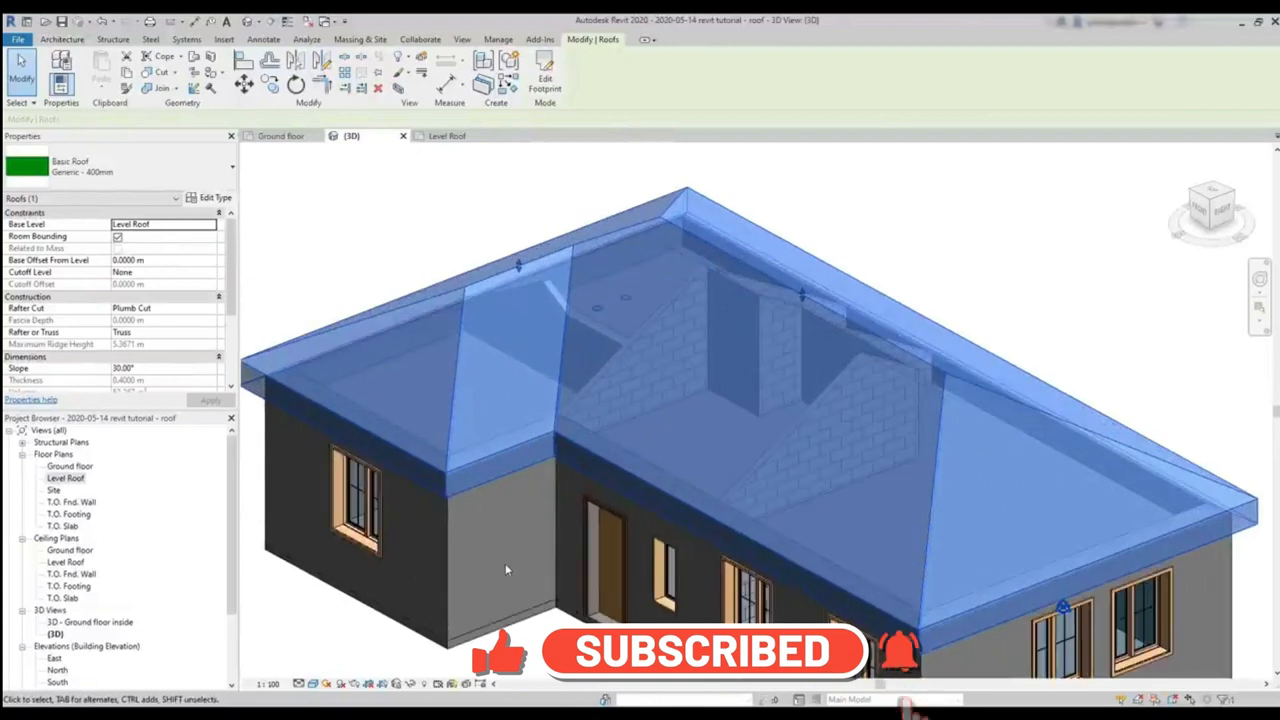
click(448, 135)
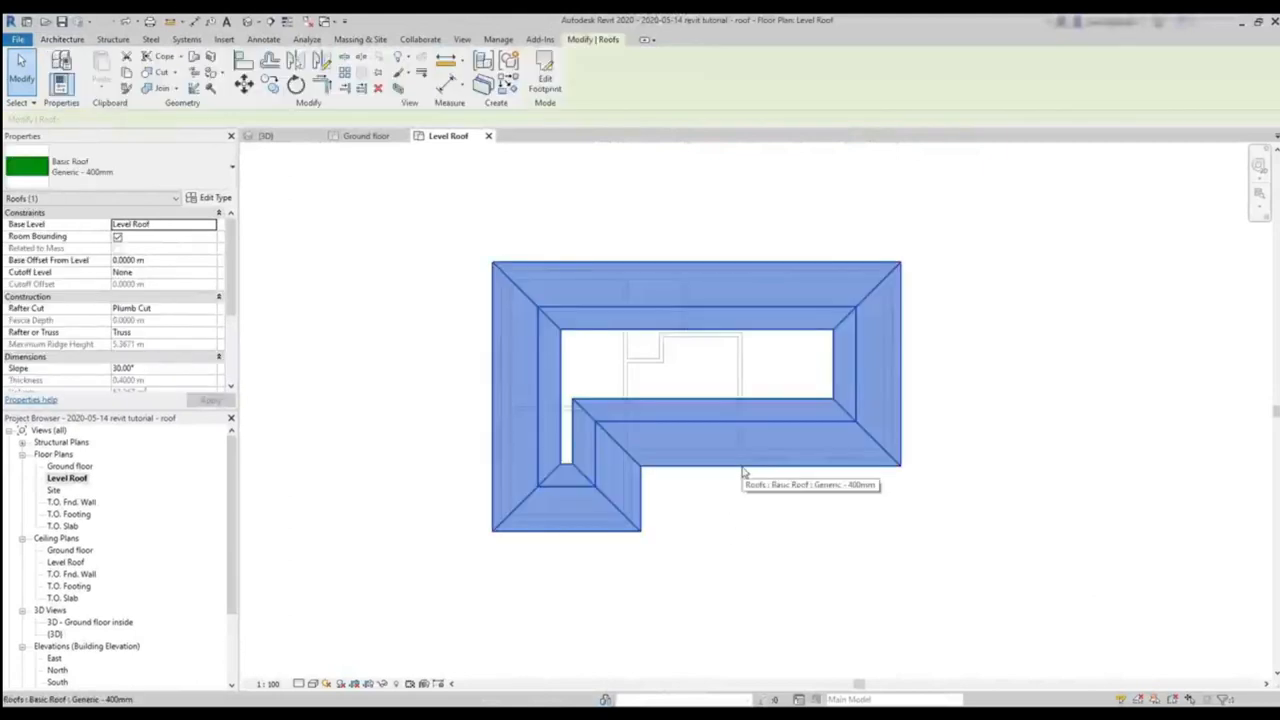
Redo the main footprint roof at 18° slope with two non-sloping gable ends.
click(420, 263)
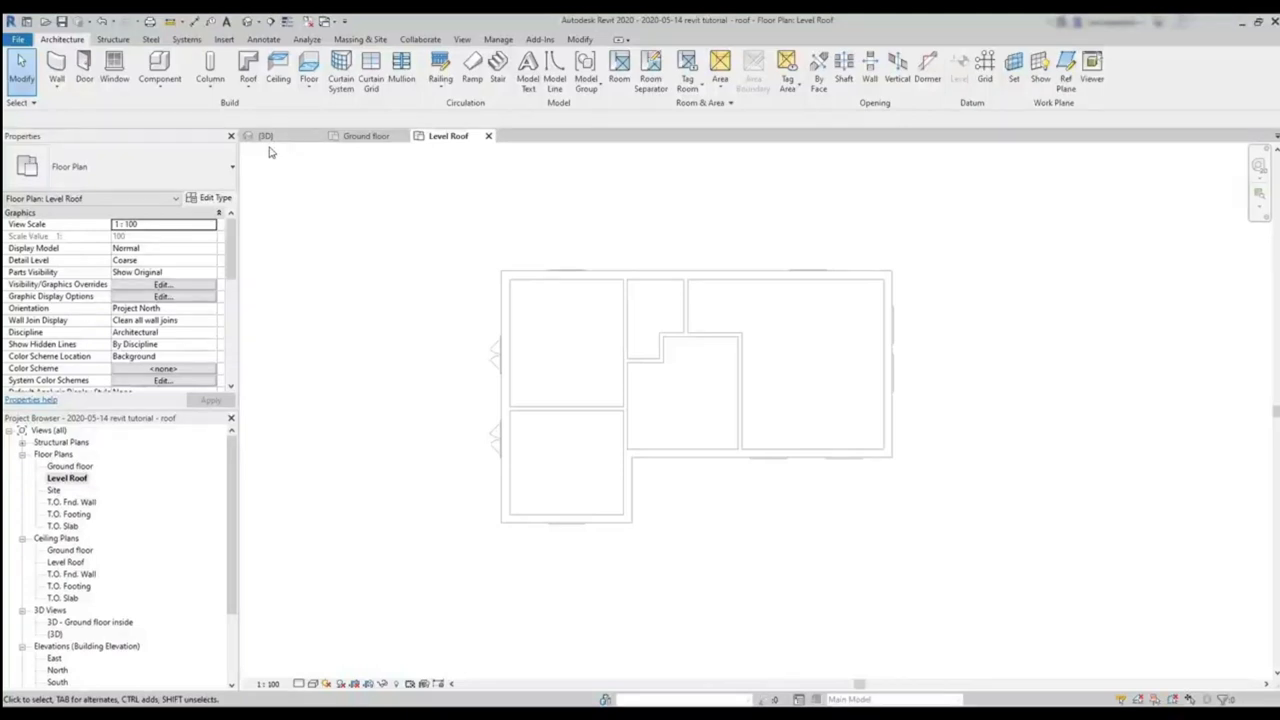
mouse_move(247, 98)
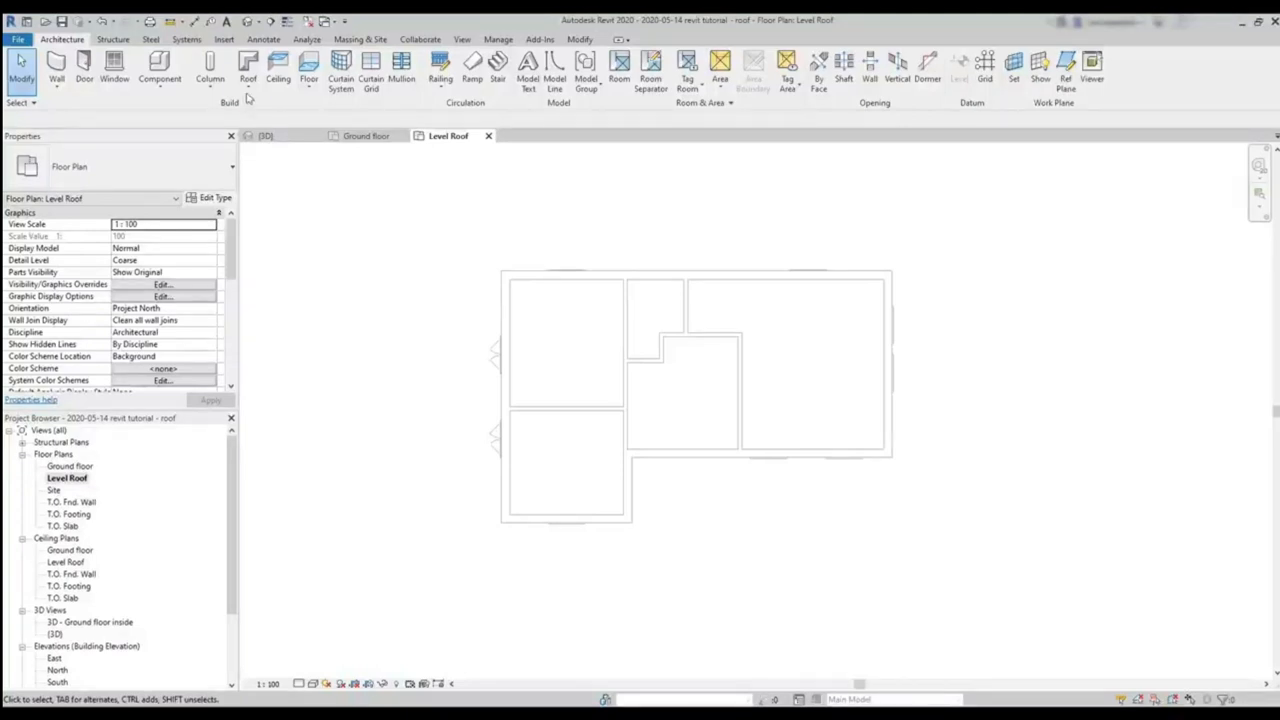
click(248, 72)
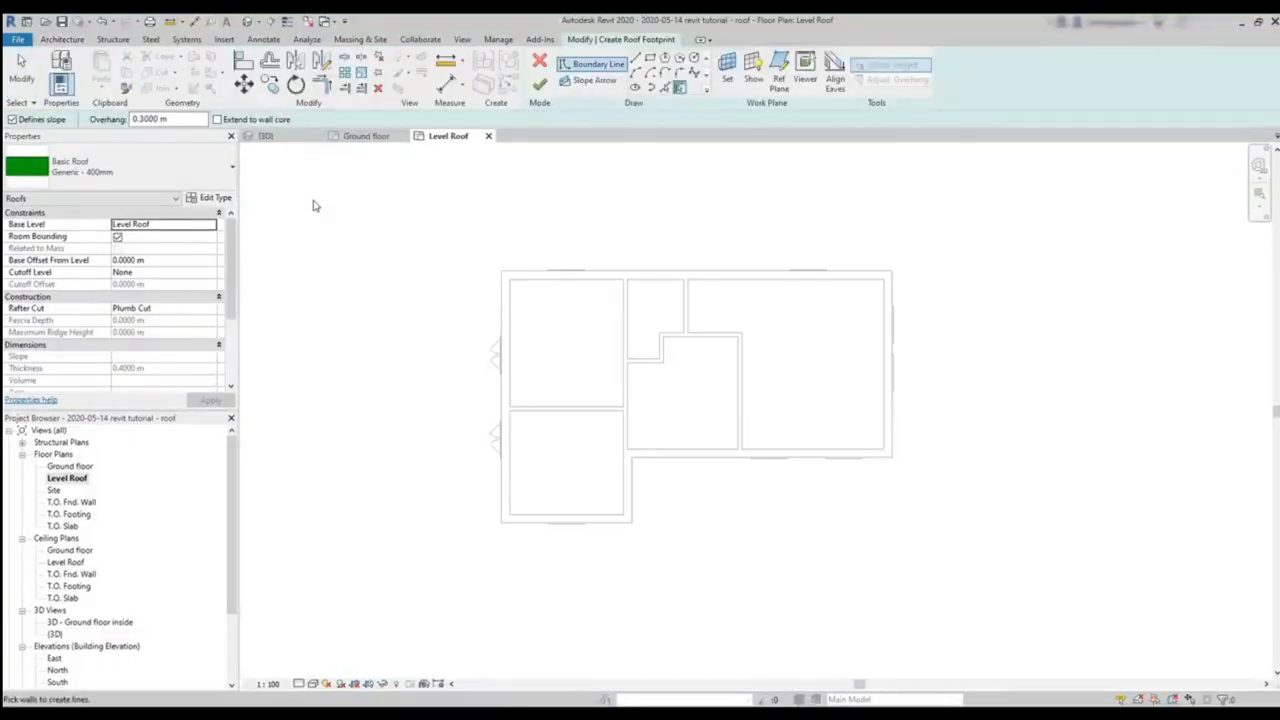
click(620, 278)
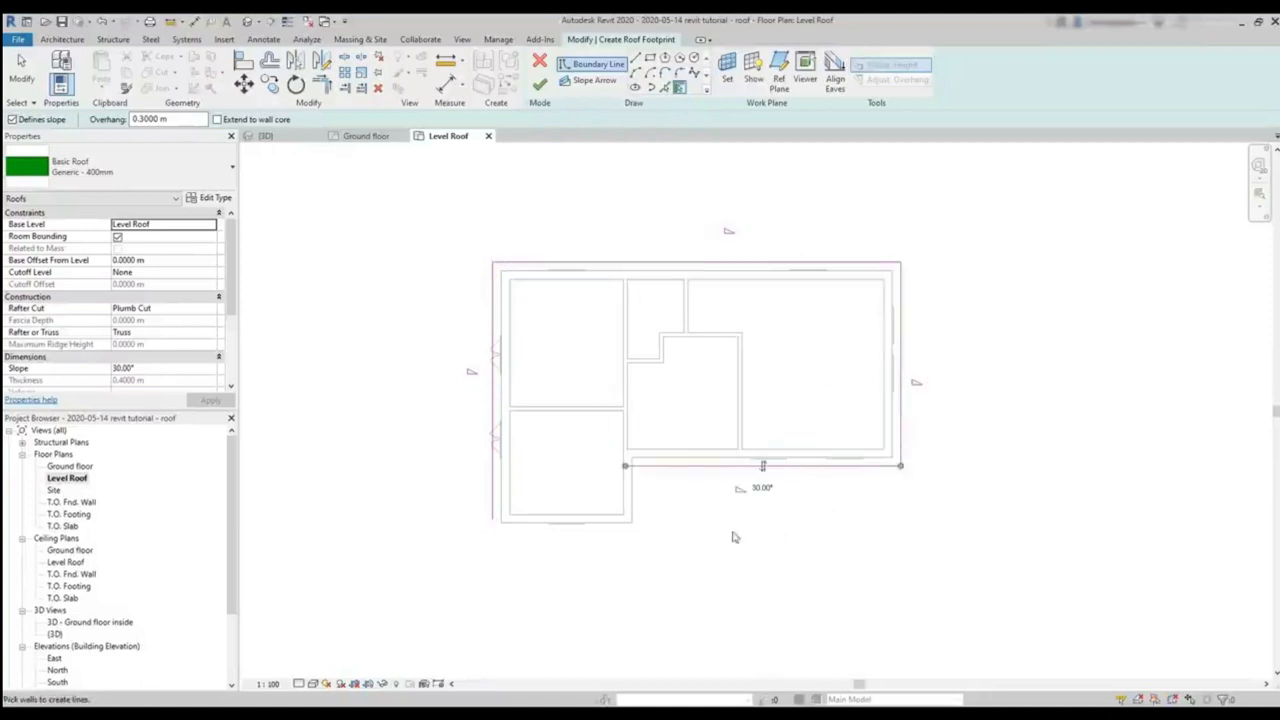
mouse_move(548, 485)
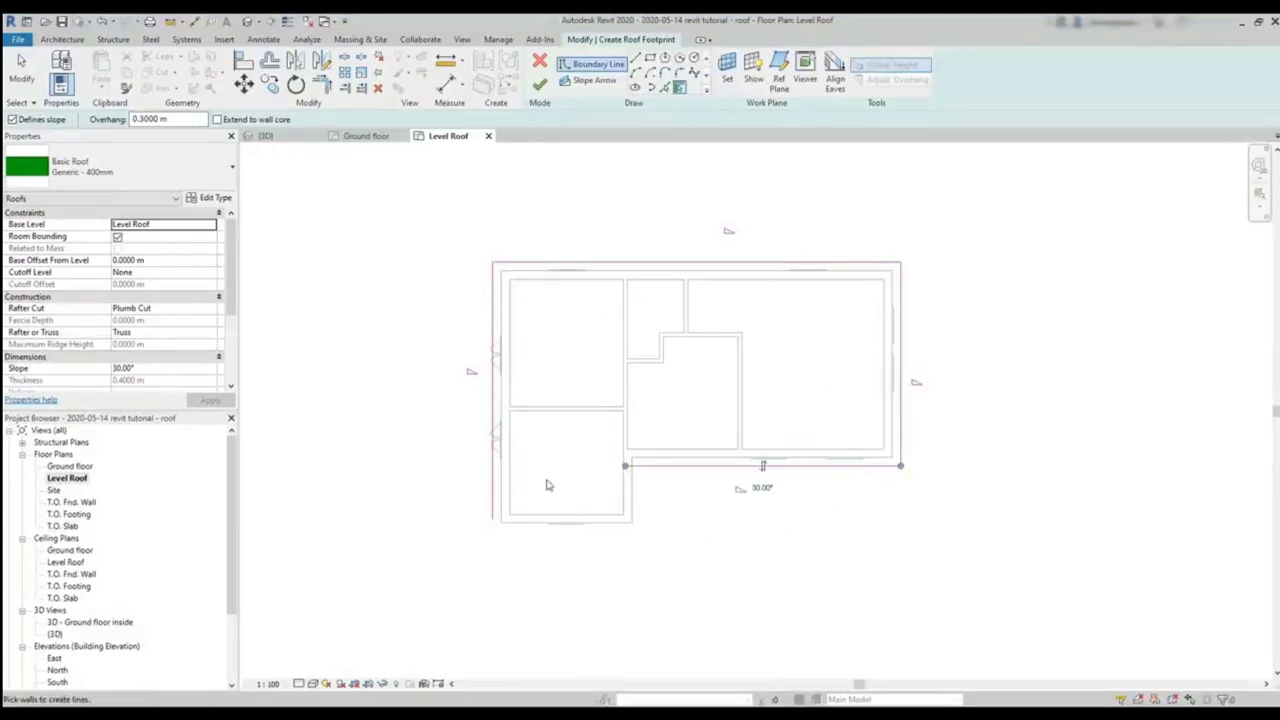
mouse_move(530, 443)
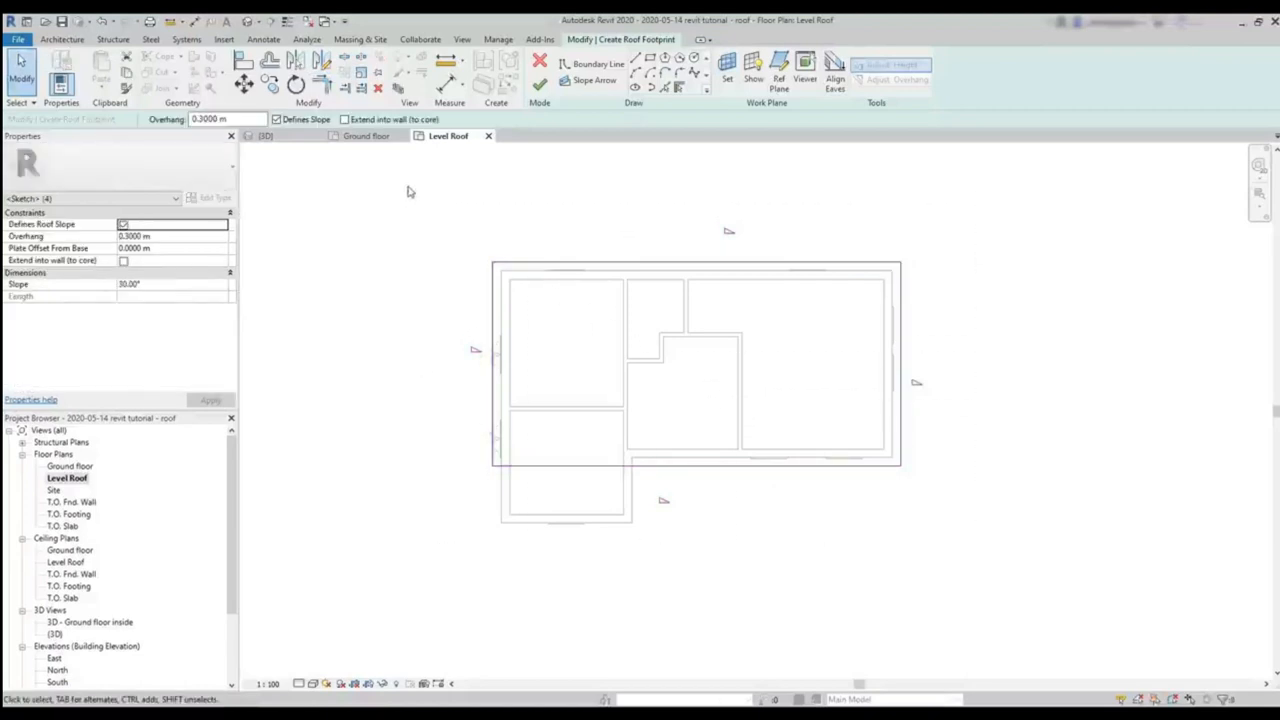
mouse_move(127, 294)
text(180)
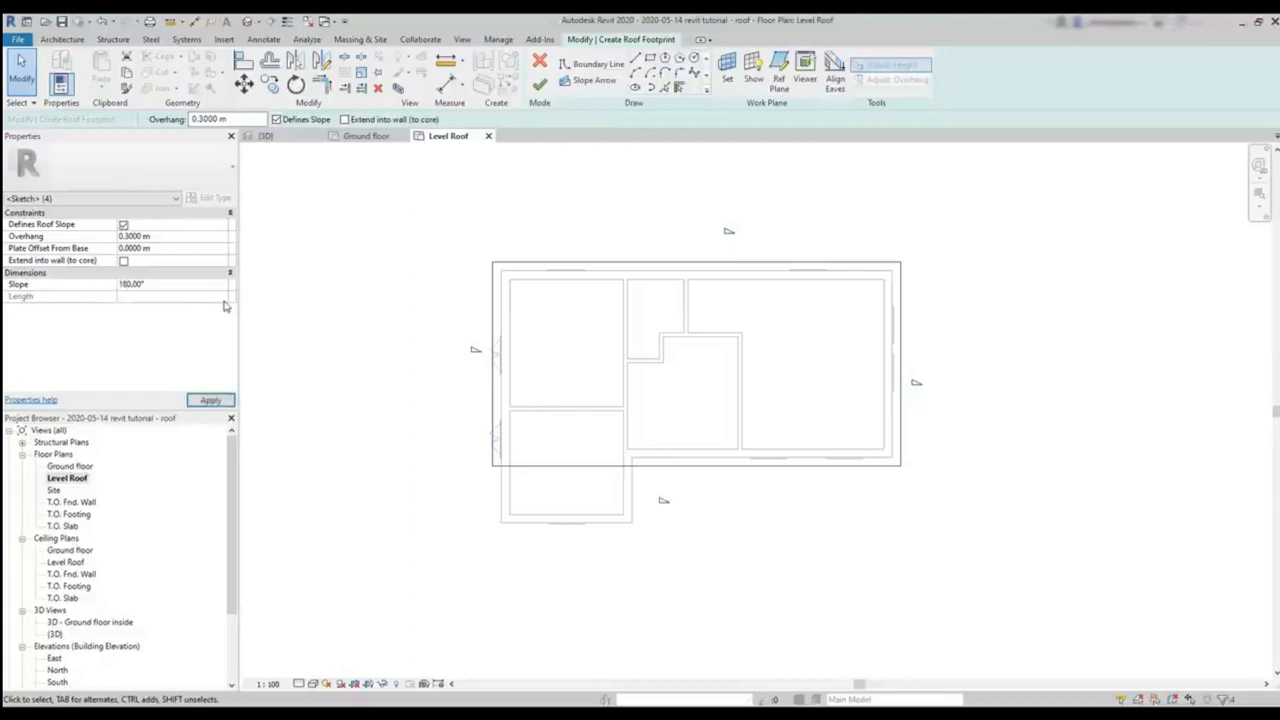
click(135, 284)
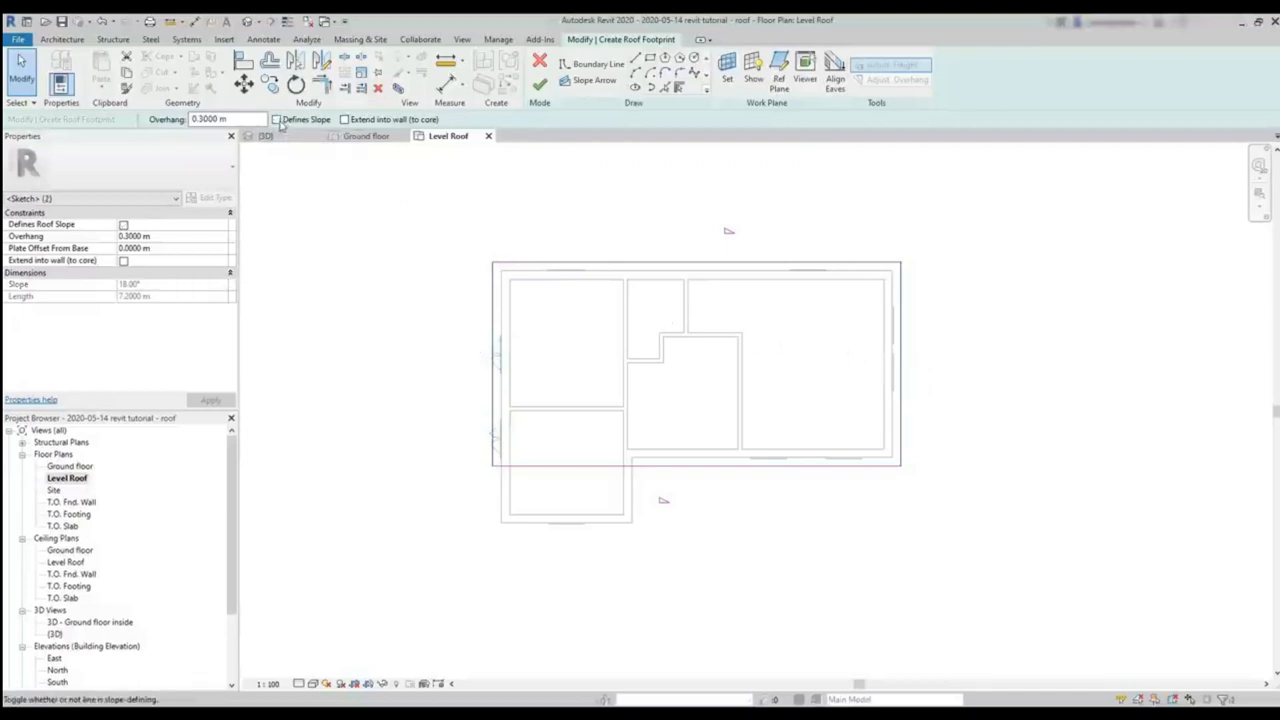
click(540, 85)
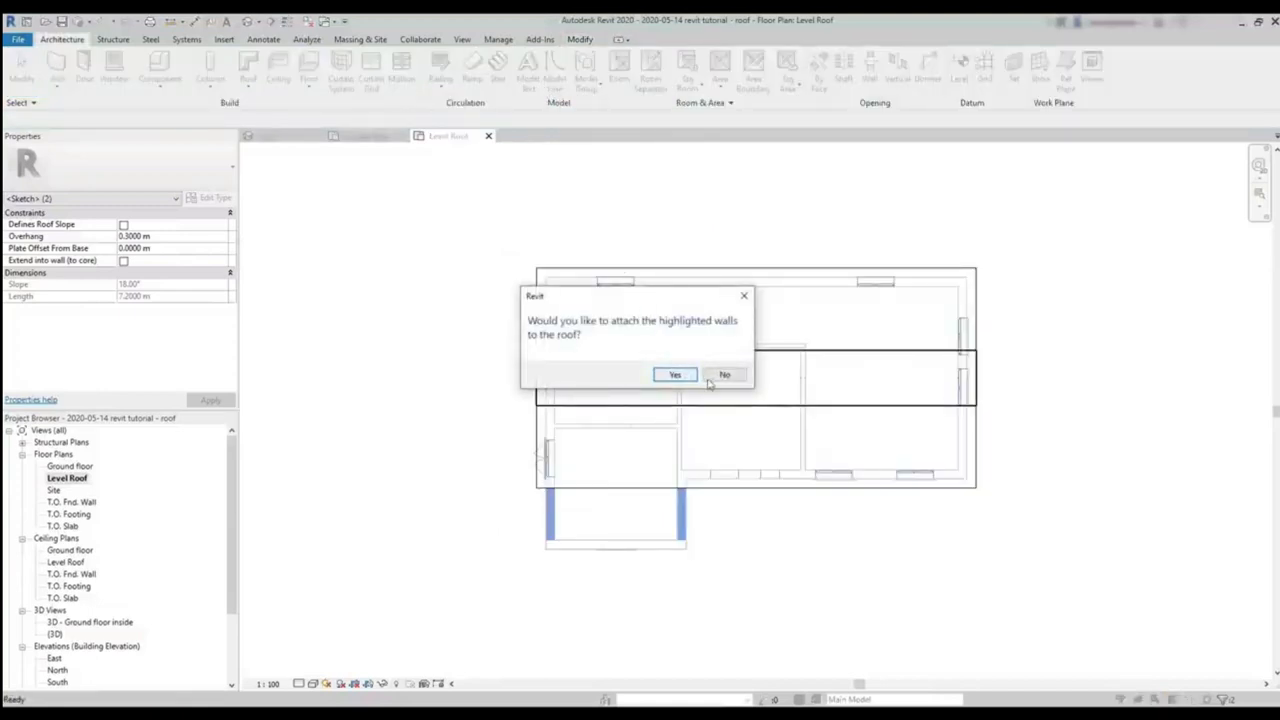
Decline wall attachment, make two wing roof edges non-sloping, finish, and decline again.
click(724, 374)
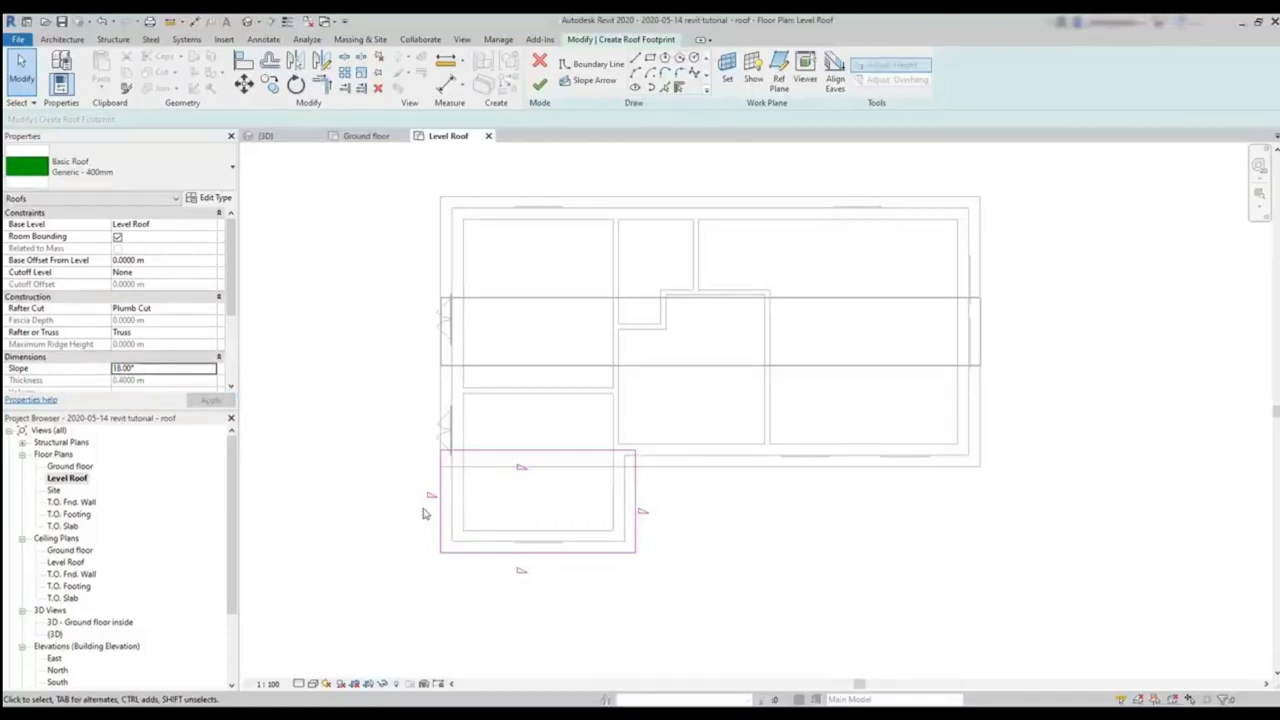
click(538, 451)
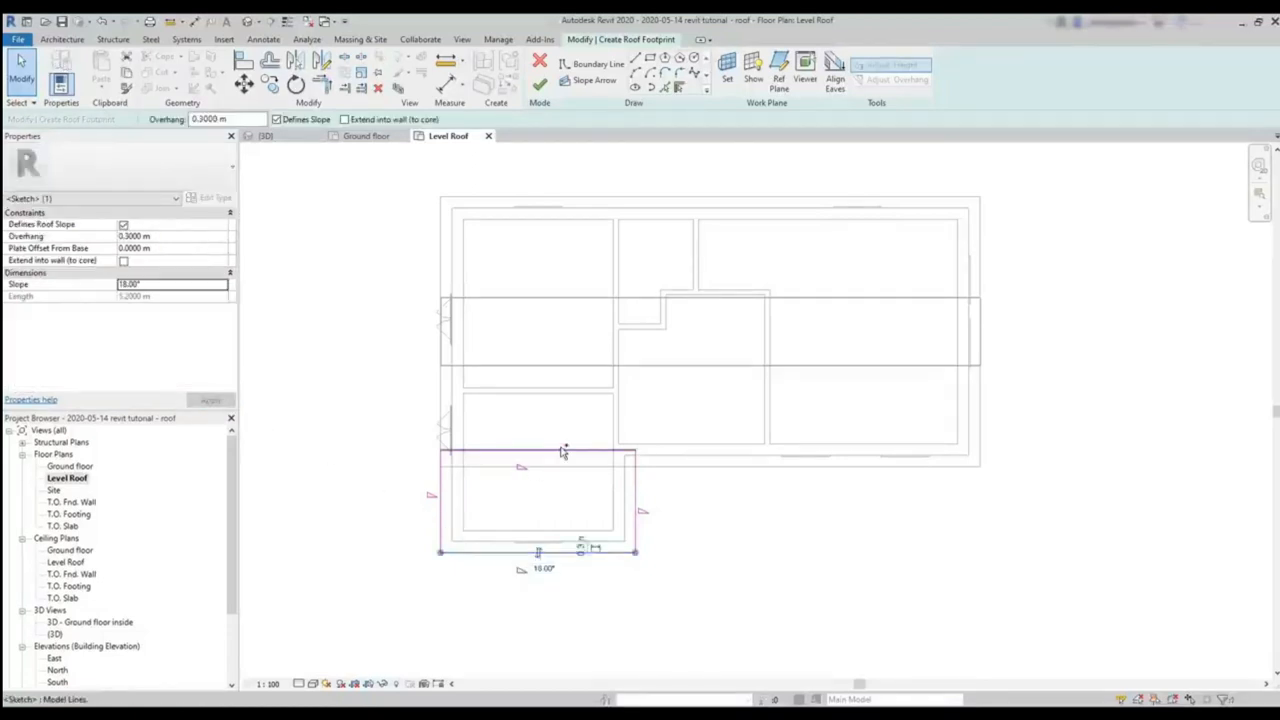
click(563, 452)
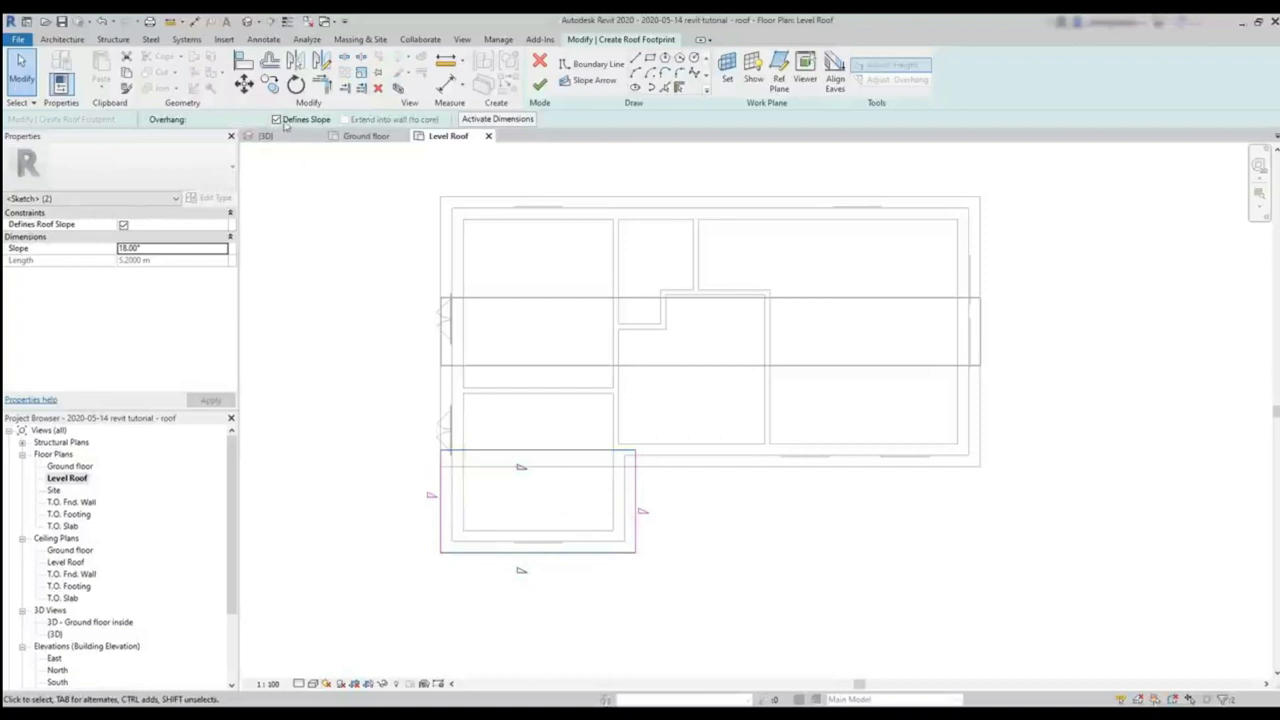
click(123, 224)
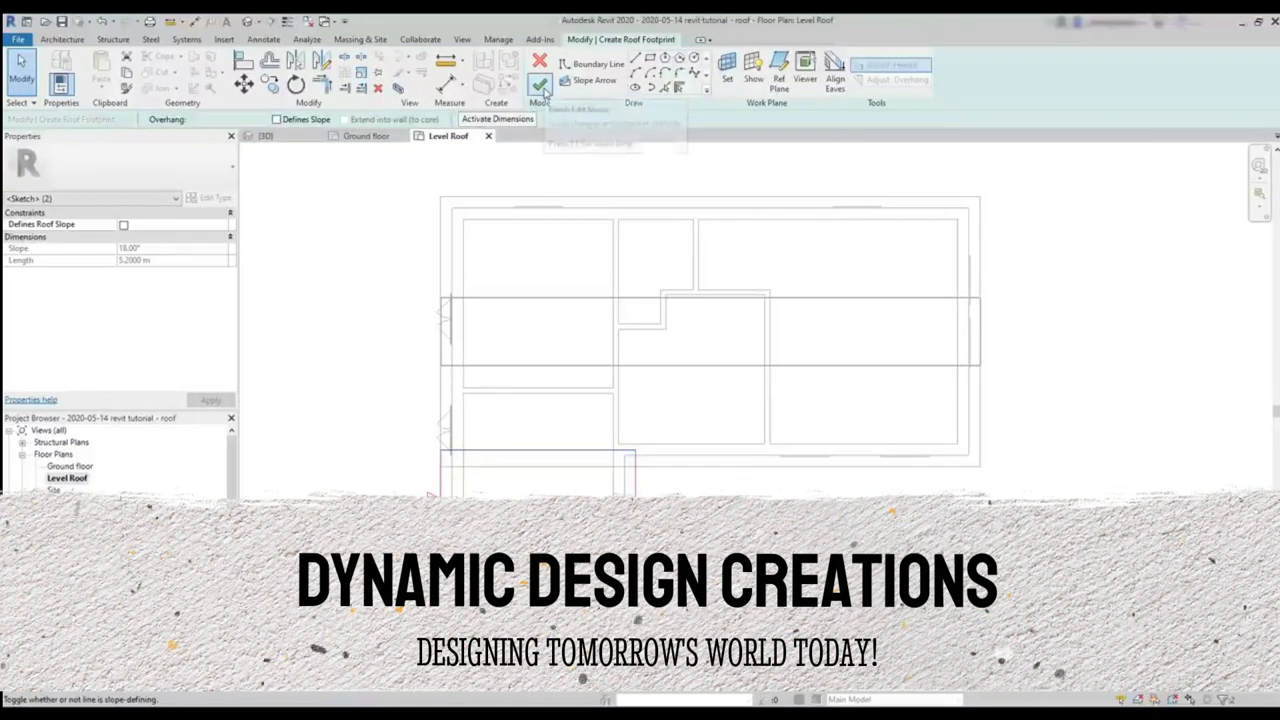
click(539, 83)
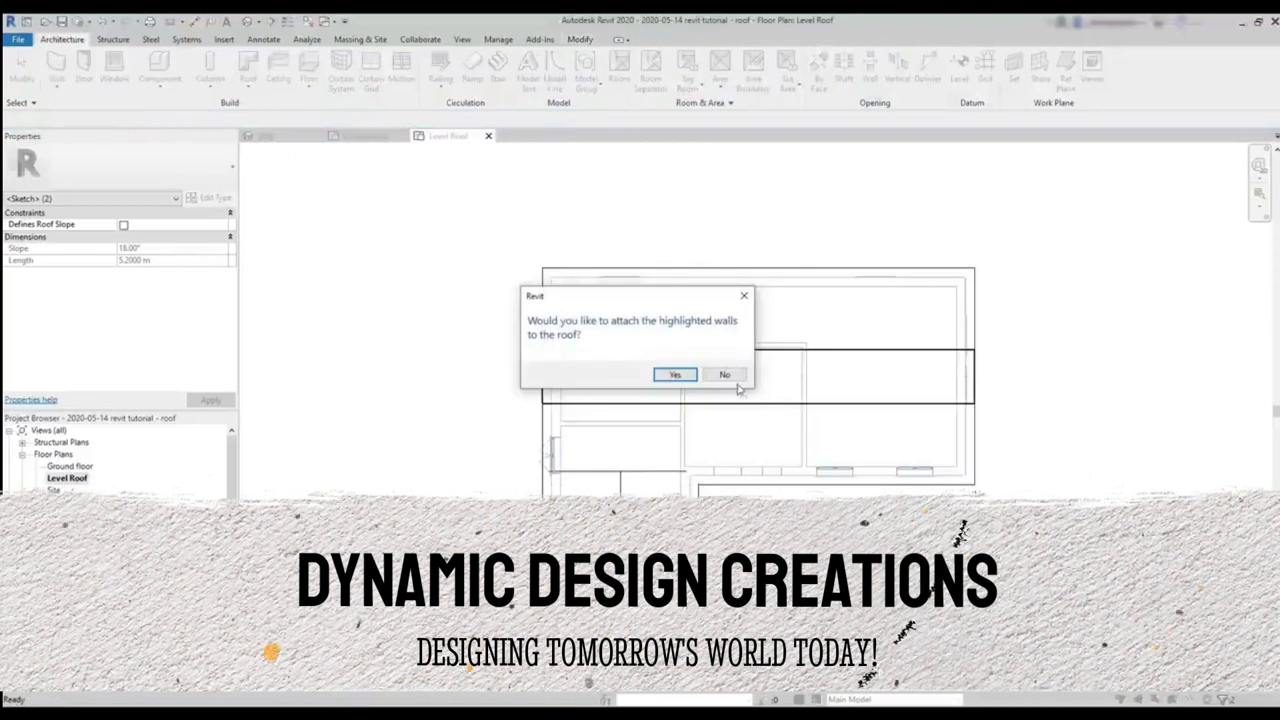
click(724, 374)
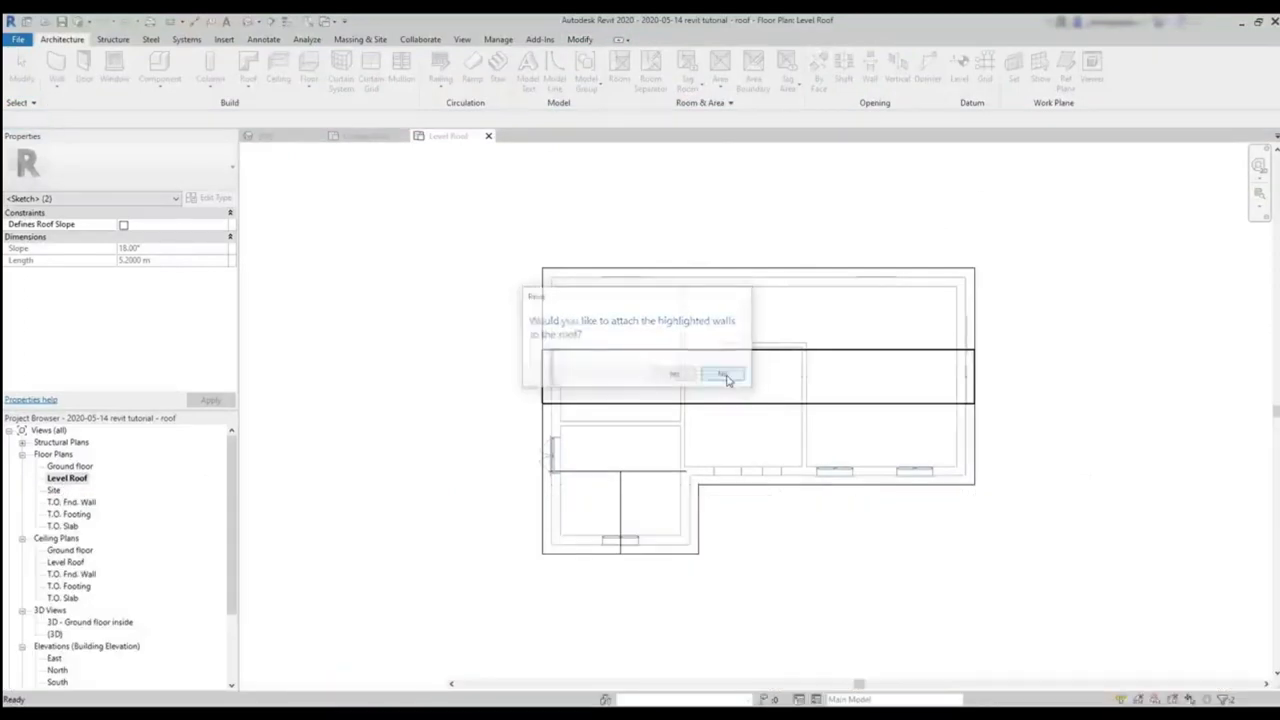
click(722, 374)
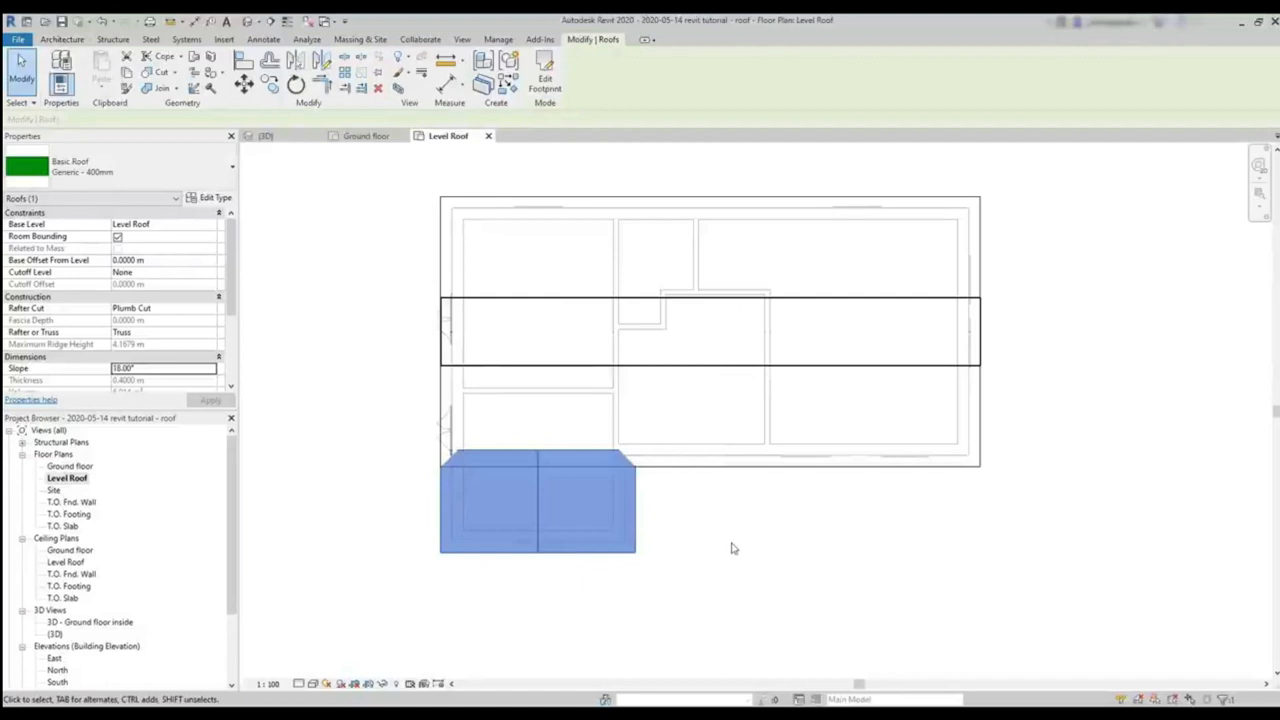
mouse_move(700, 507)
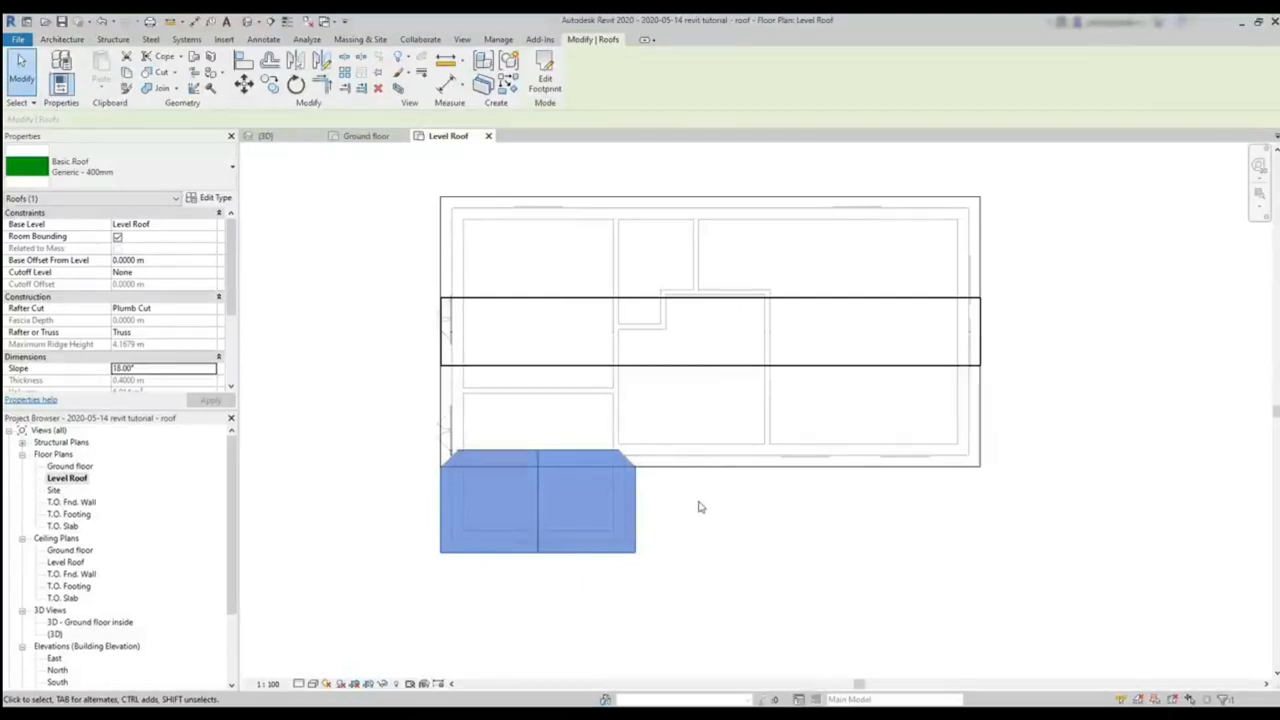
Open the 3D view and orbit around where the wing and main roofs join.
click(265, 135)
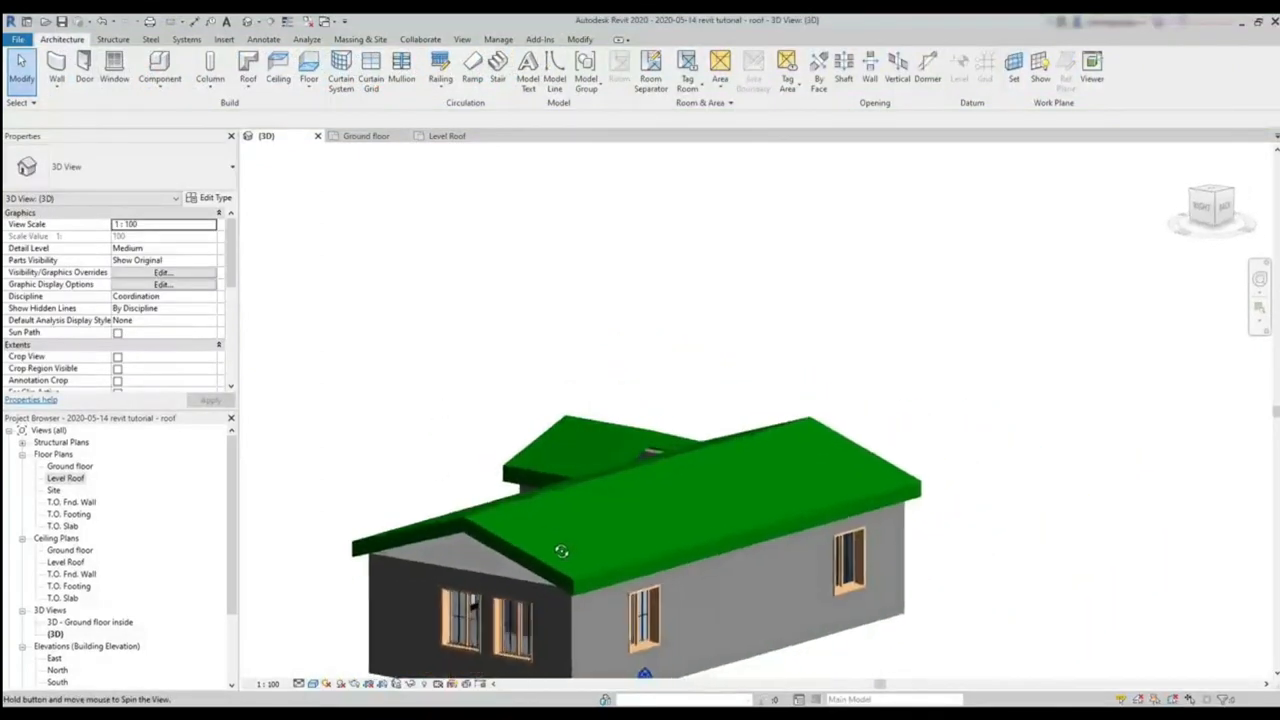
drag(561, 551, 629, 347)
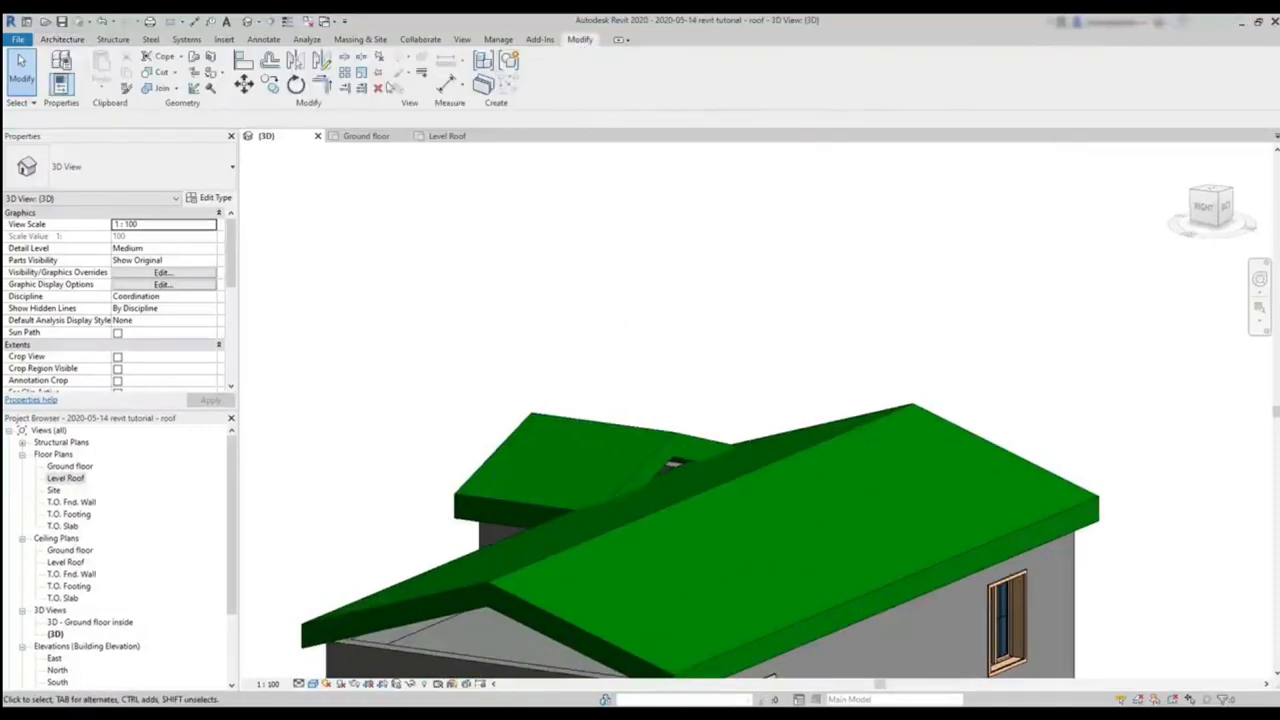
mouse_move(194, 57)
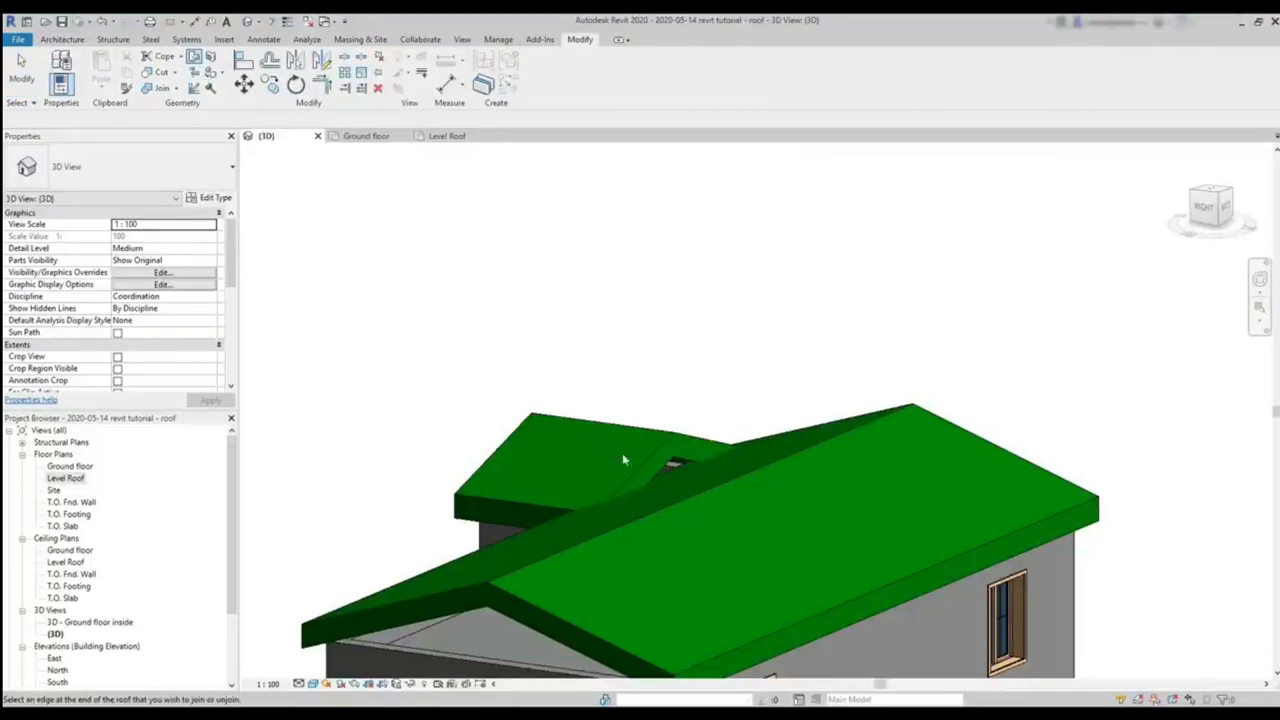
mouse_move(645, 468)
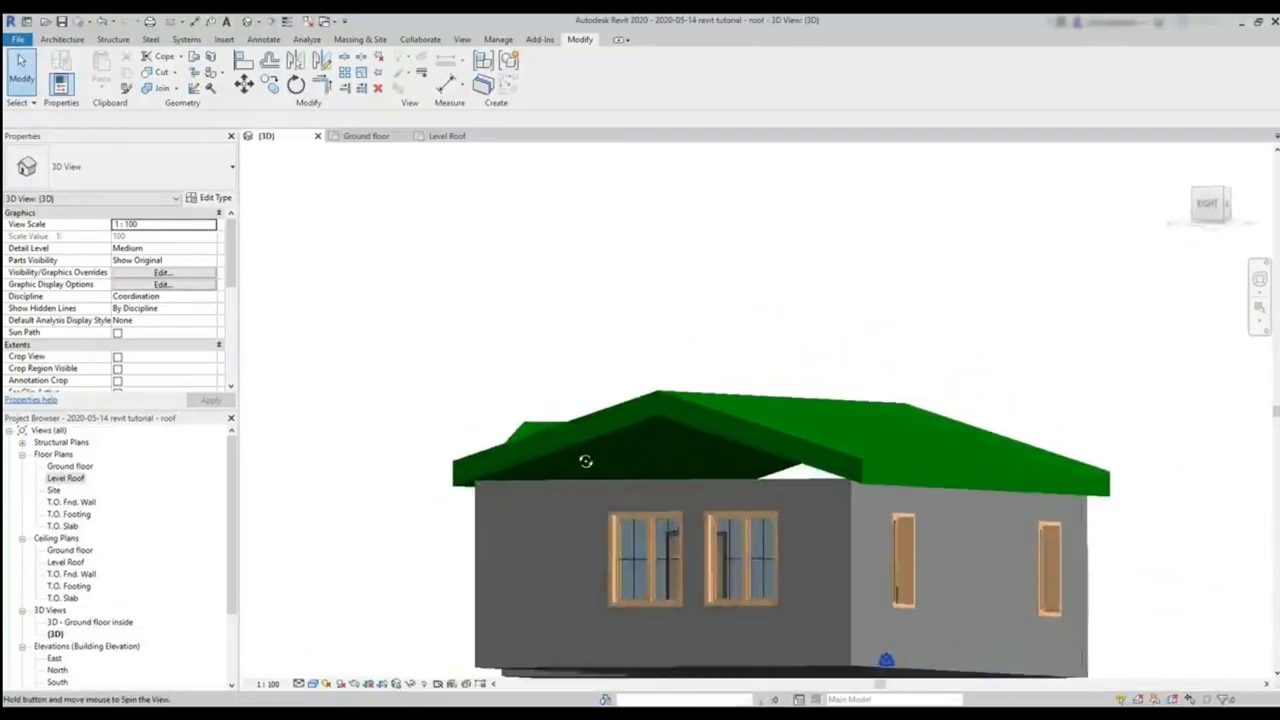
drag(585, 461, 920, 426)
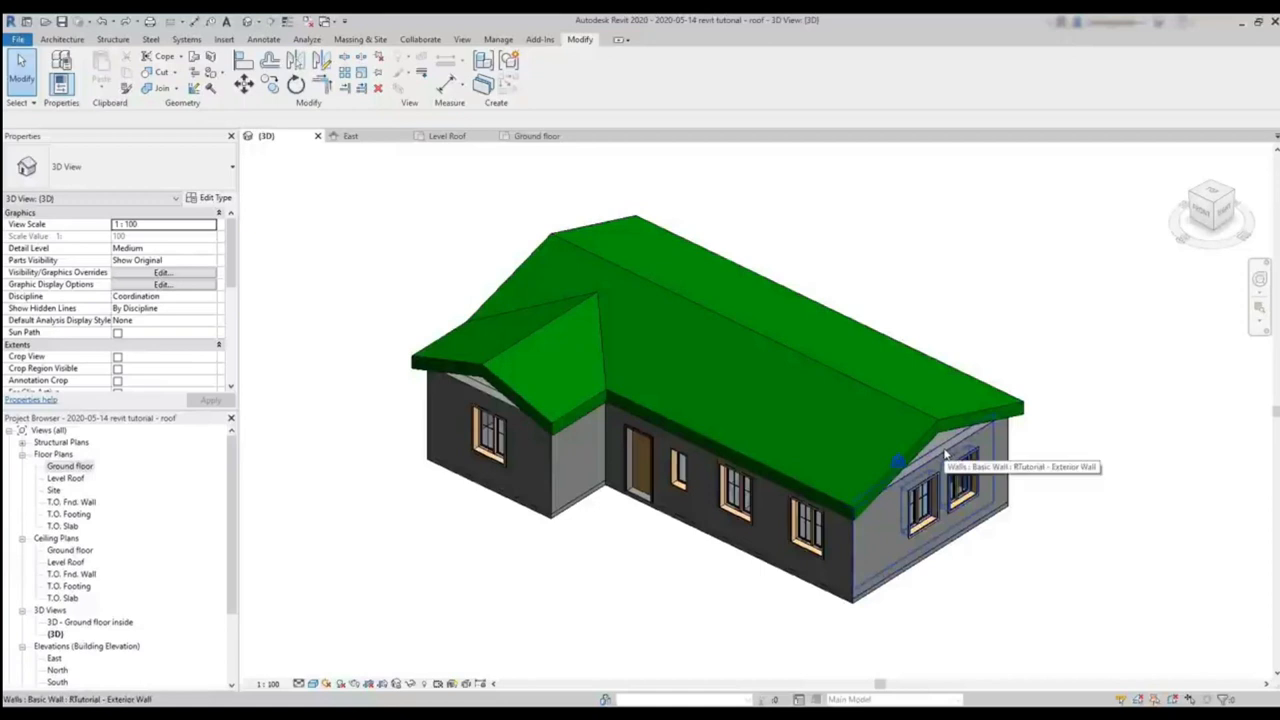
mouse_move(945, 453)
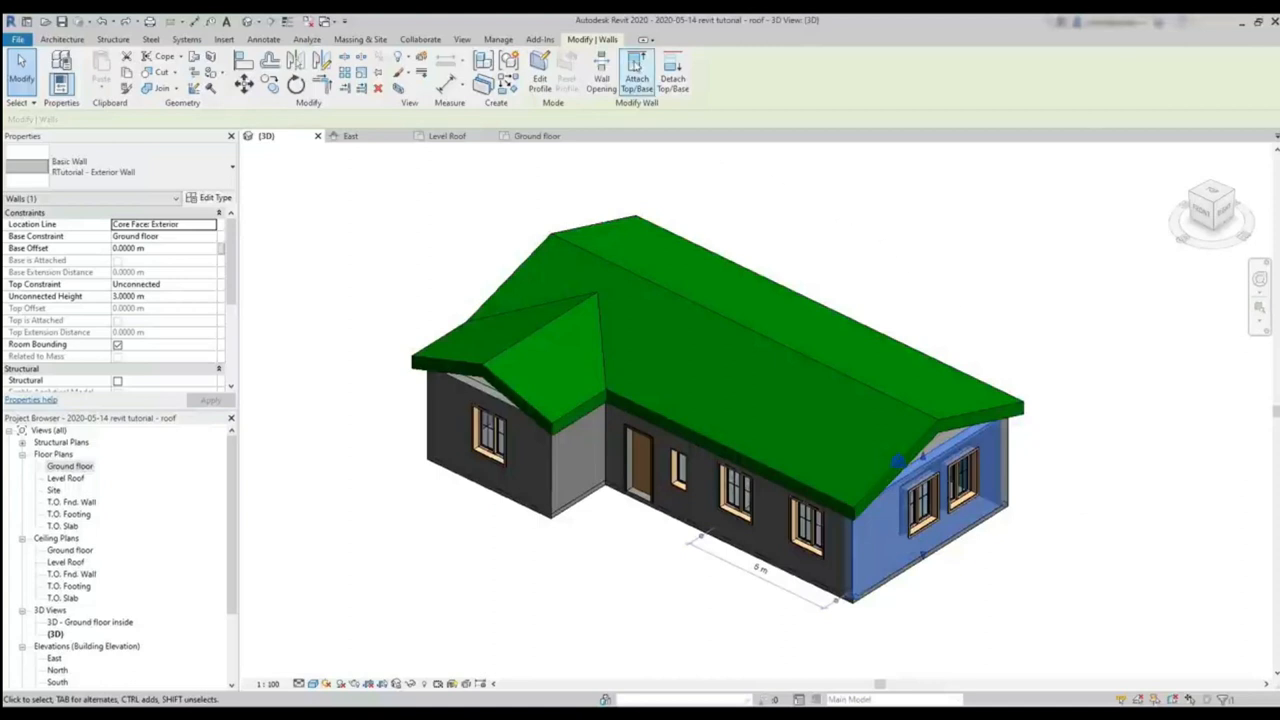
Attach the top of the right gable-end wall to the roof.
click(637, 73)
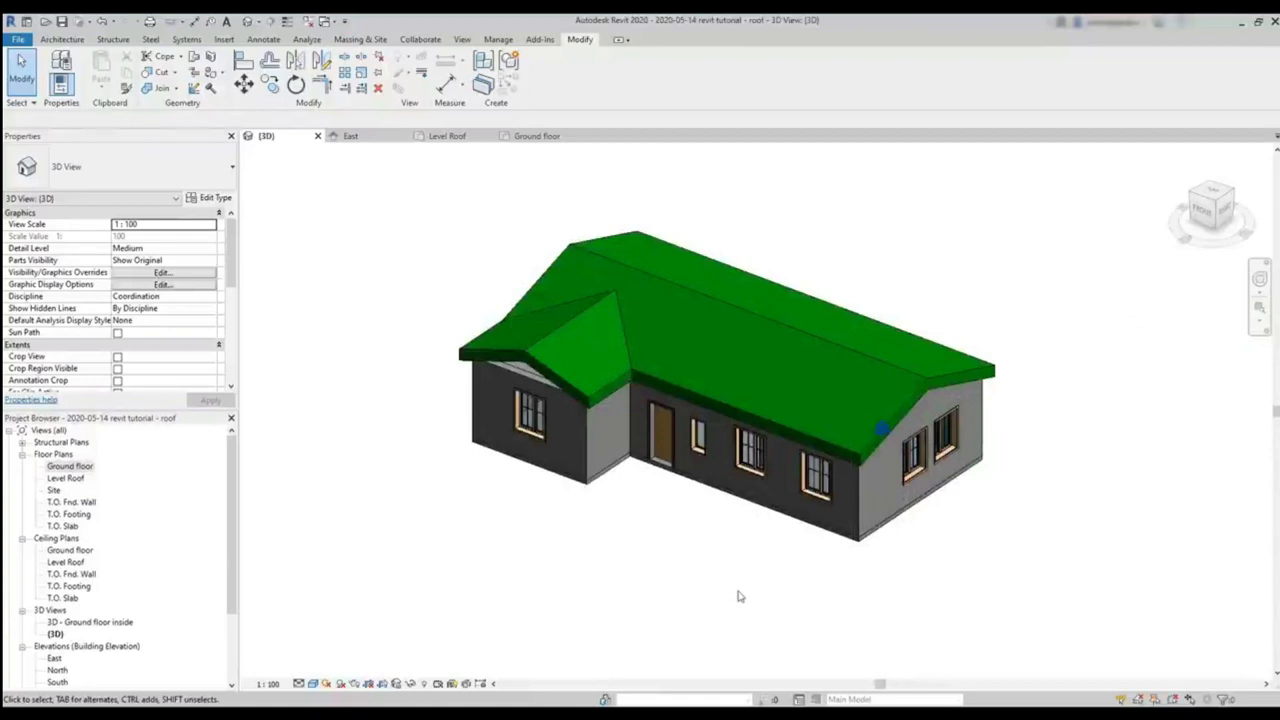
mouse_move(736, 600)
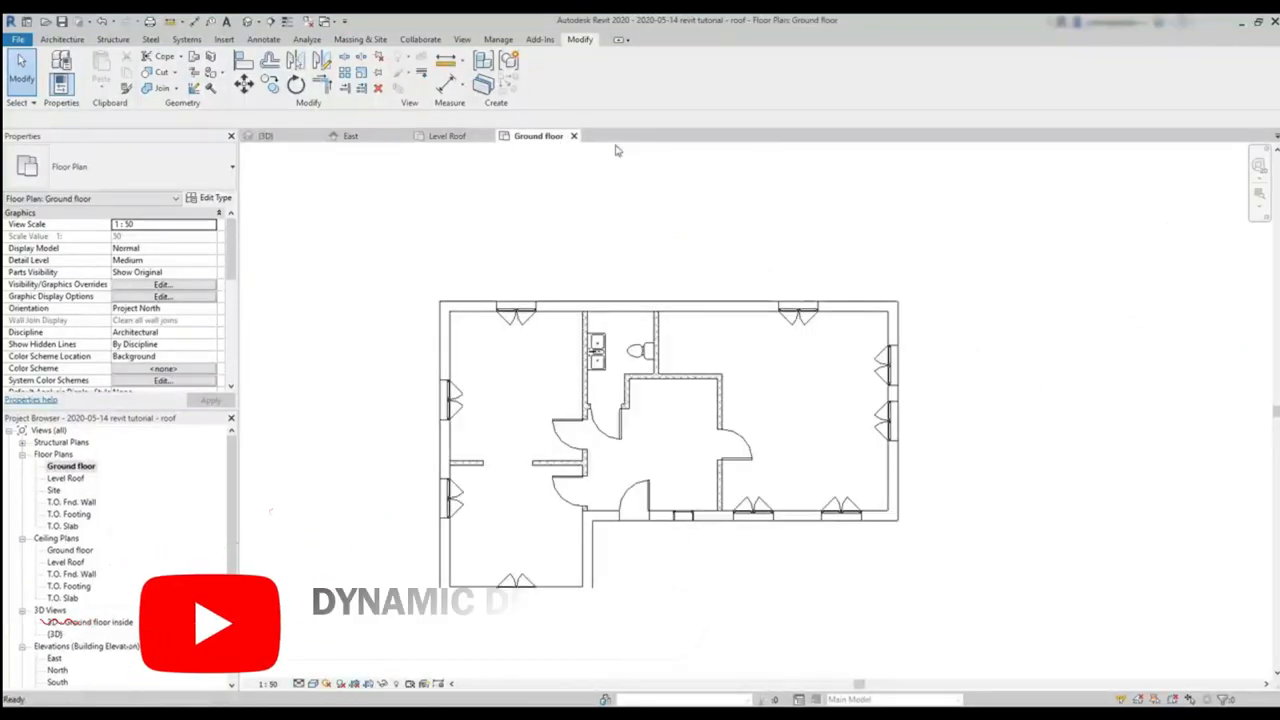
Attach the tops of the selected exterior walls to the roof, picked in 3D view.
click(670, 305)
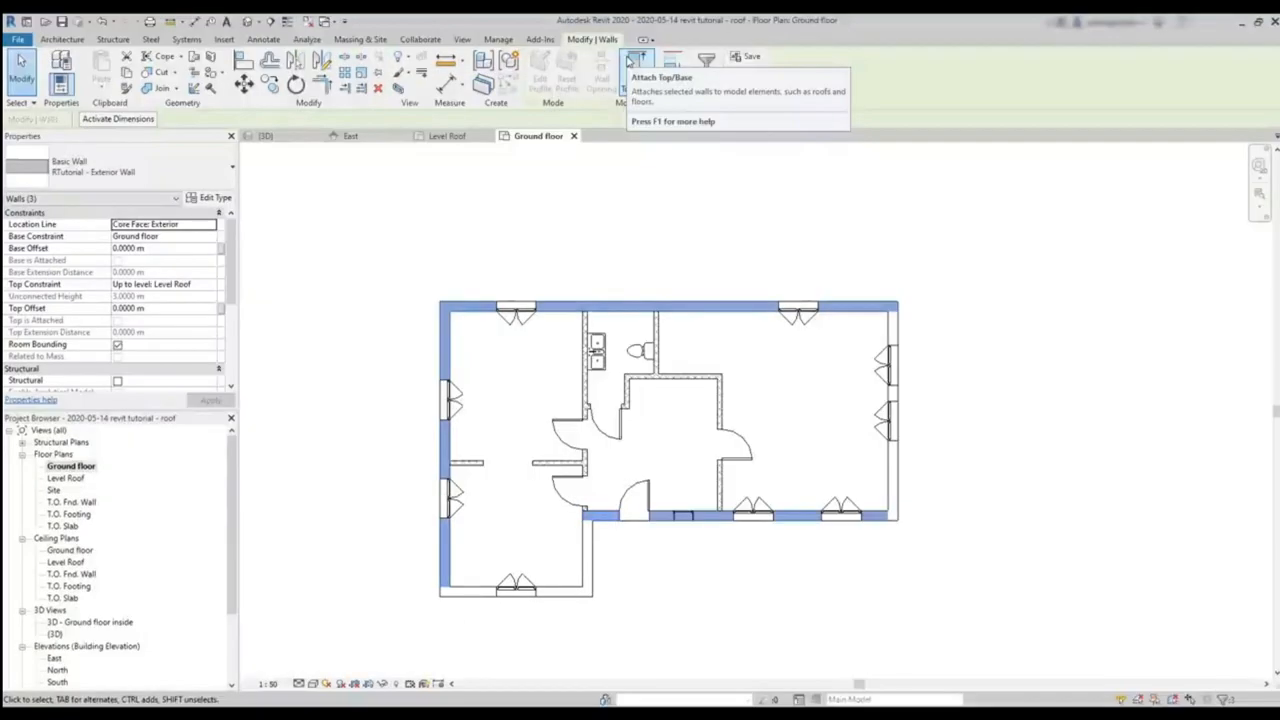
click(635, 62)
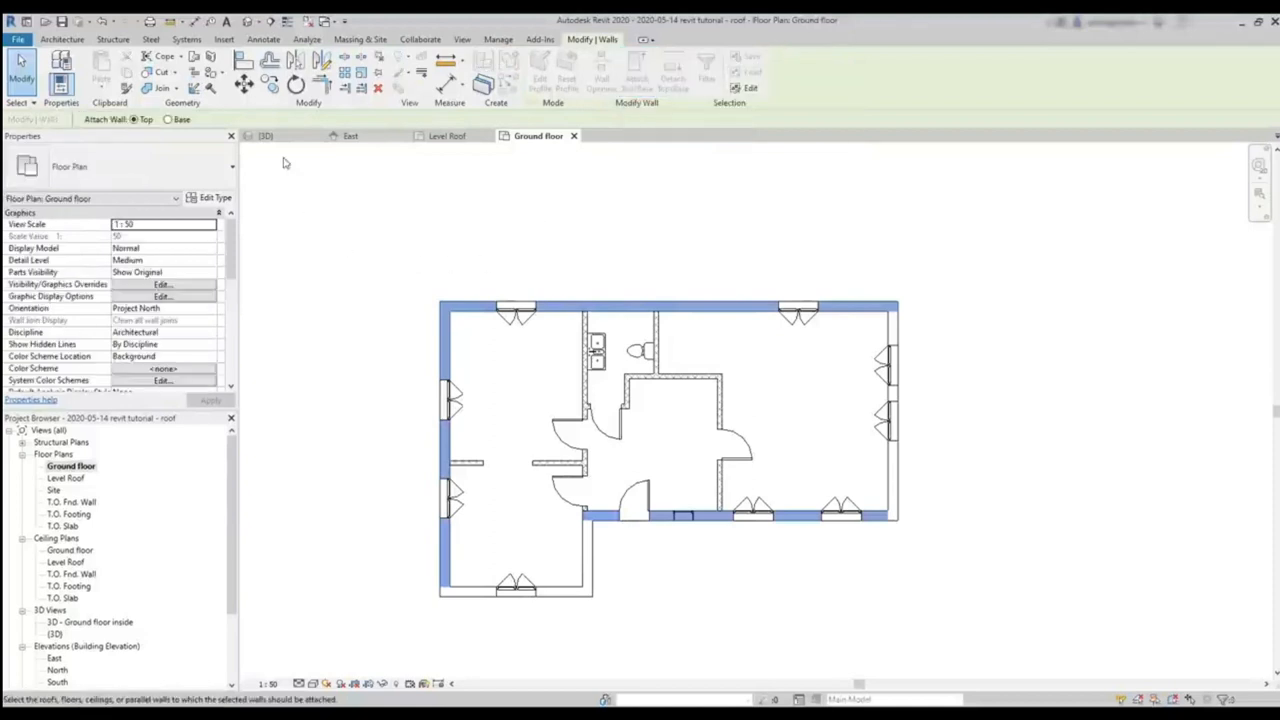
click(265, 135)
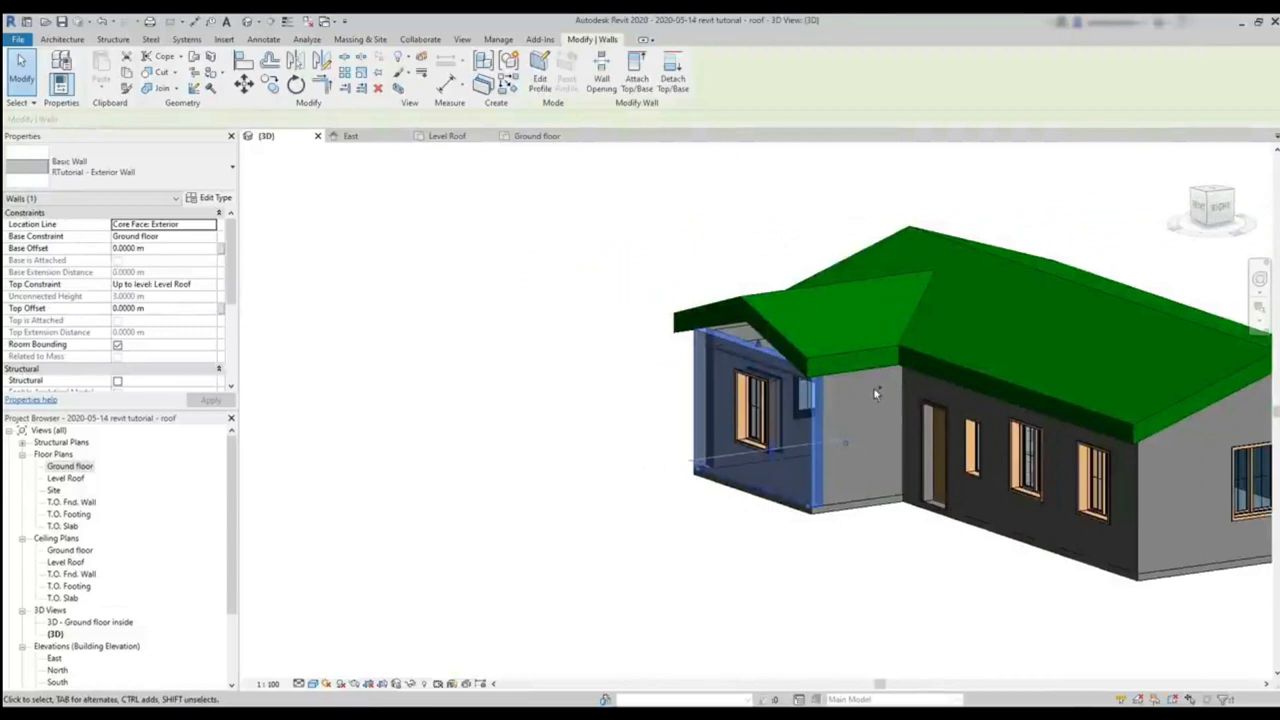
click(850, 440)
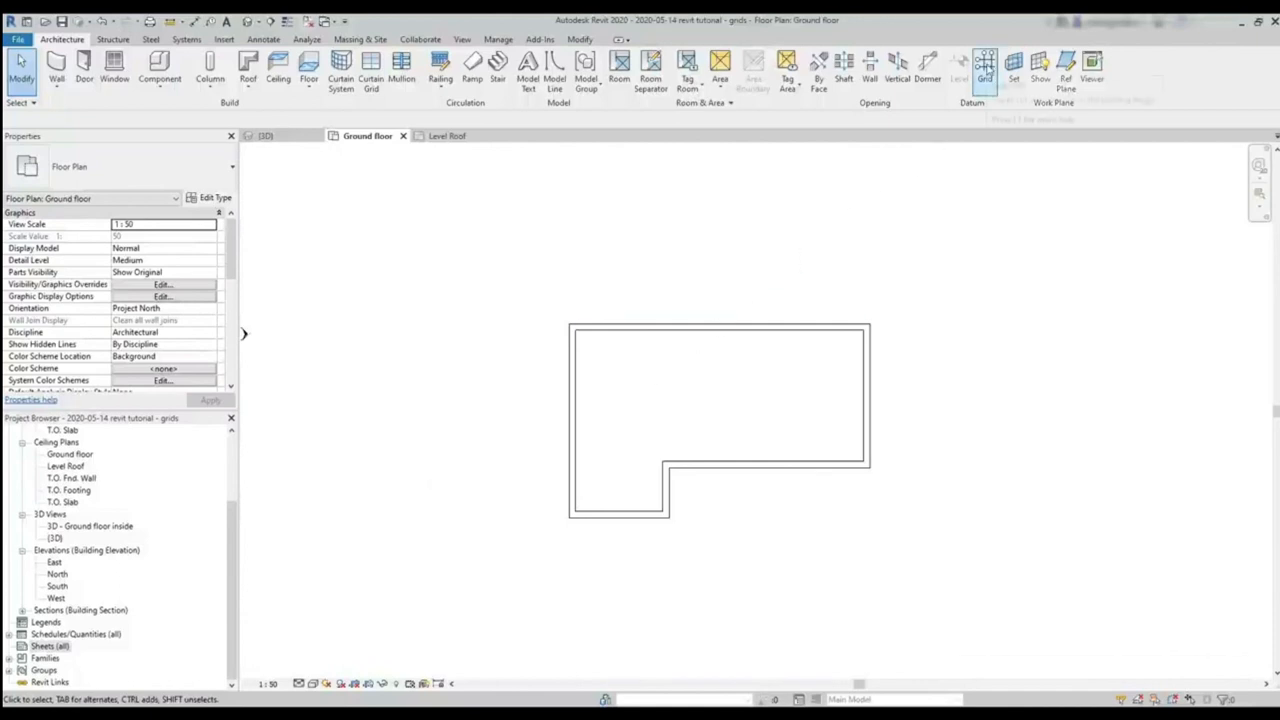
Draw vertical grid line 1 at the left wall of the plan.
click(984, 72)
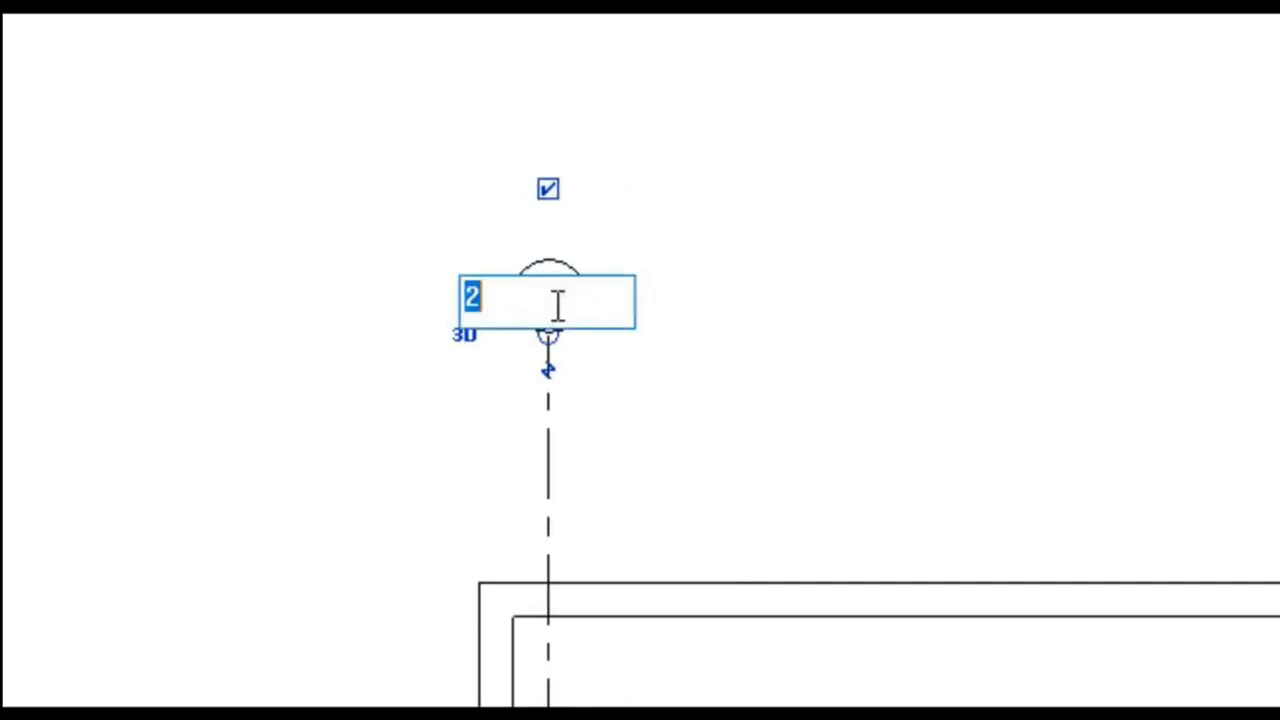
text(1)
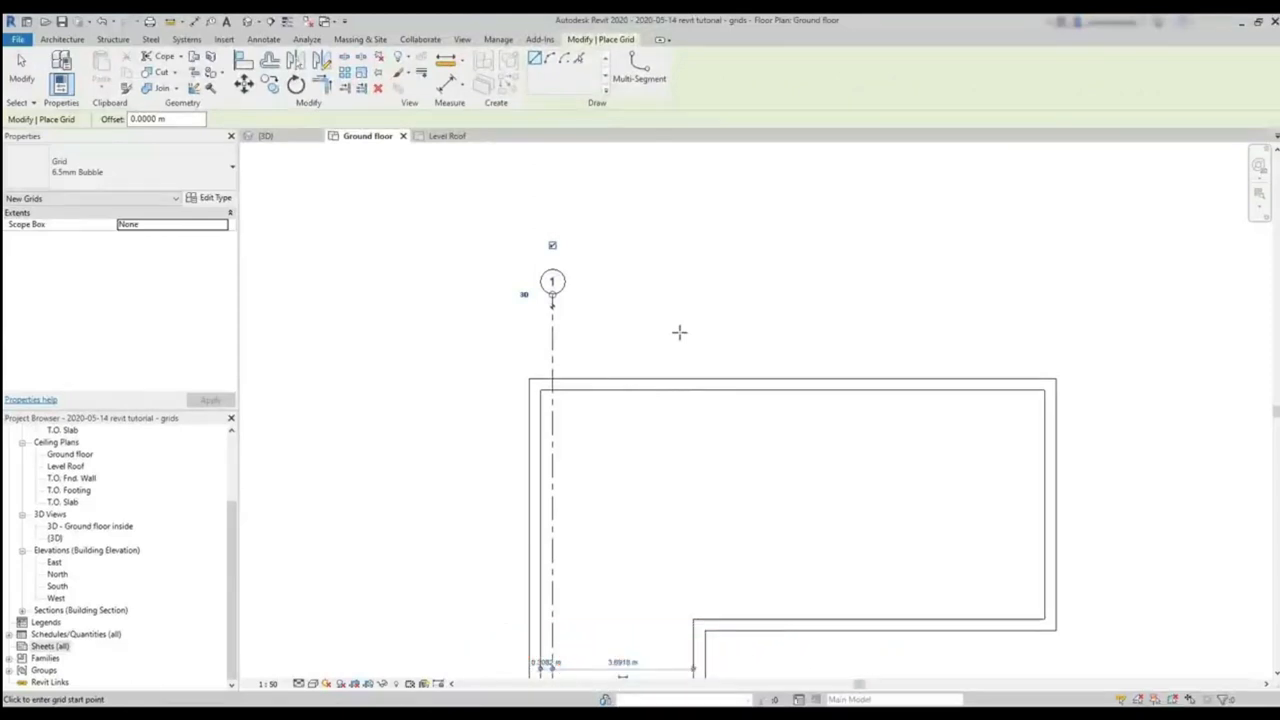
mouse_move(595, 273)
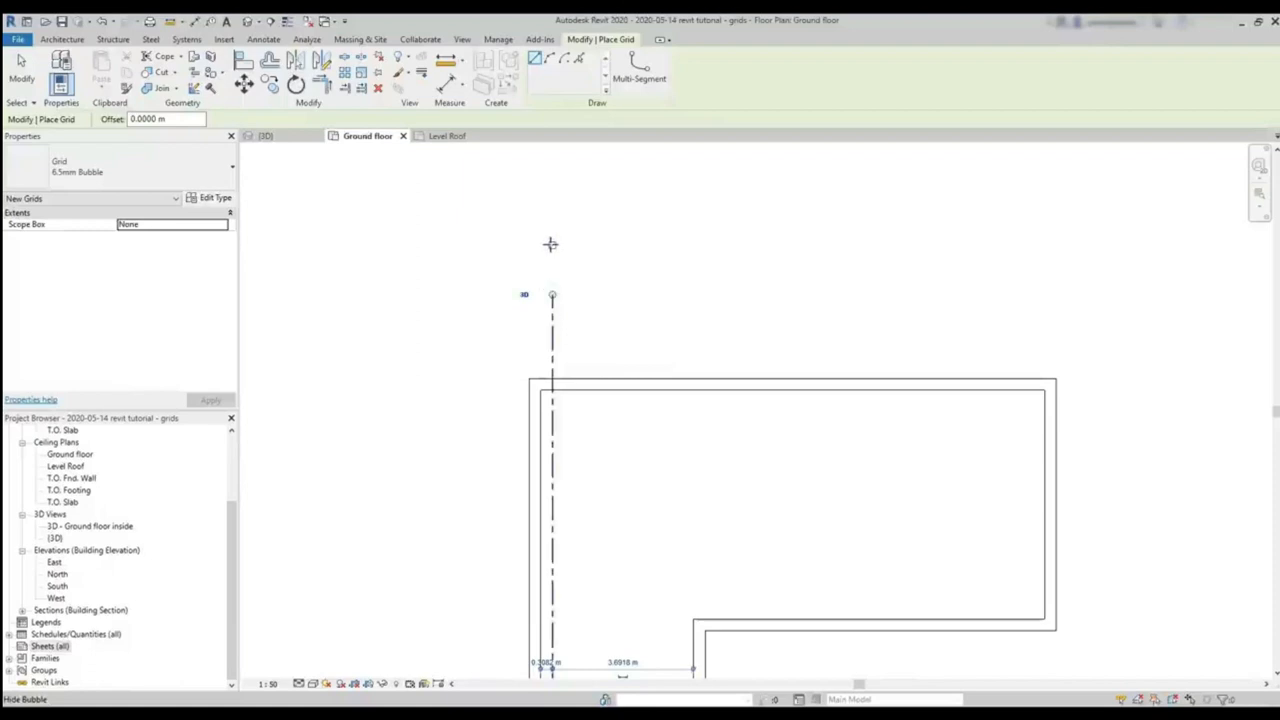
click(552, 246)
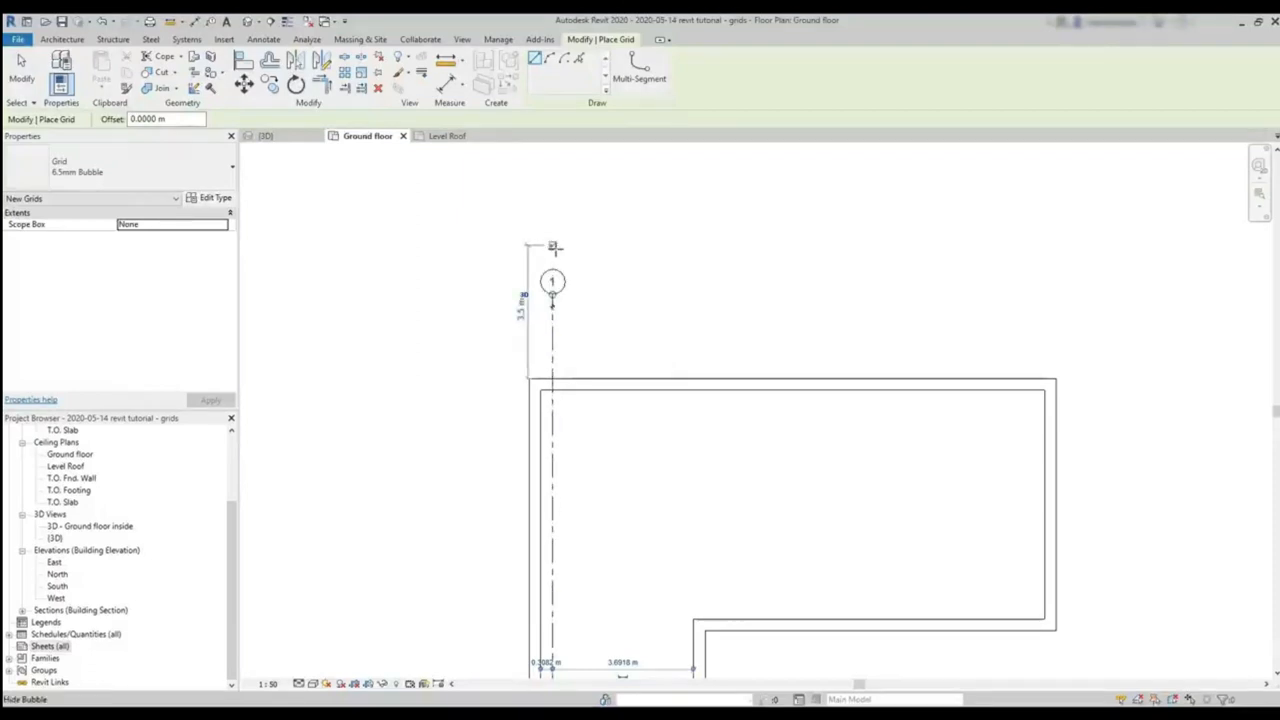
scroll(down, 3)
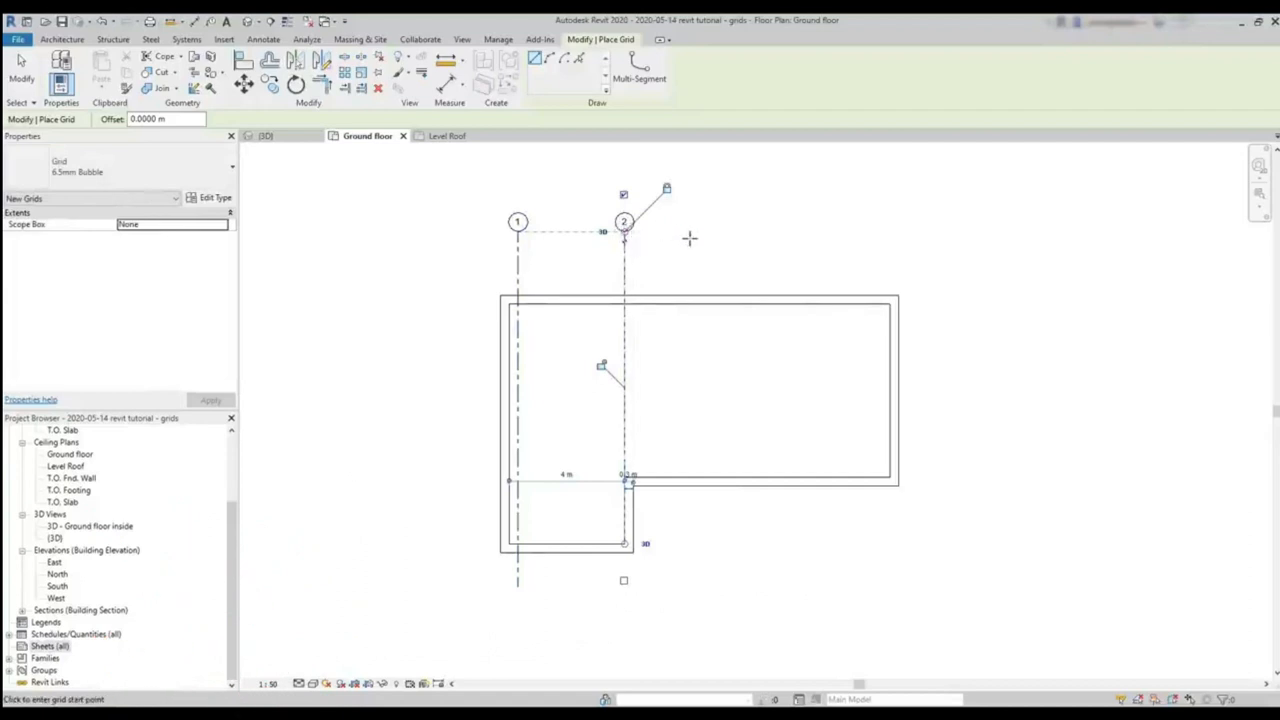
mouse_move(692, 251)
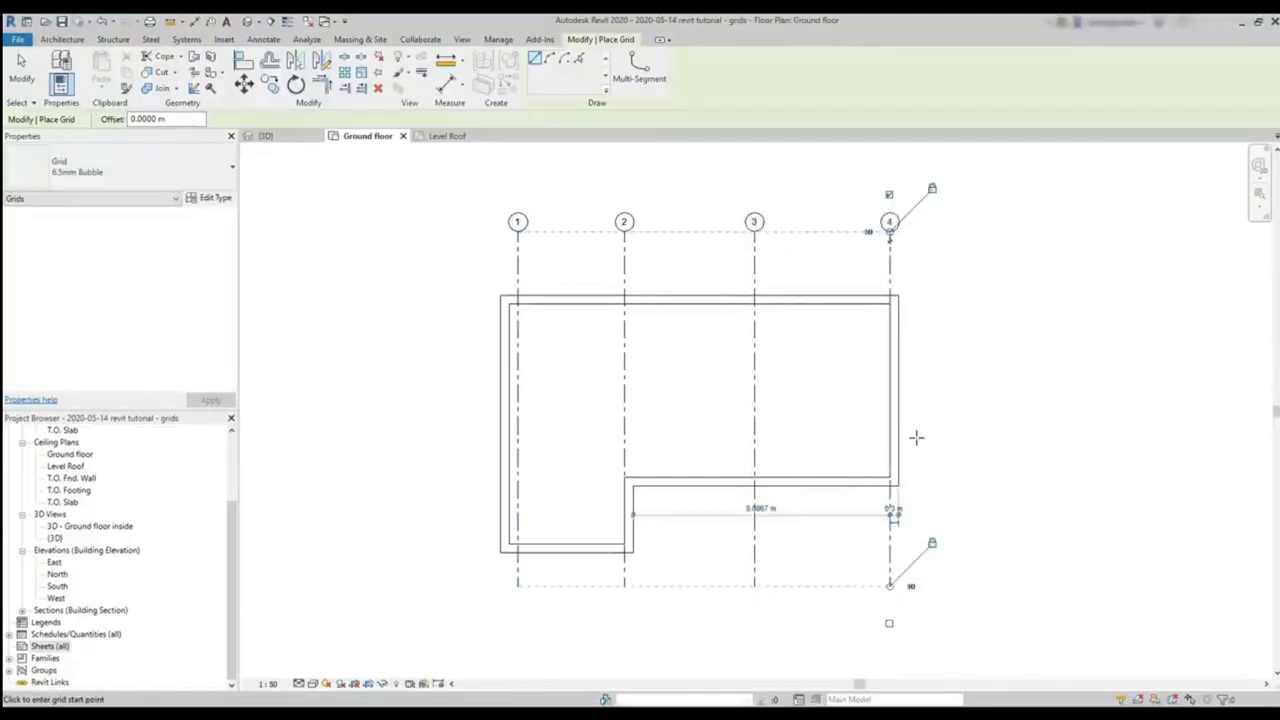
mouse_move(935, 318)
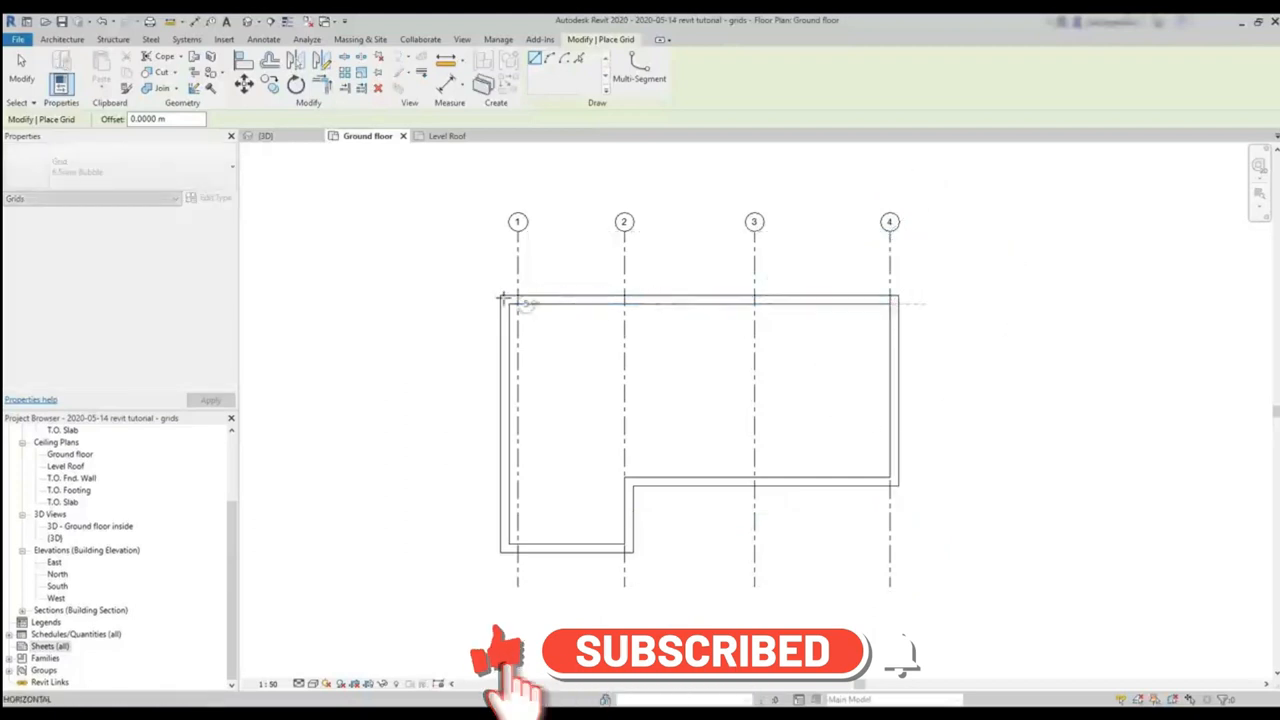
Draw horizontal grids A along the top wall and B at the wall step.
click(503, 302)
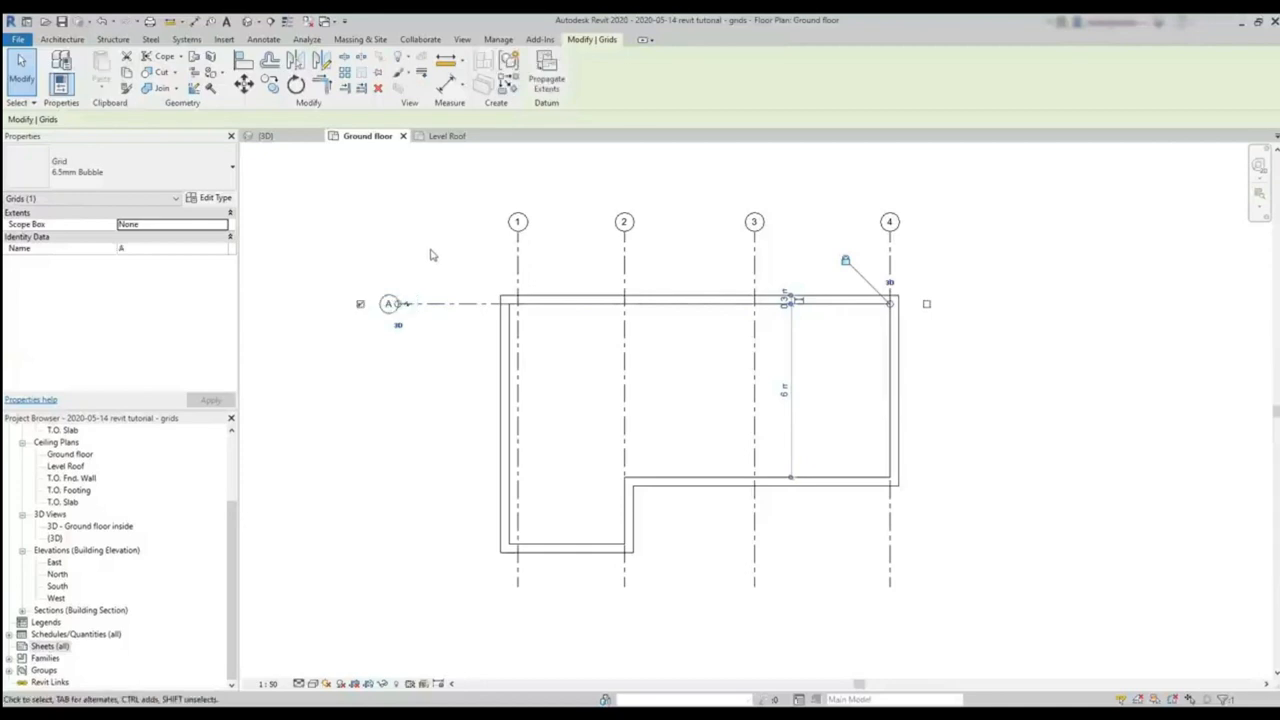
mouse_move(454, 256)
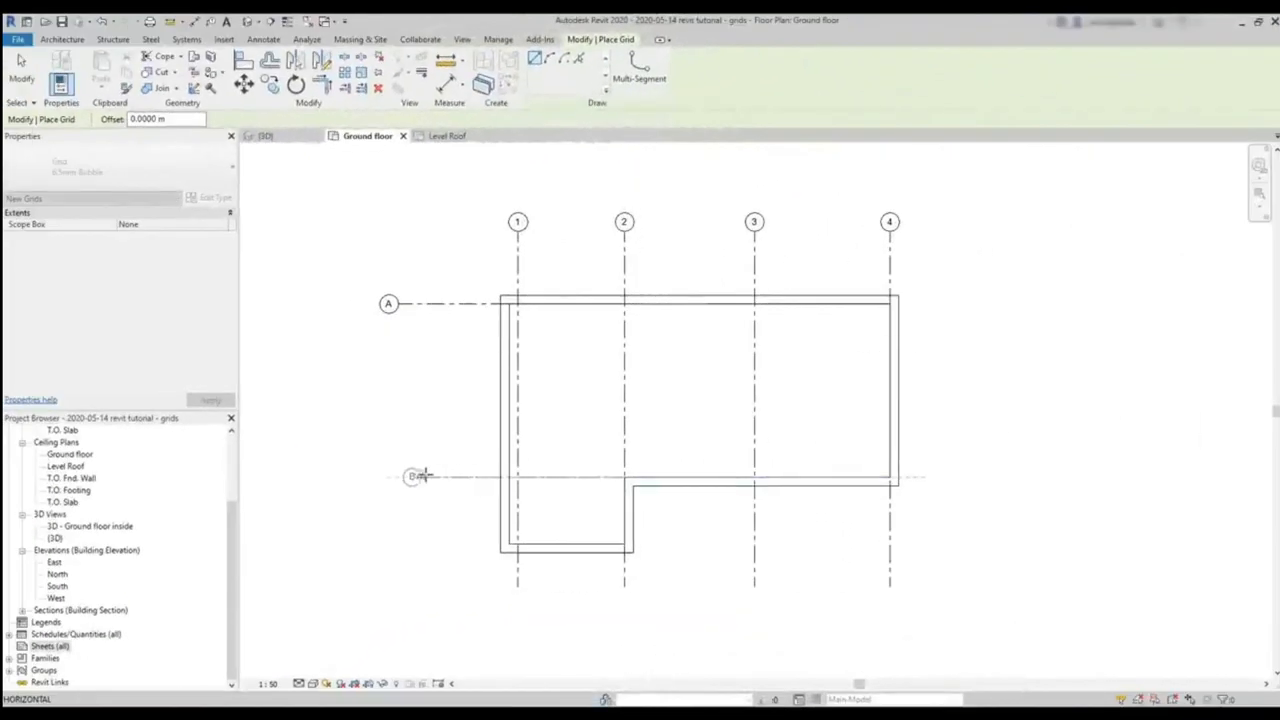
click(388, 476)
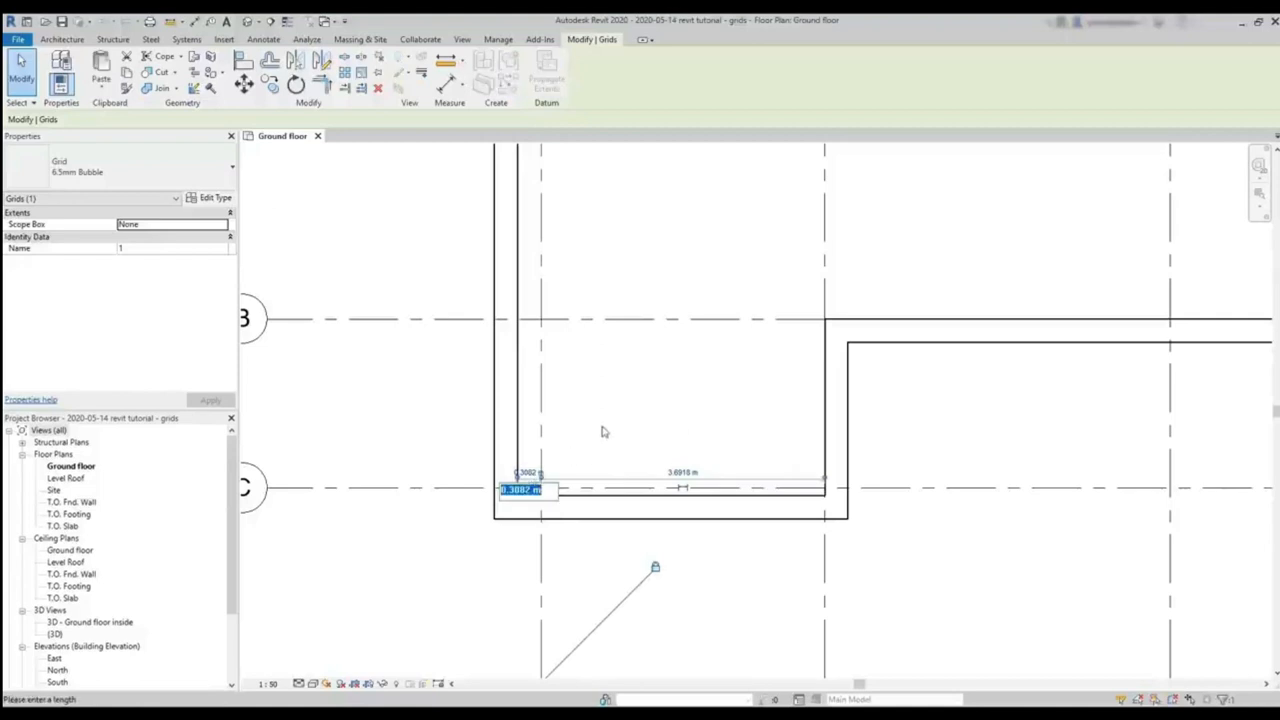
Set the selected grid's temporary dimension to 0.05 m.
text(0.05)
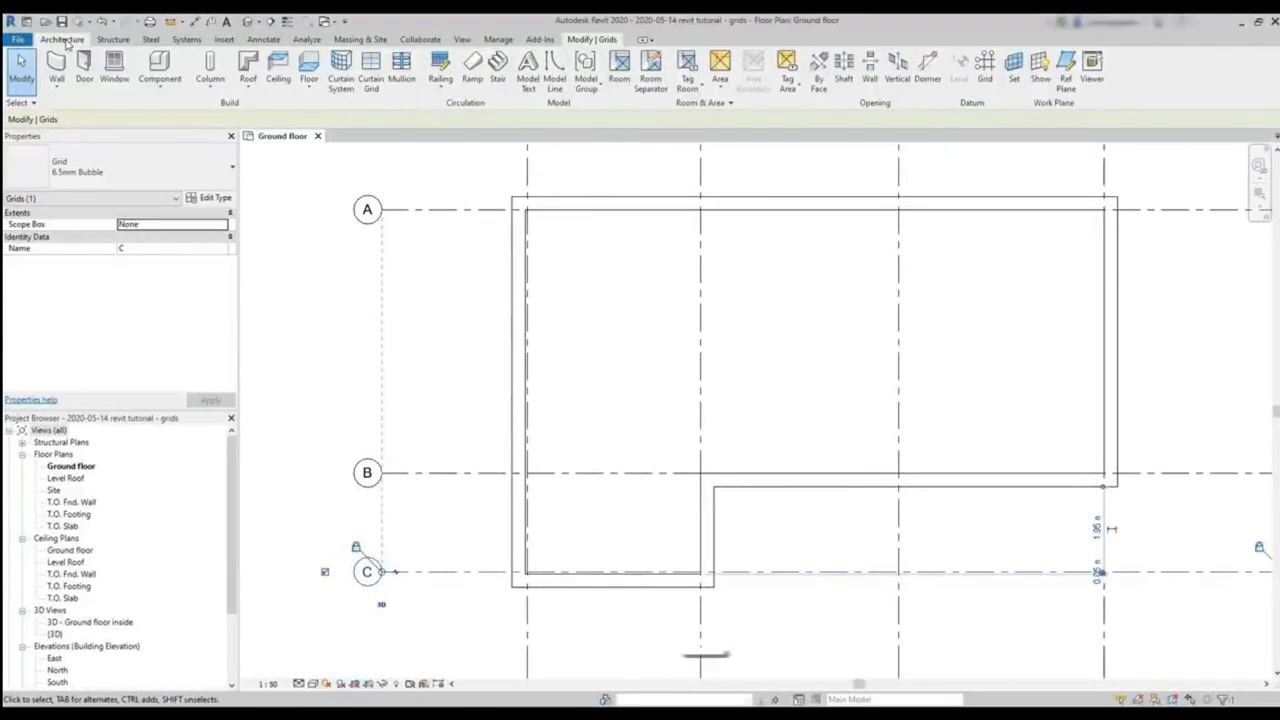
Start placing architectural columns using the 457 x 475mm rectangular column type.
click(209, 70)
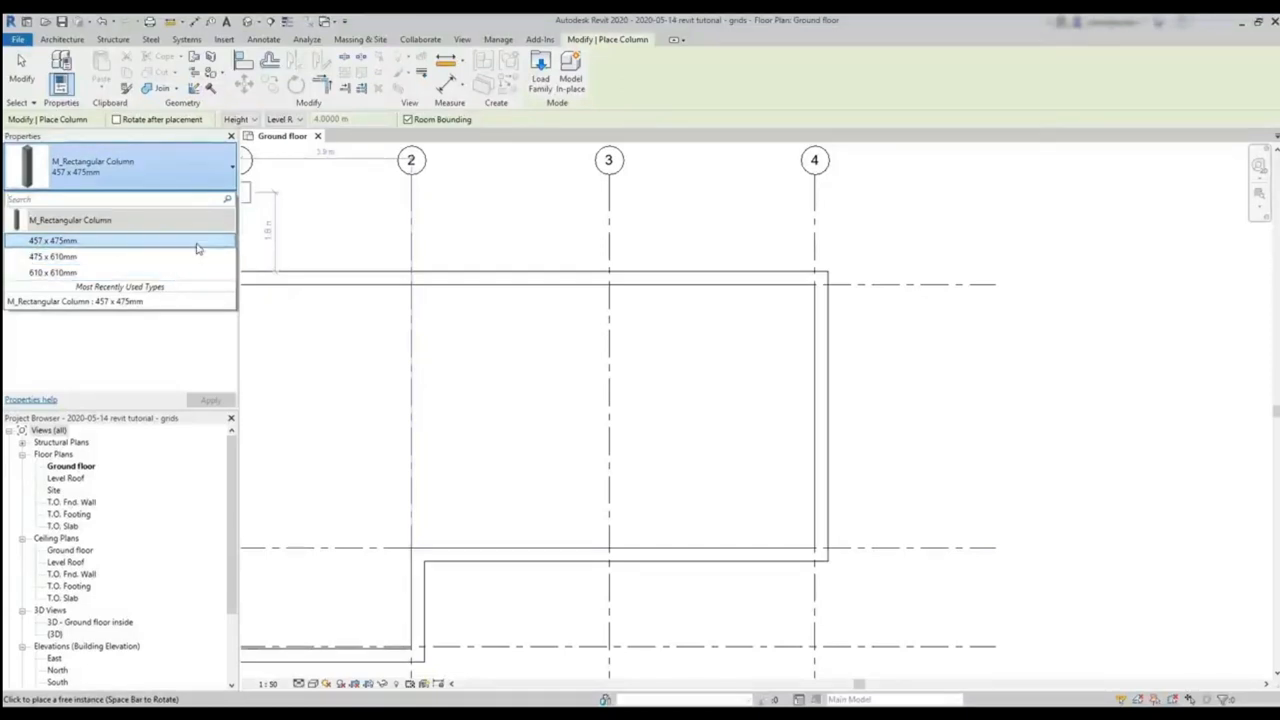
click(52, 240)
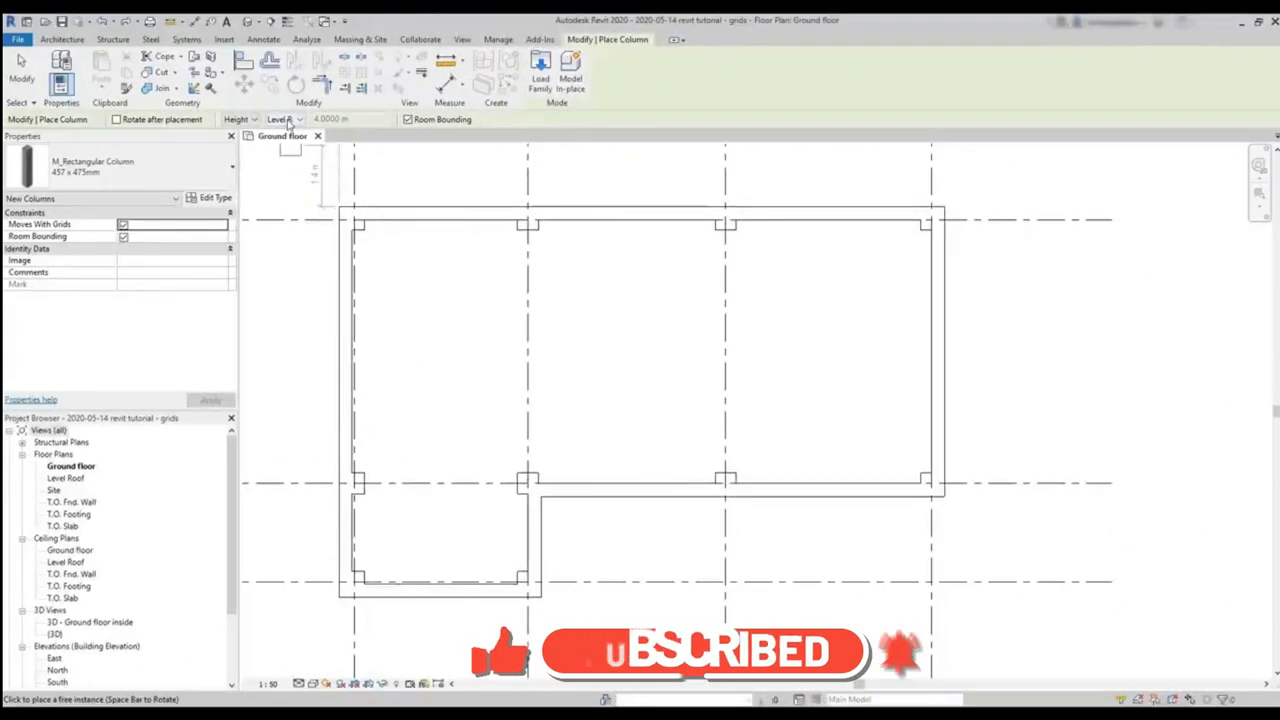
Set the column Height to Level Roof, then select the Room 1 tag.
click(299, 119)
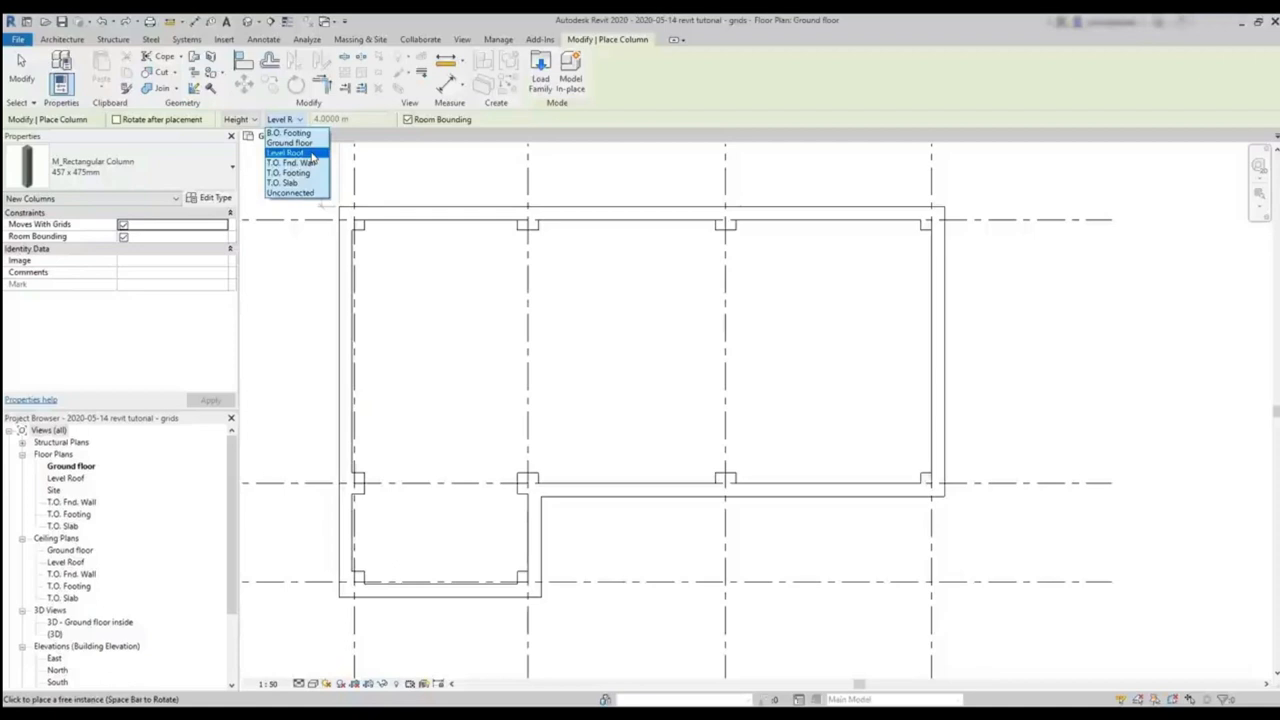
click(289, 142)
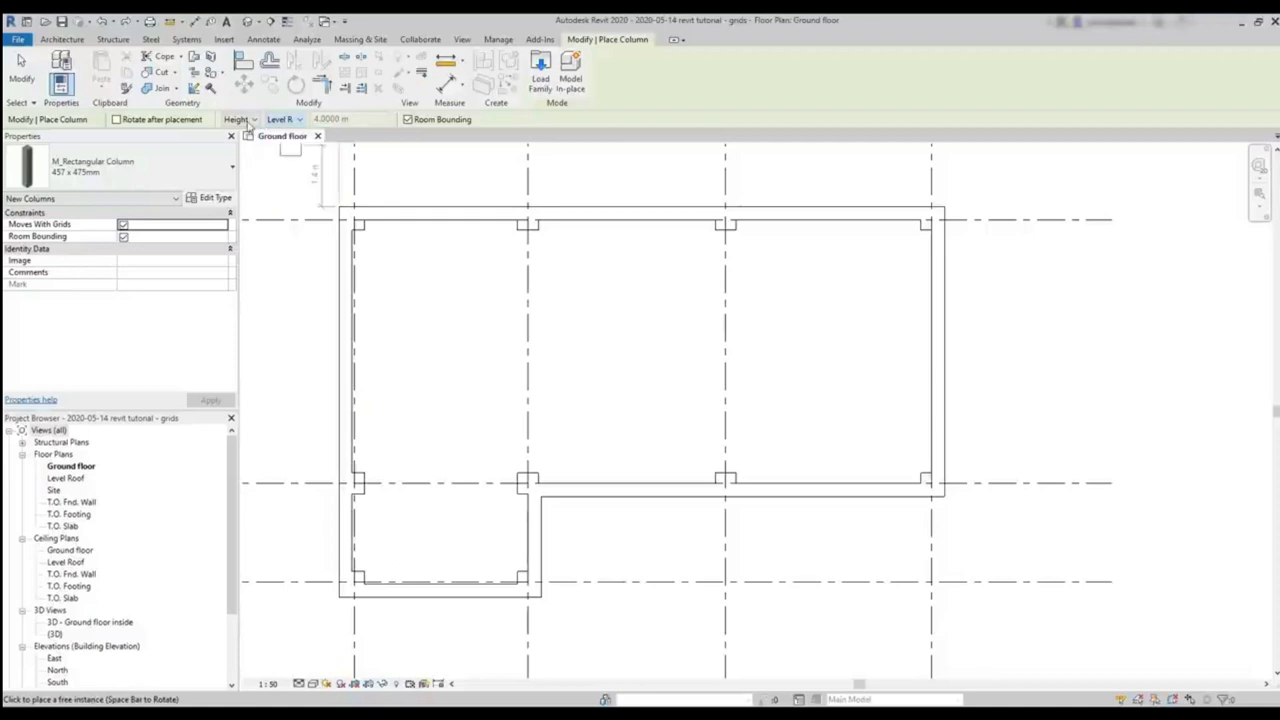
click(253, 119)
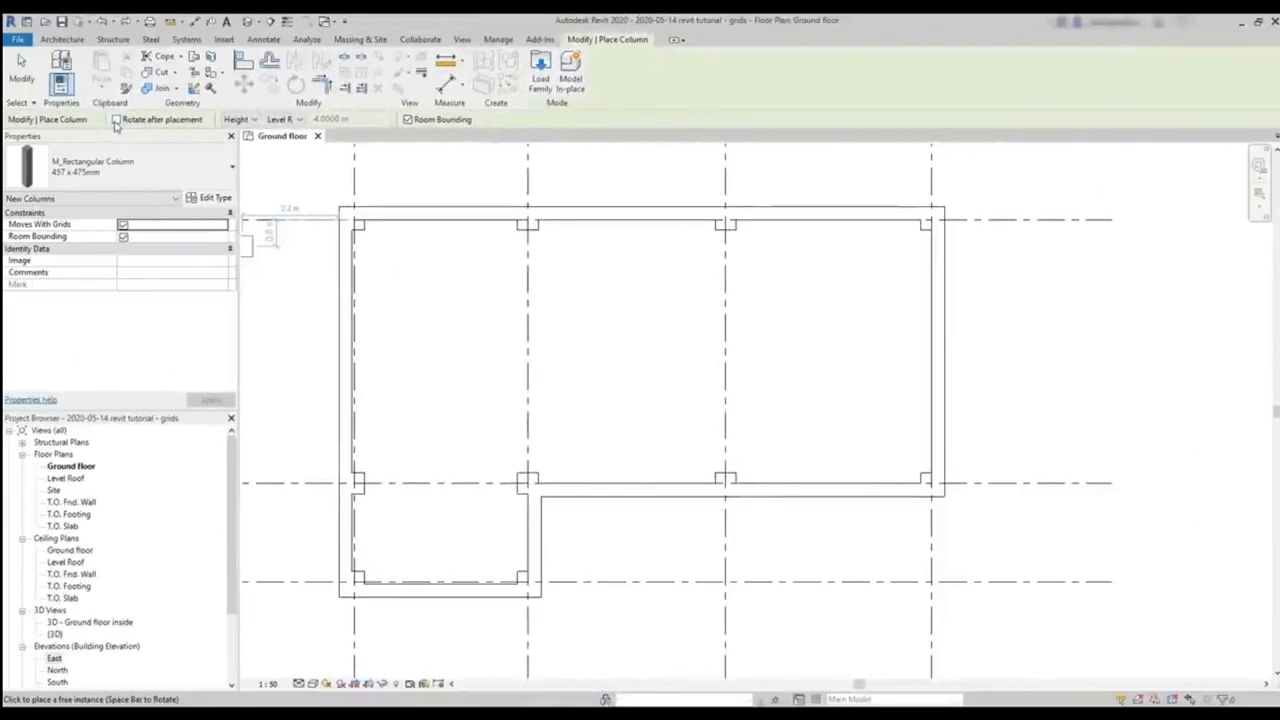
mouse_move(461, 405)
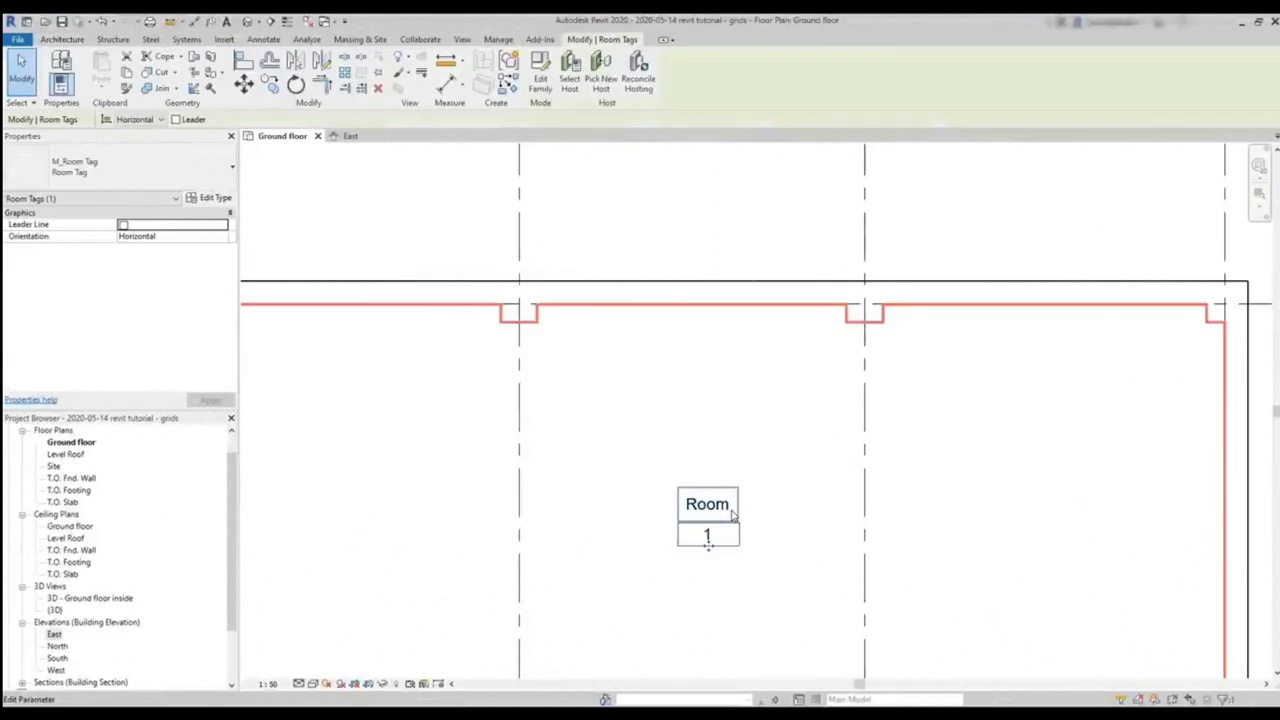
click(707, 504)
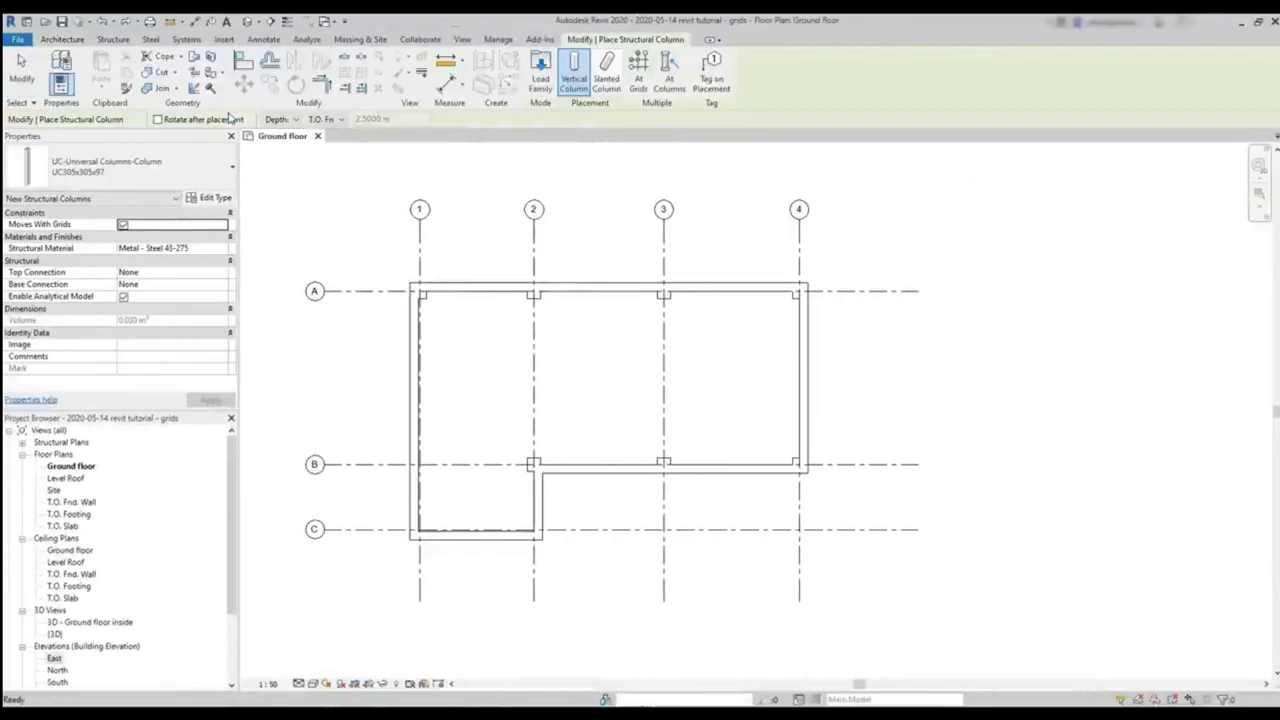
mouse_move(281, 176)
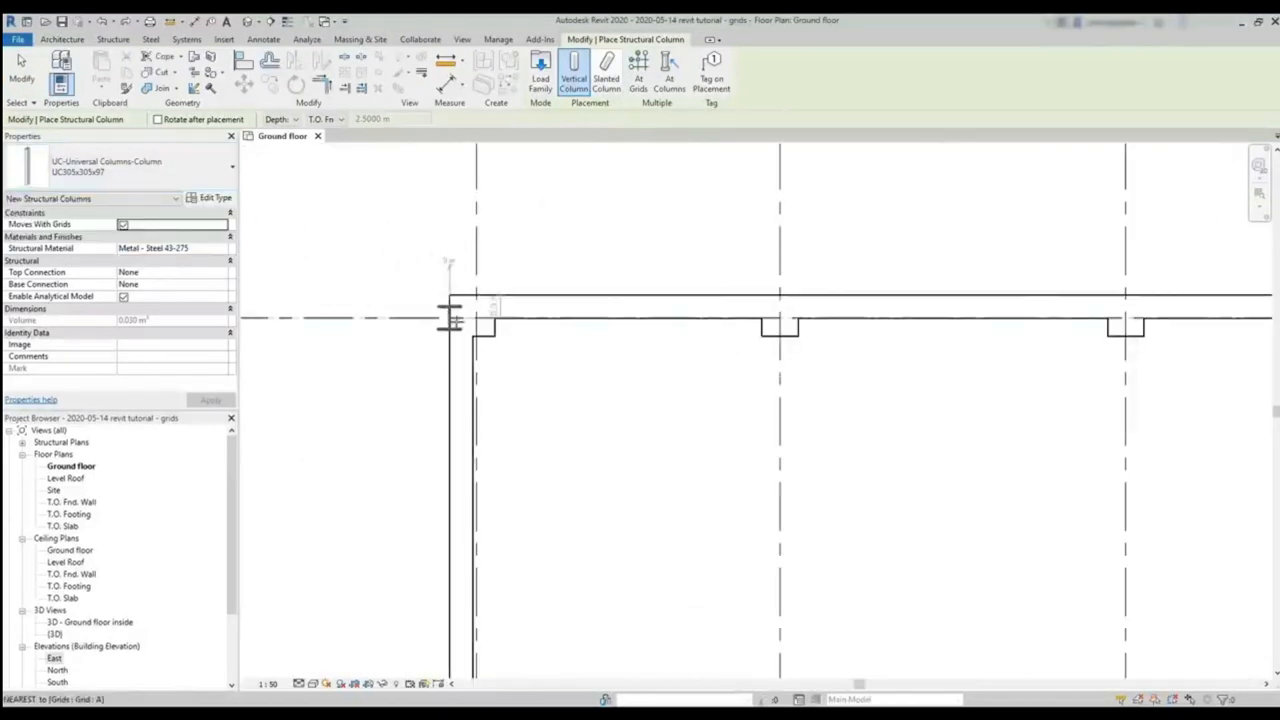
Place a UC305x305x97 steel column at the grid 1/A intersection.
click(475, 315)
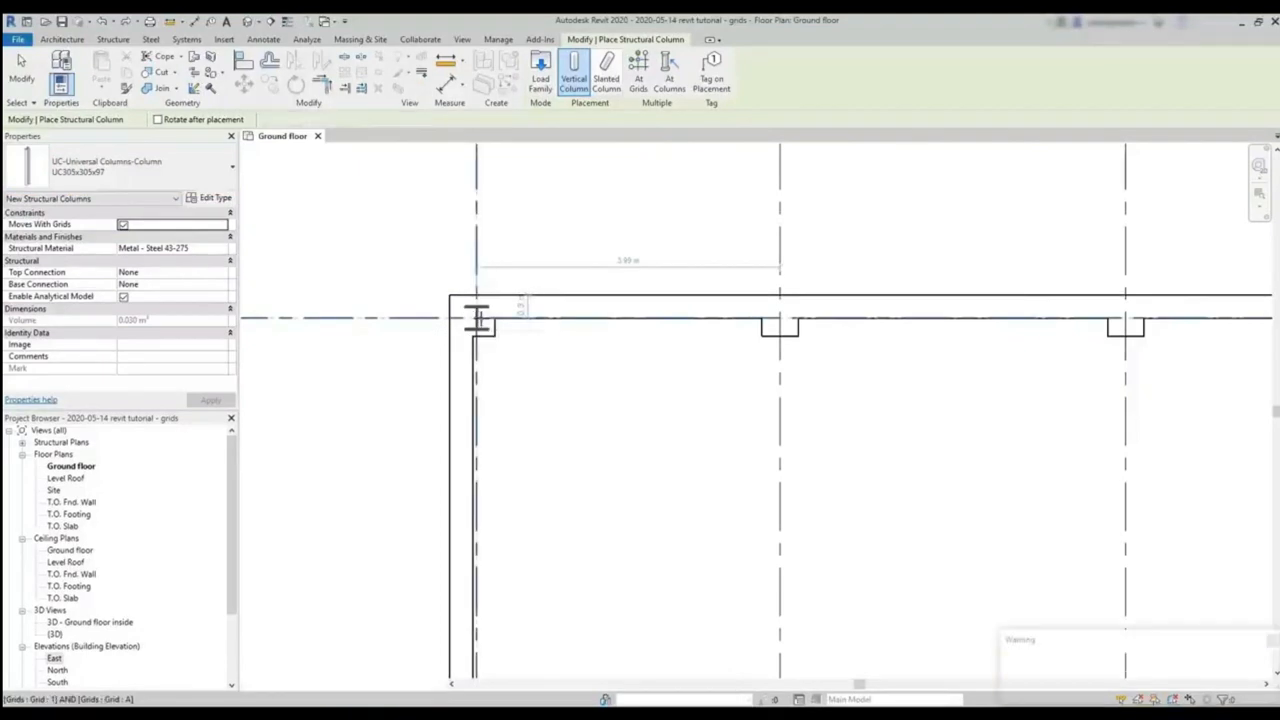
click(480, 320)
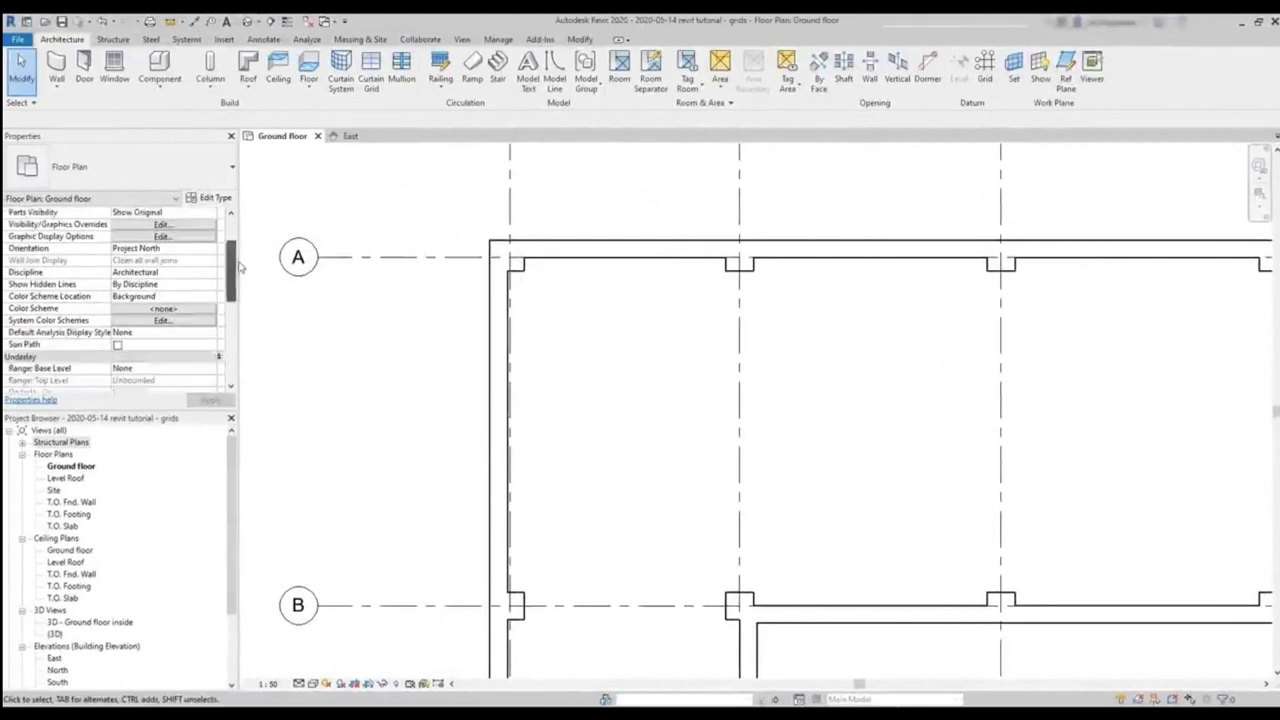
Set the plan's underlay base level to T.O. Fnd. Wall and apply it.
scroll(down, 3)
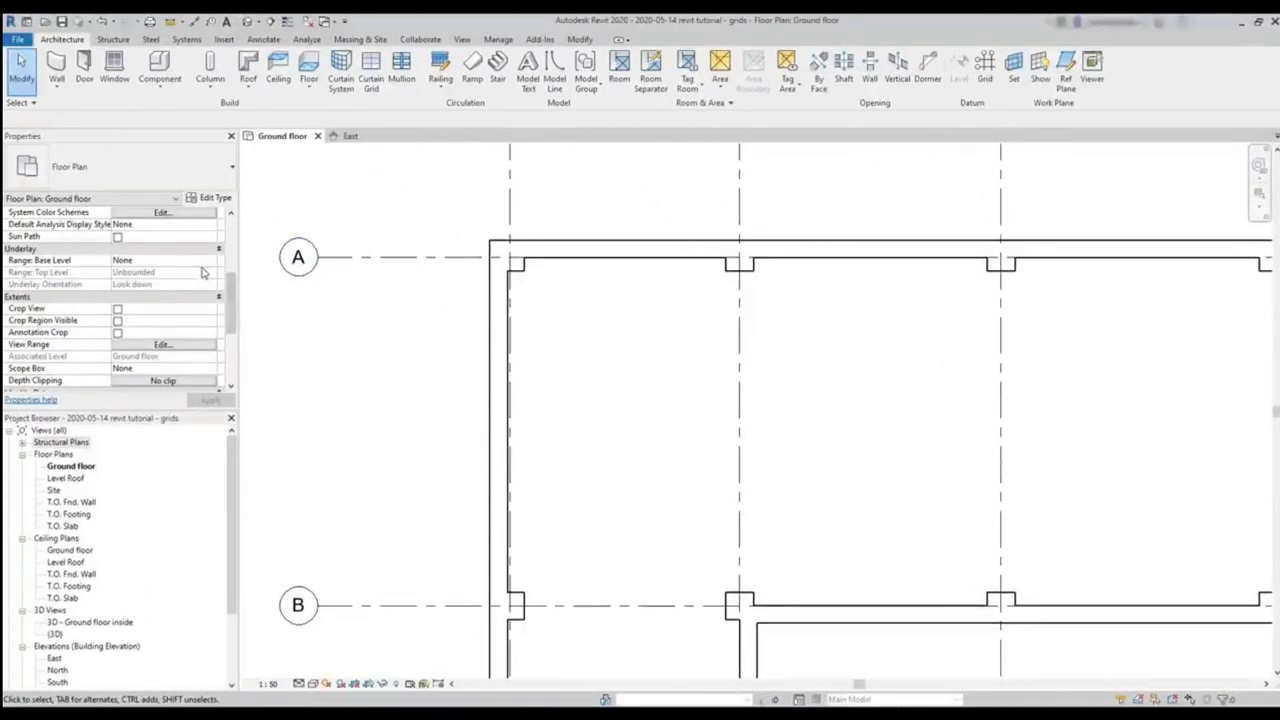
click(165, 260)
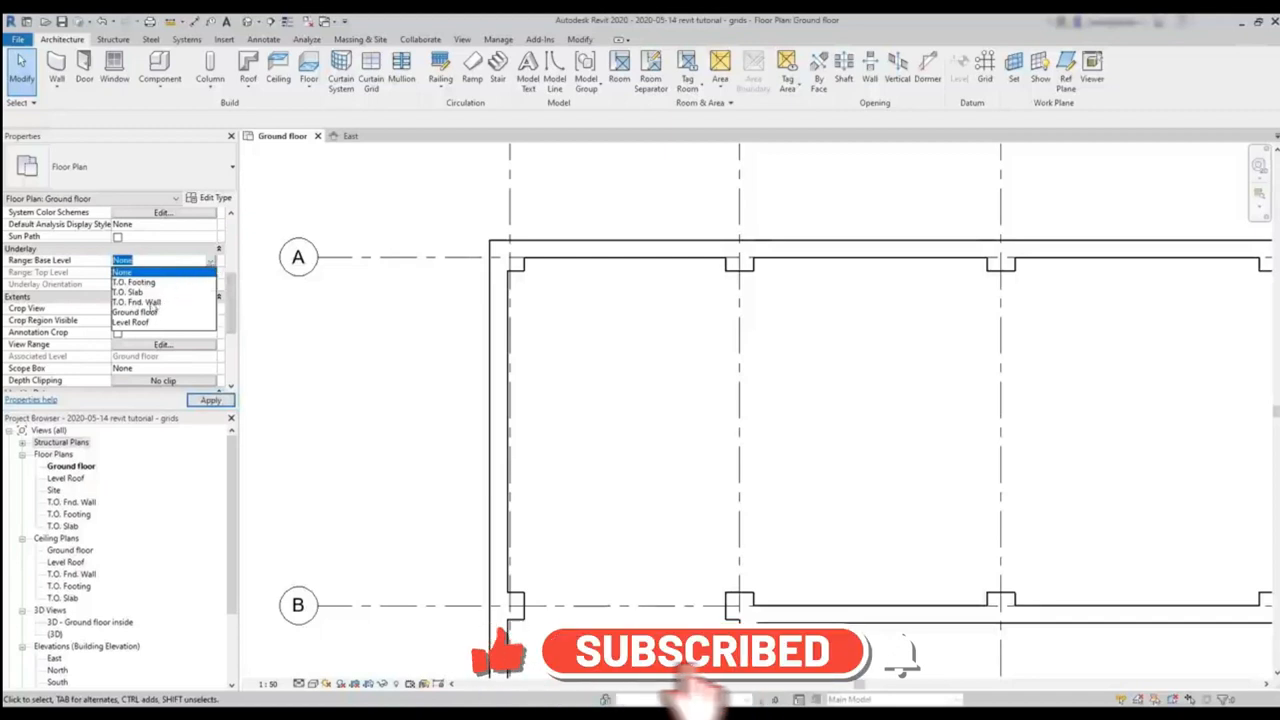
click(136, 302)
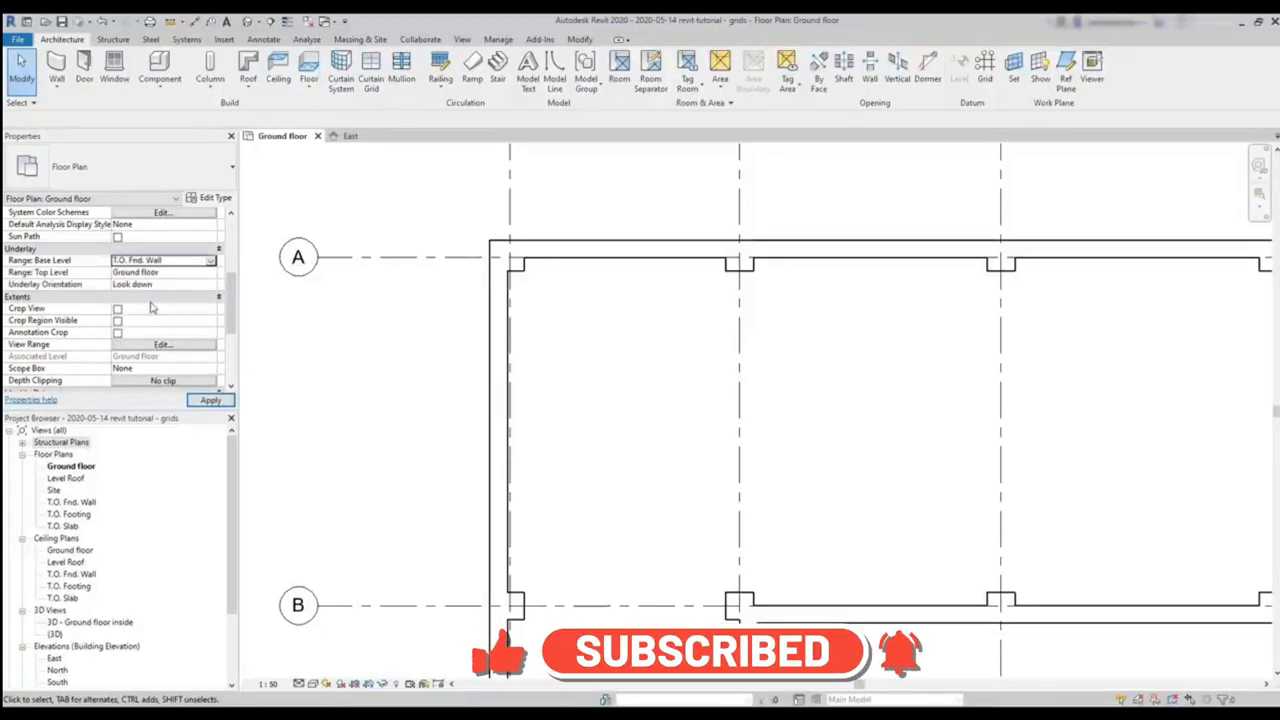
click(210, 400)
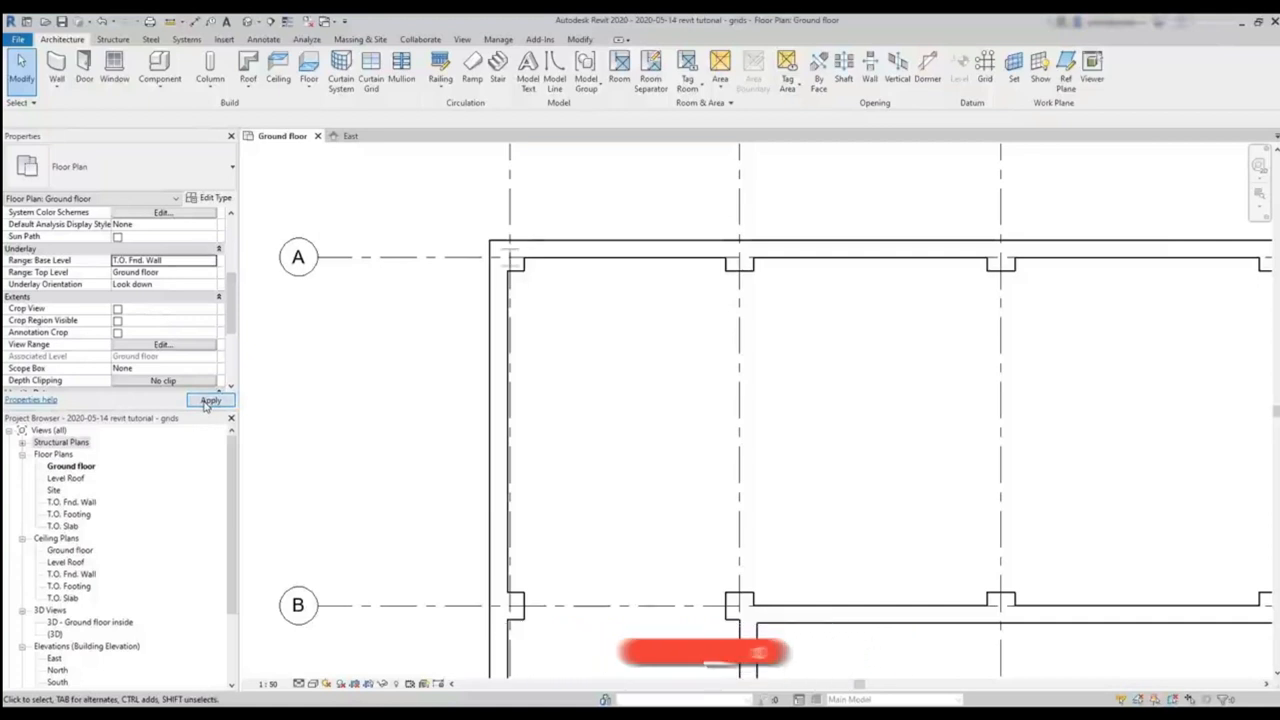
click(210, 400)
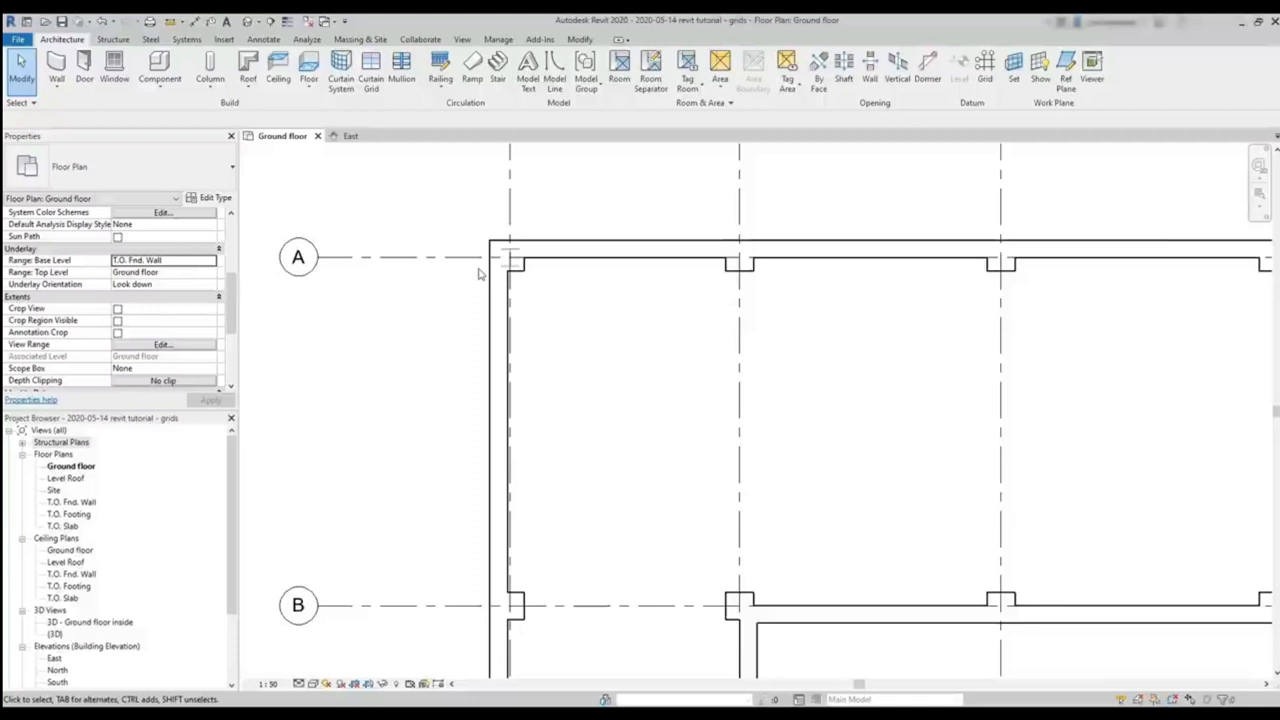
click(209, 70)
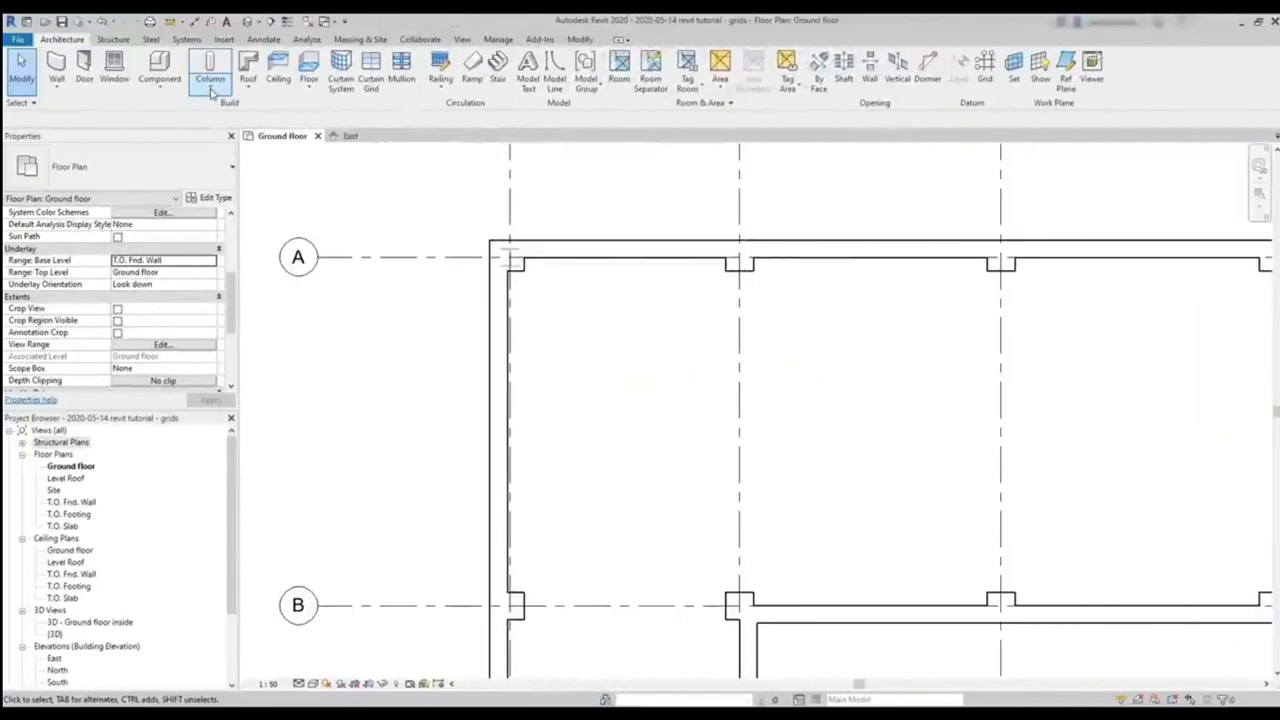
Start the structural Column tool in At Columns mode on the architectural columns.
click(210, 70)
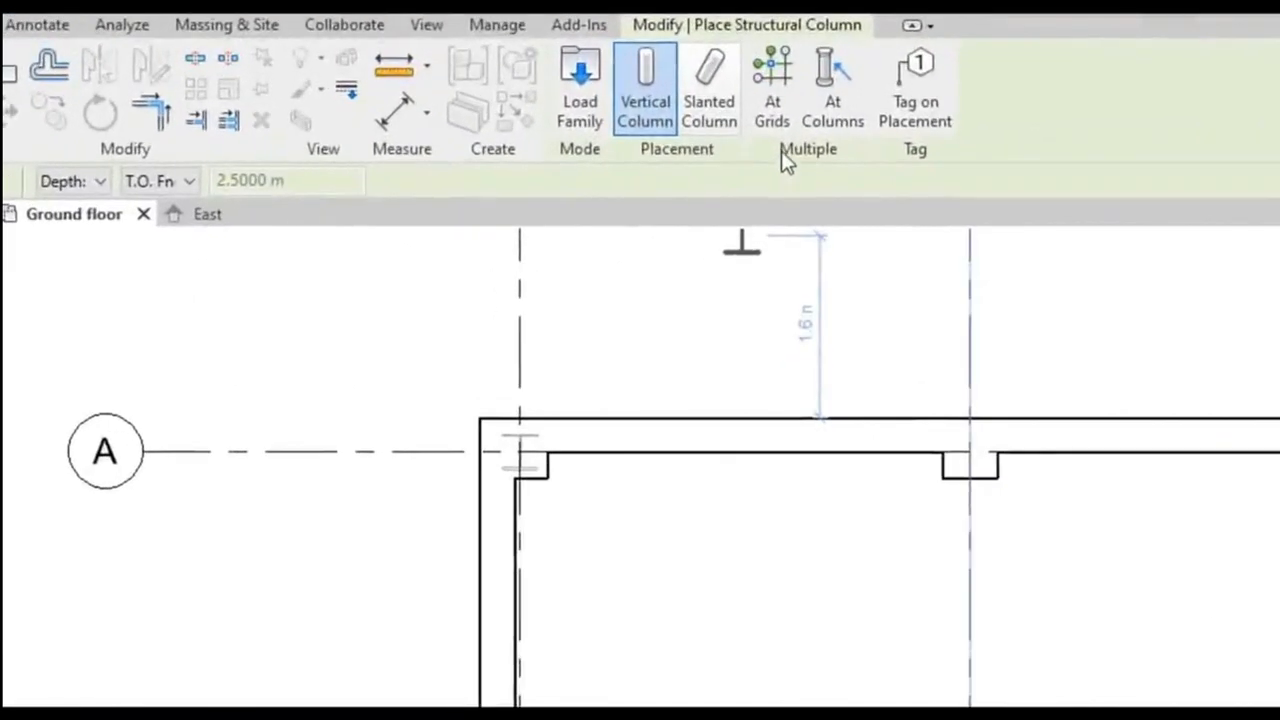
mouse_move(833, 85)
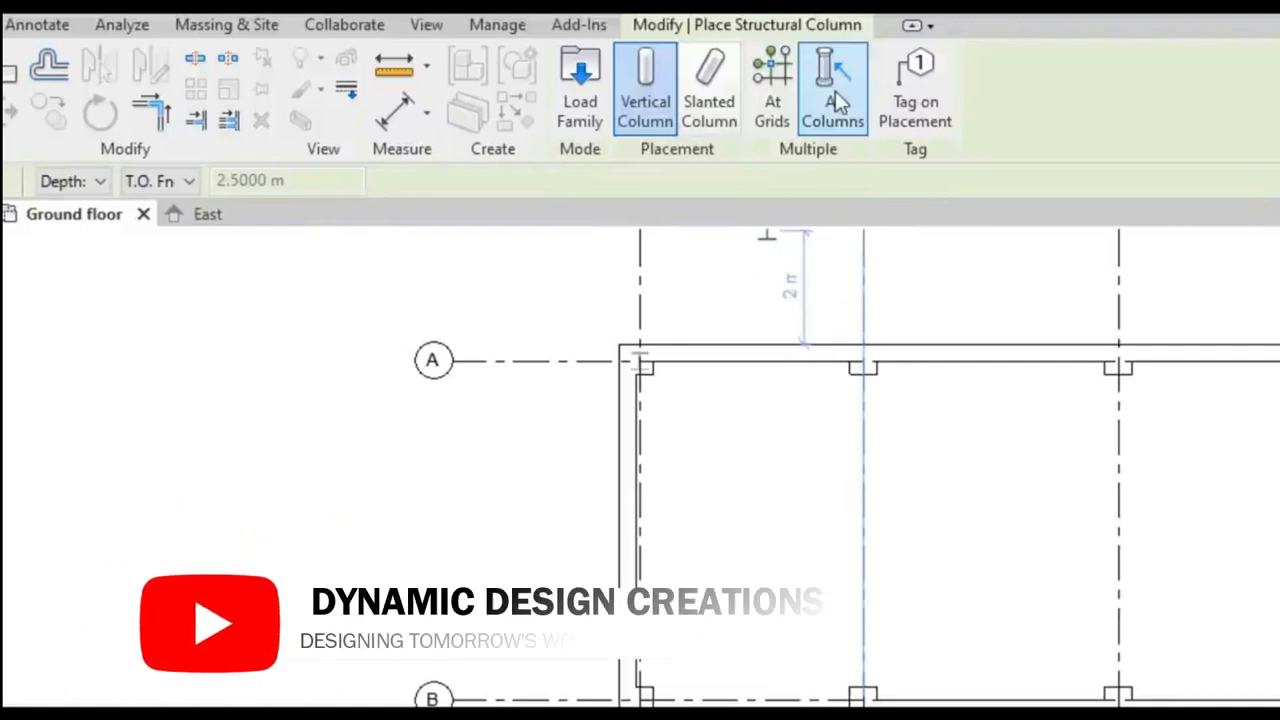
click(833, 90)
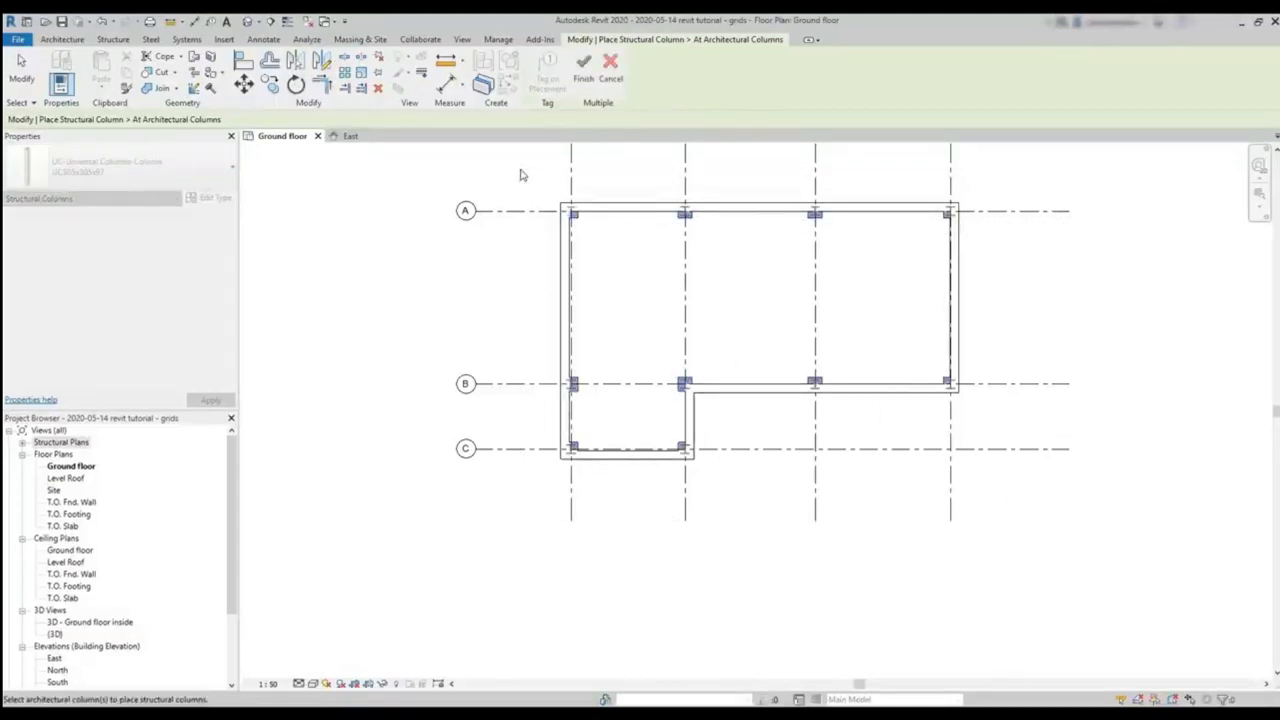
mouse_move(515, 172)
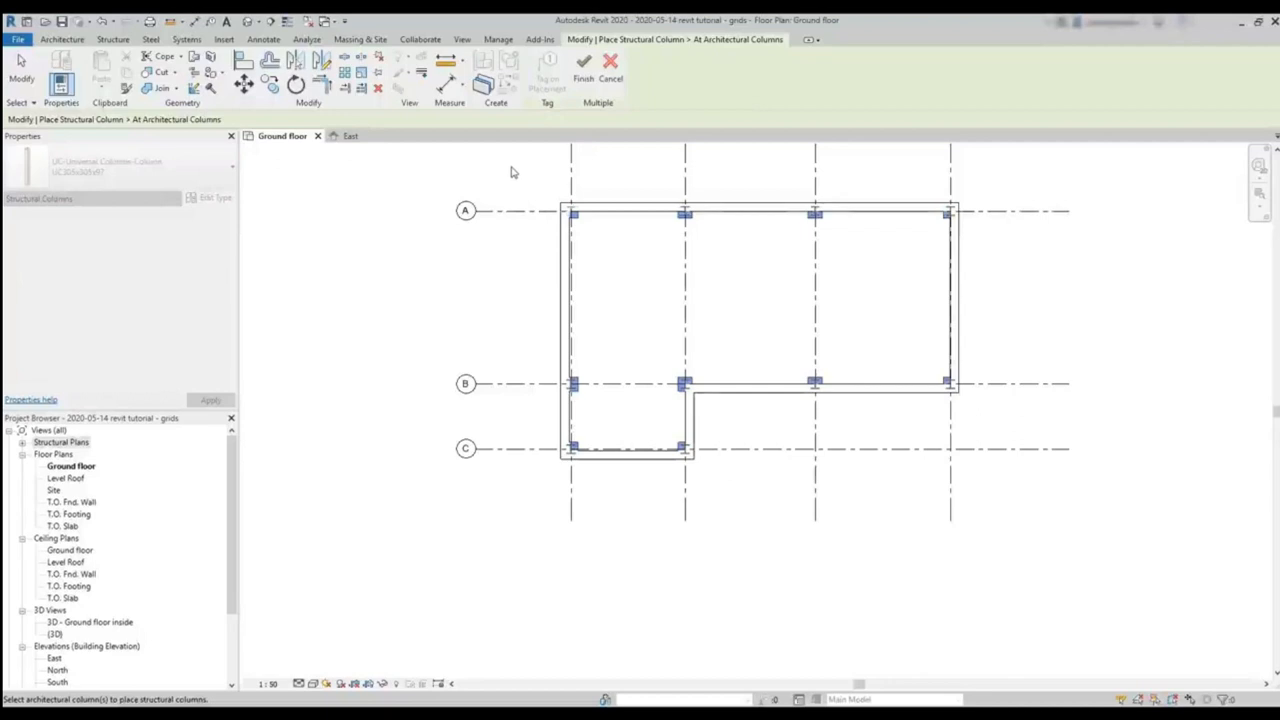